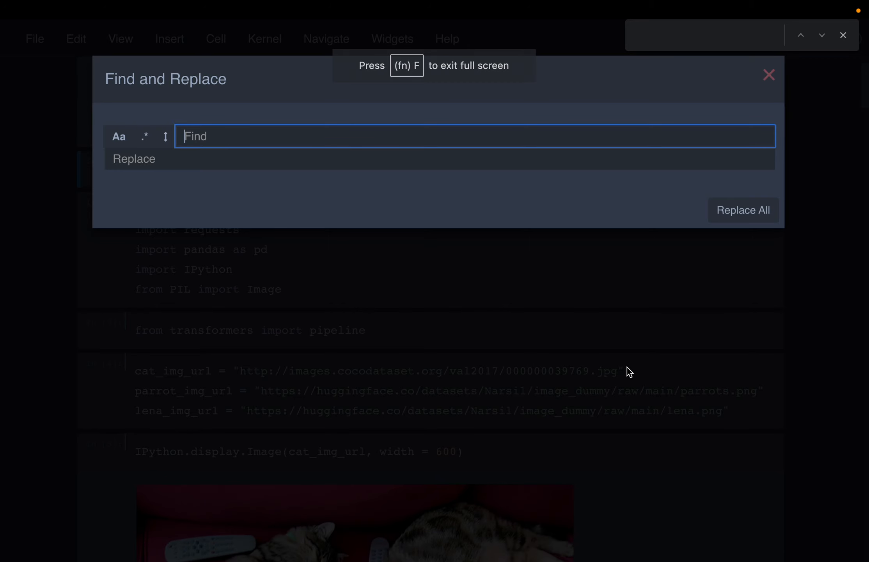
Dismiss the Find and Replace dialog to return to the setup and import cells.
click(769, 75)
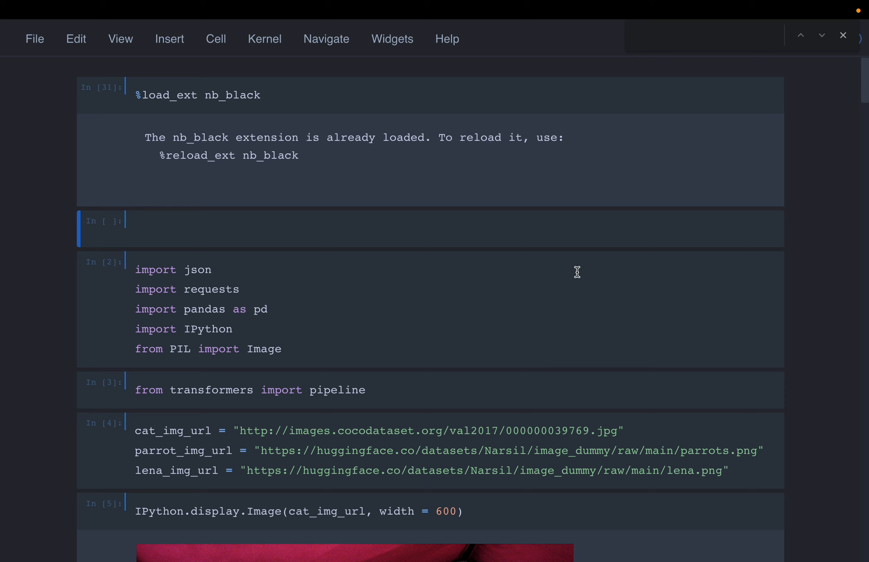
scroll(down, 3)
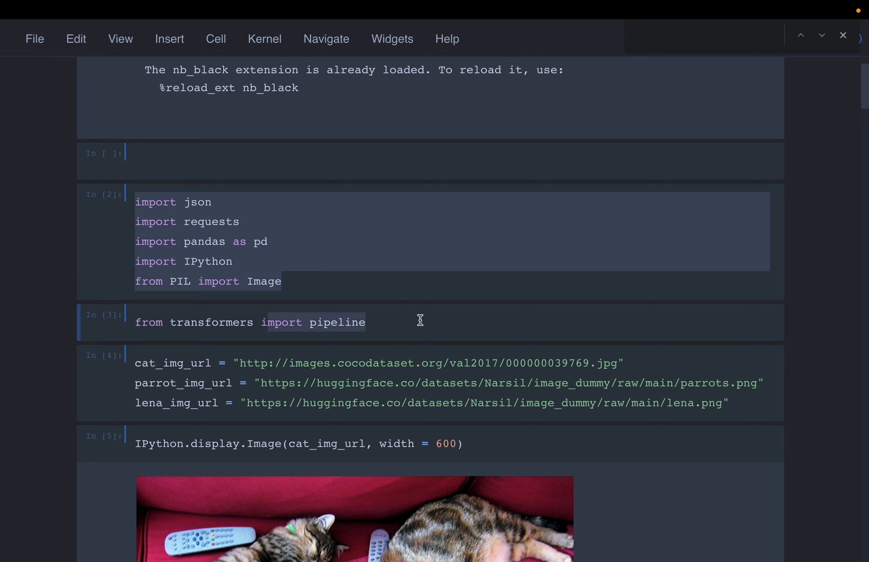
scroll(down, 3)
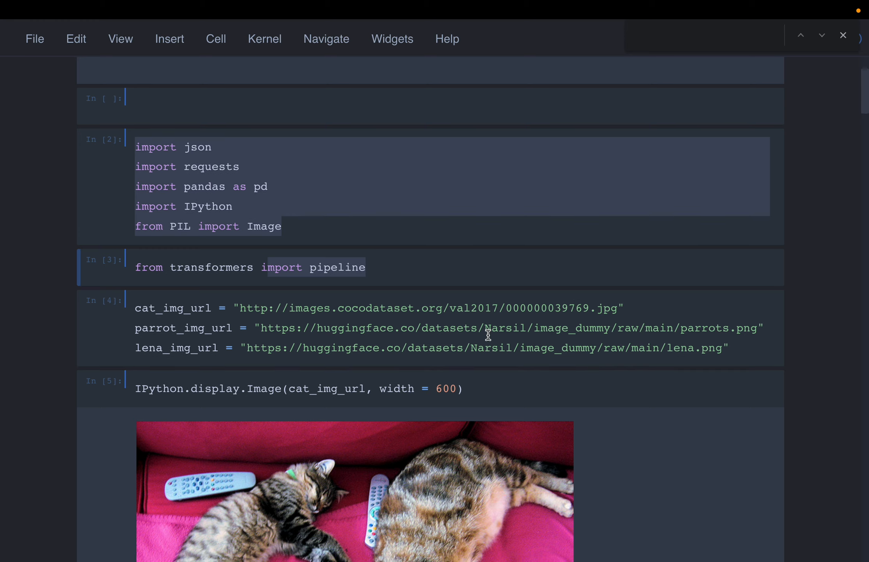
mouse_move(420, 315)
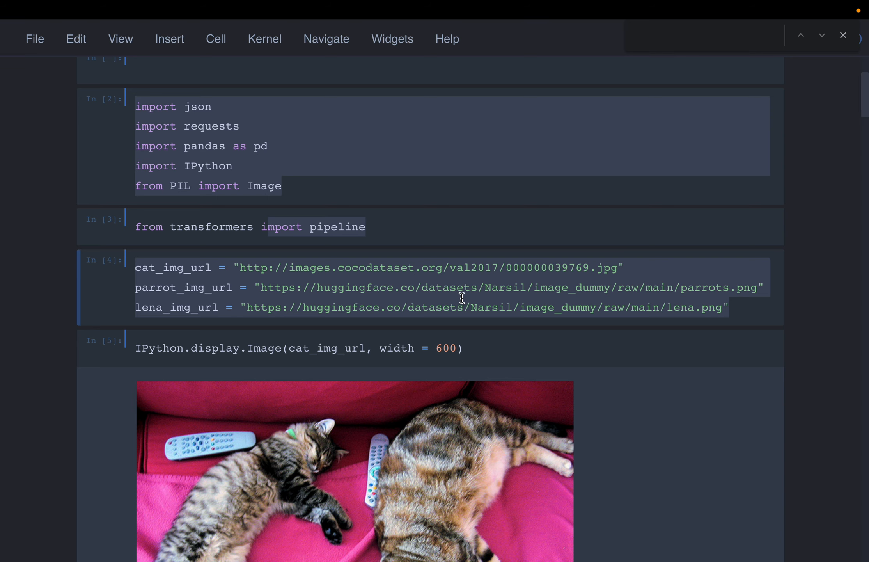
scroll(down, 3)
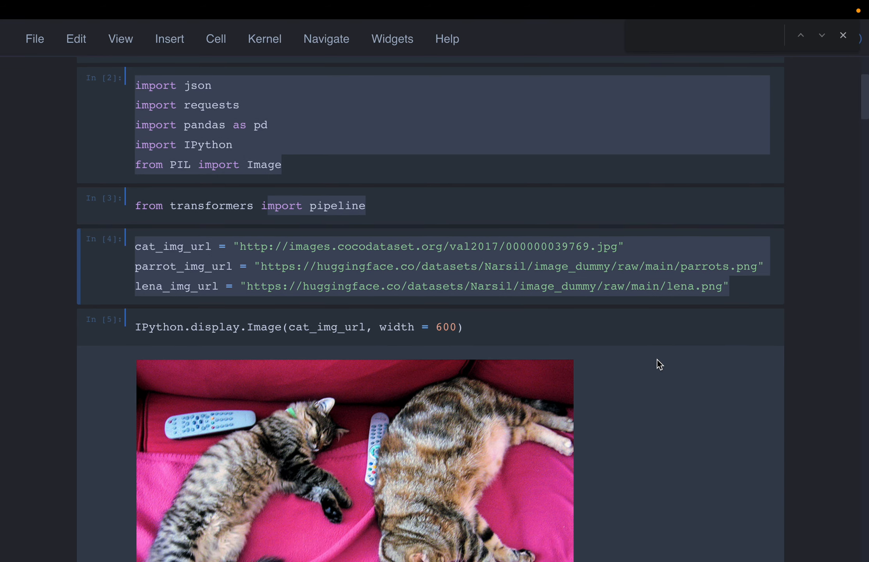
scroll(down, 3)
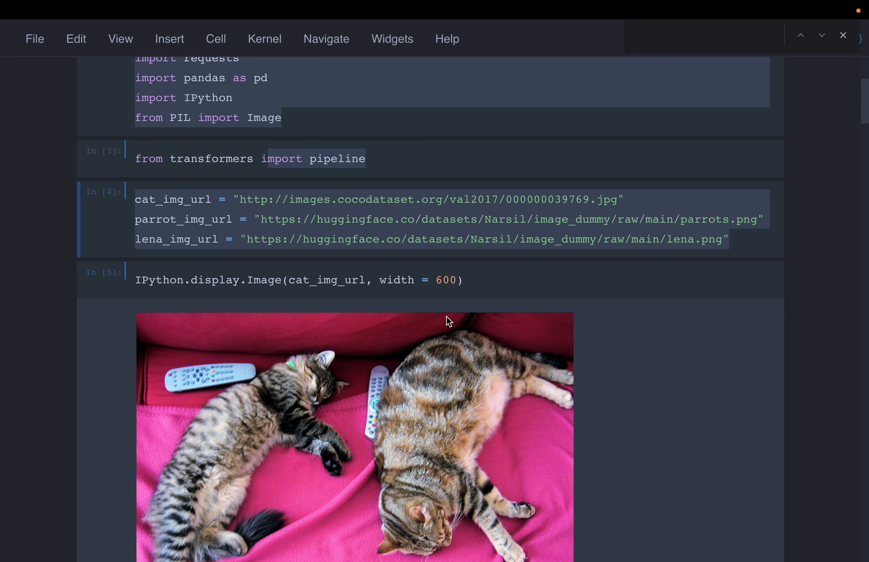
scroll(down, 3)
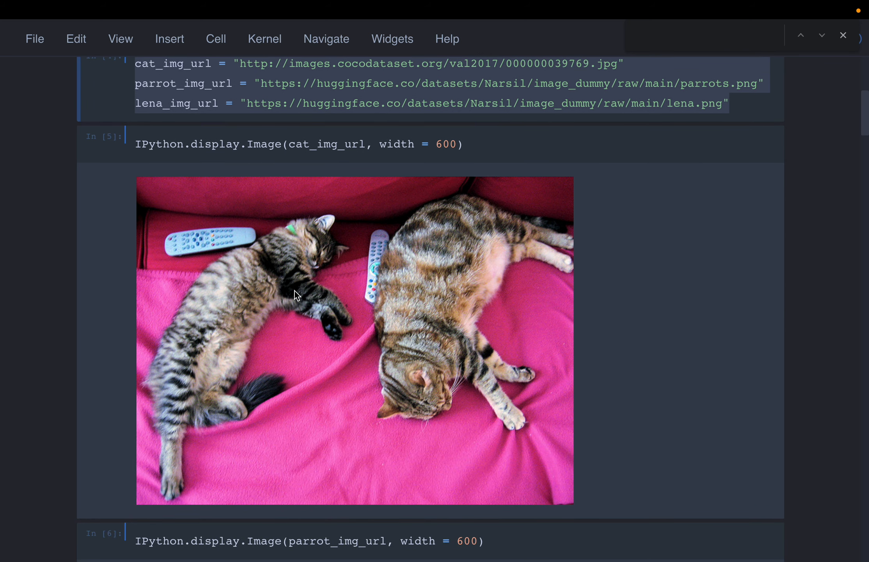
mouse_move(315, 263)
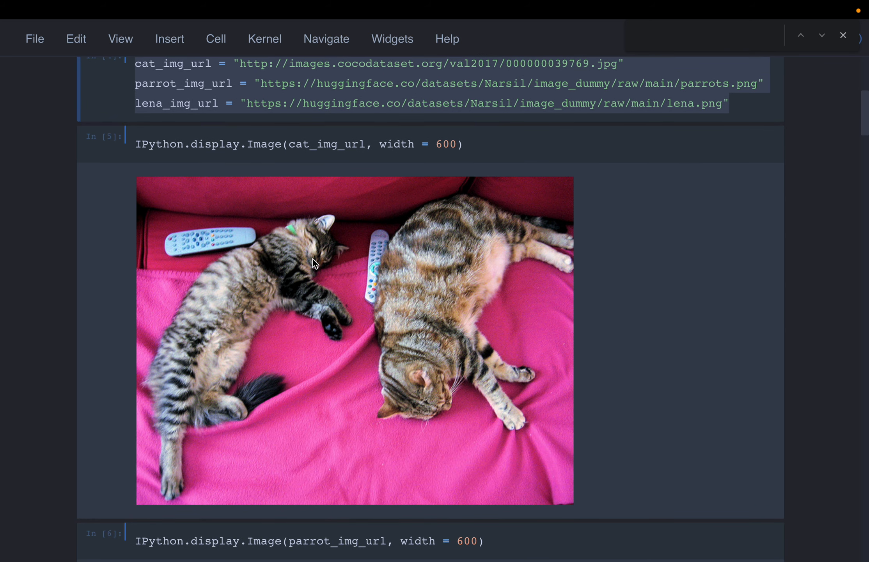
mouse_move(383, 293)
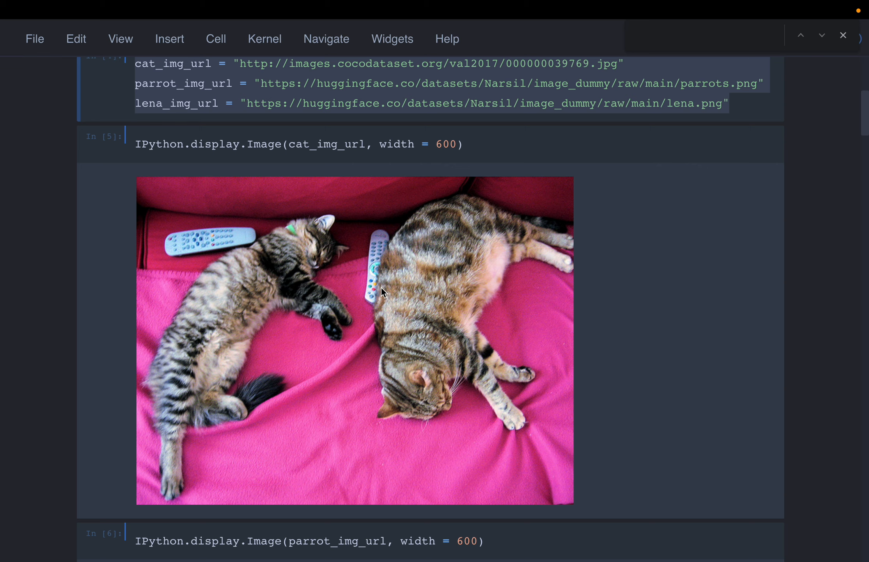
mouse_move(327, 351)
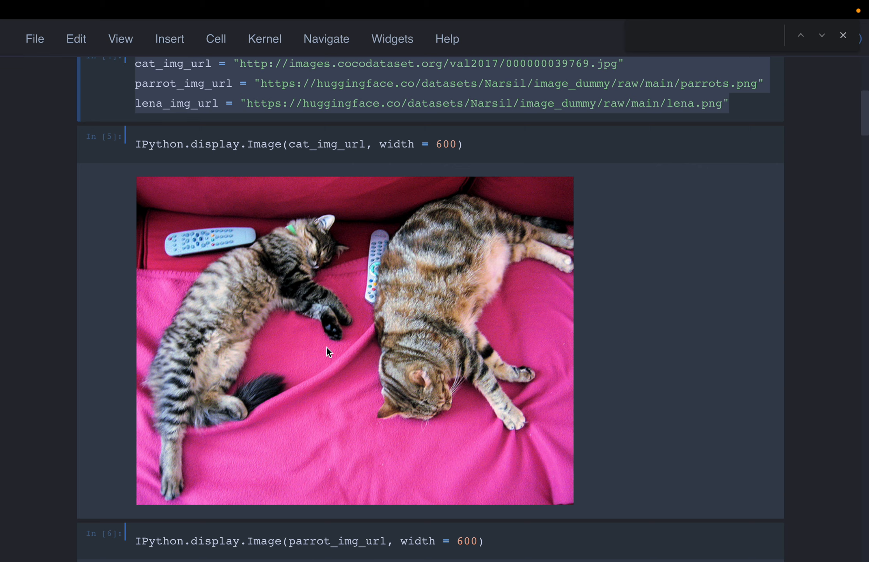
scroll(down, 3)
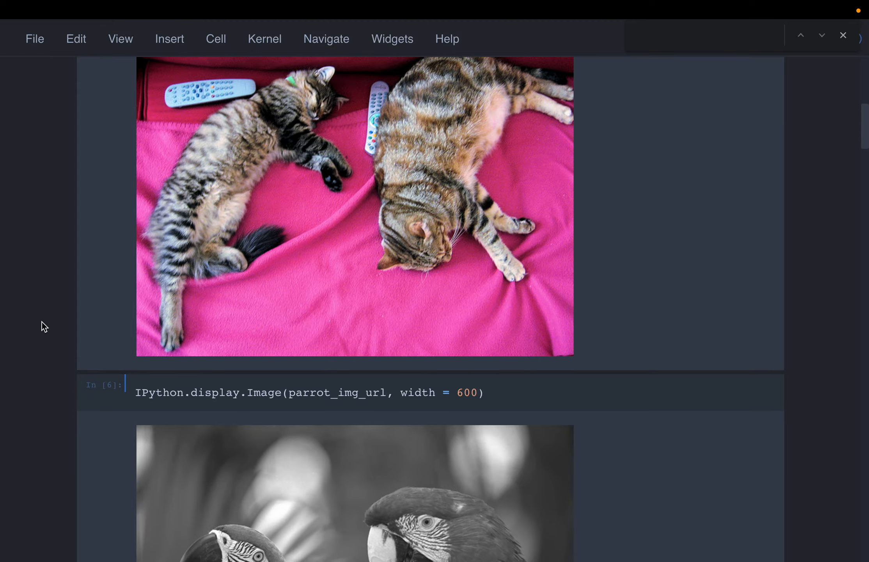
scroll(down, 3)
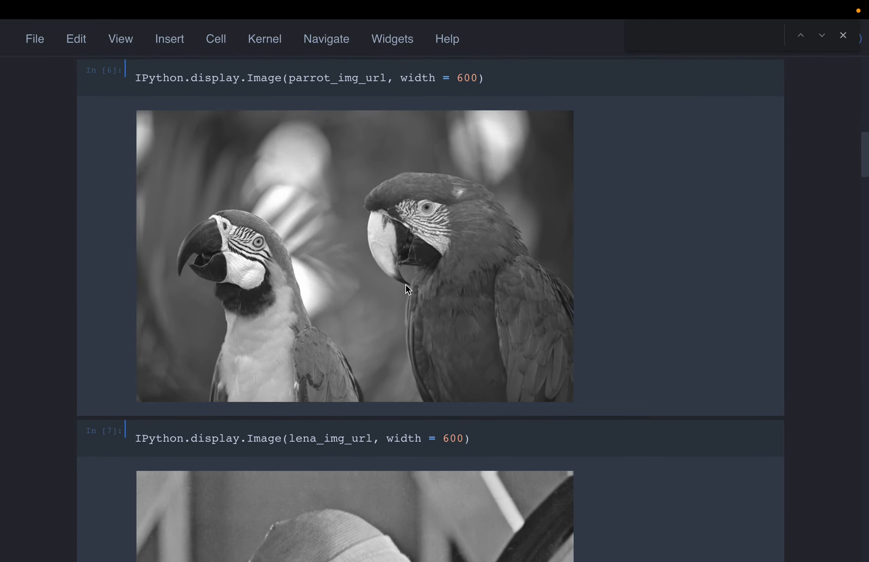
scroll(down, 3)
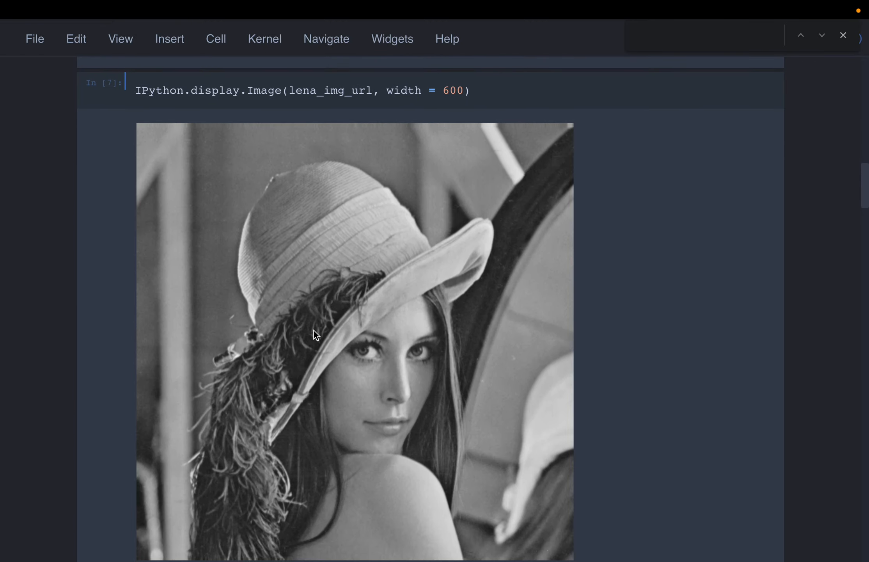
mouse_move(459, 319)
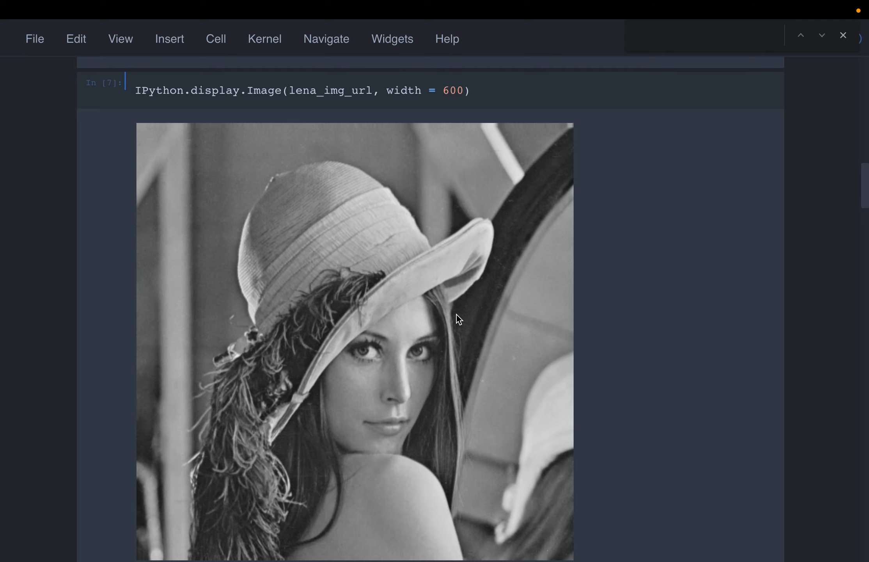
scroll(down, 3)
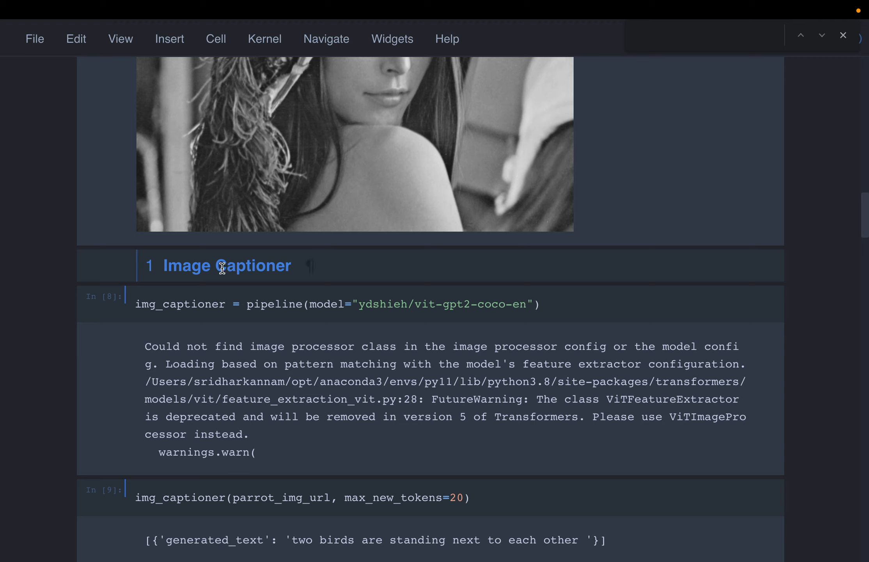
mouse_move(82, 249)
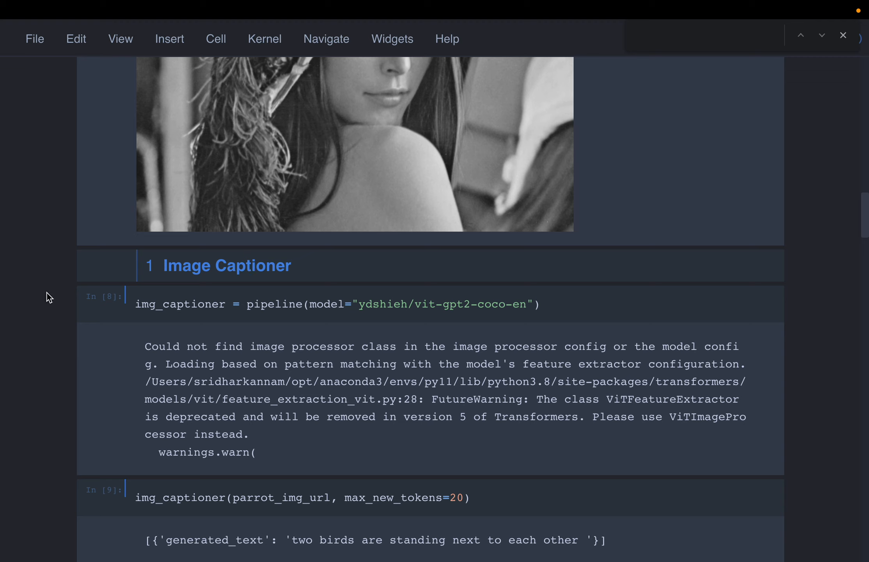
scroll(down, 3)
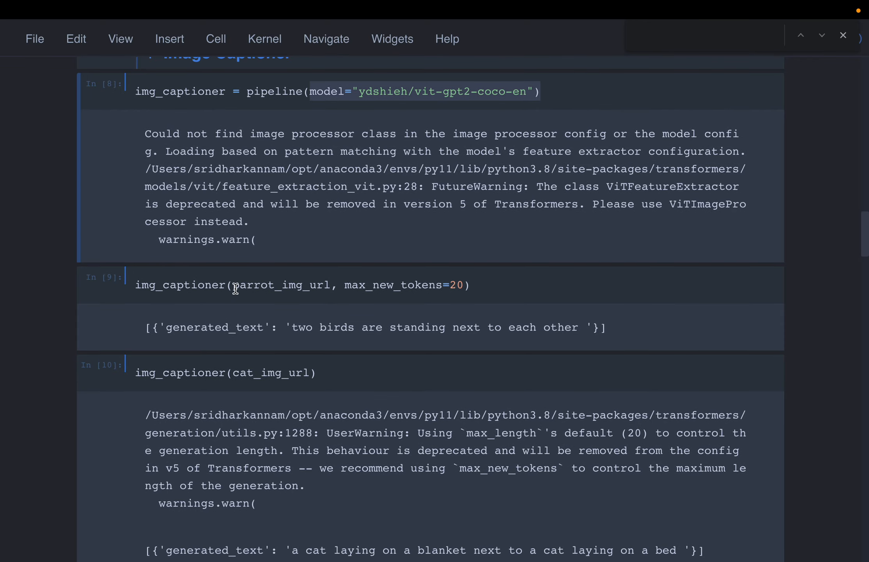
double_click(281, 285)
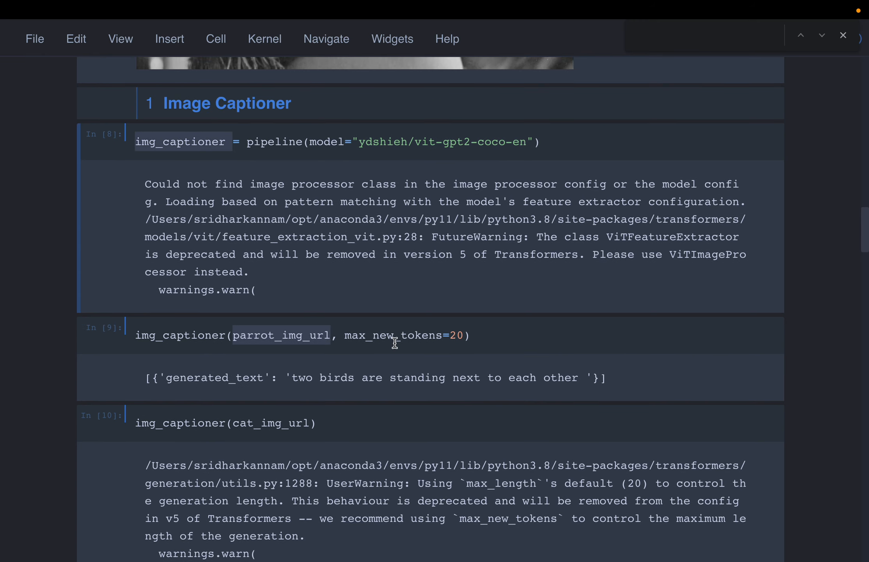
scroll(down, 3)
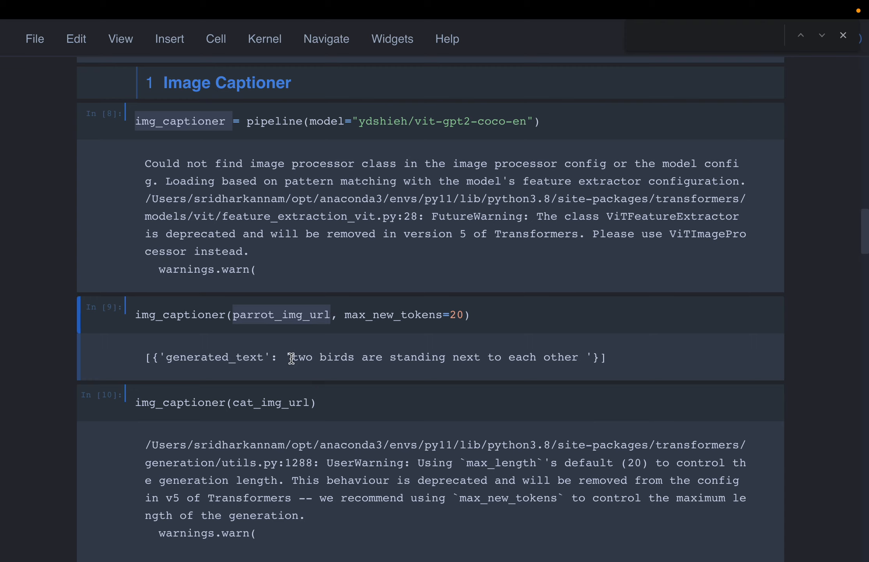
drag(293, 357, 591, 357)
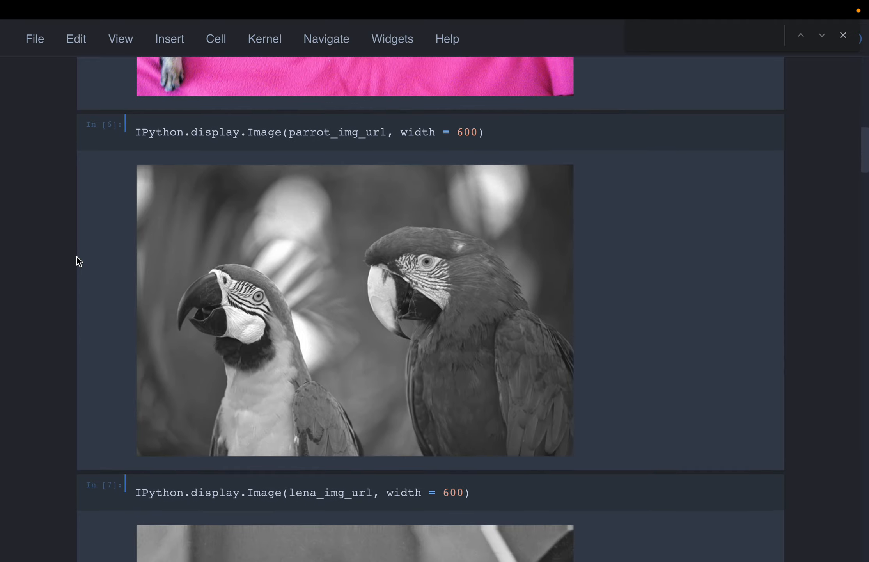
scroll(down, 3)
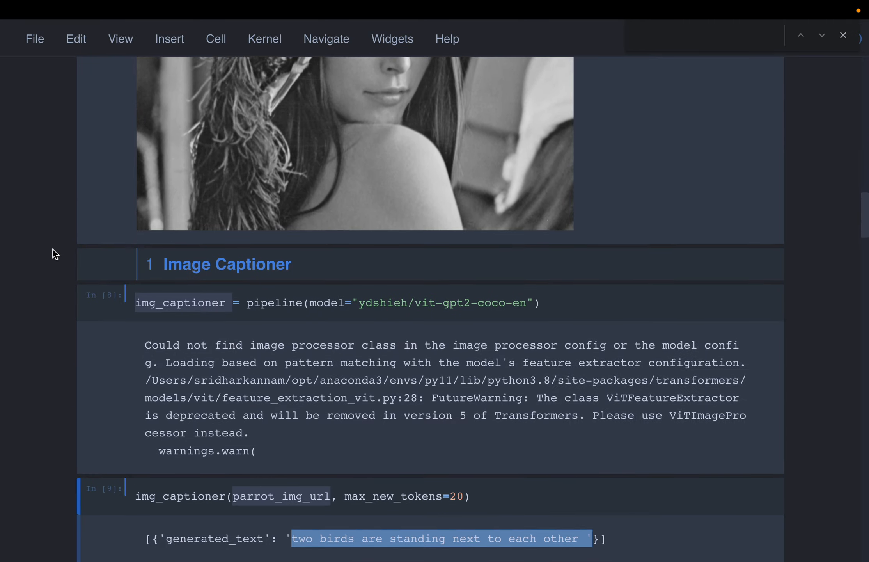
scroll(down, 3)
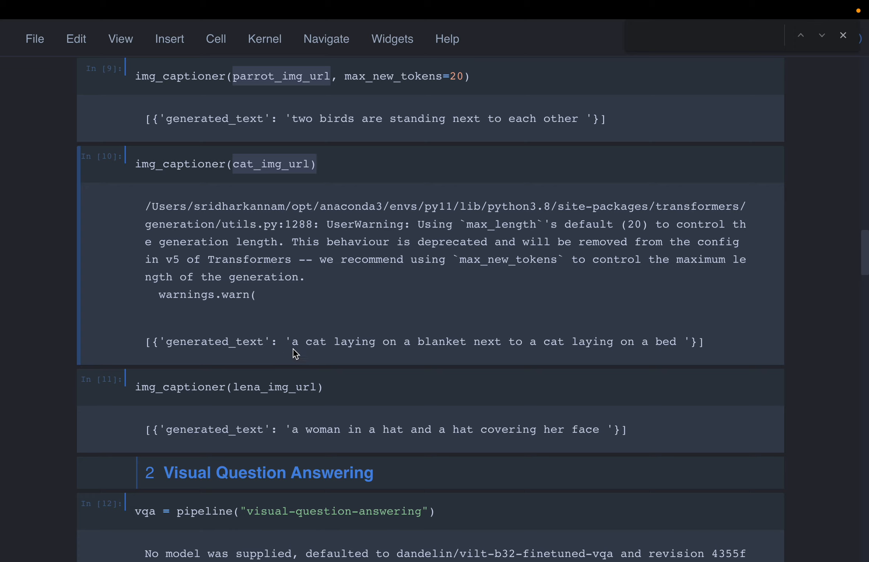
mouse_move(425, 358)
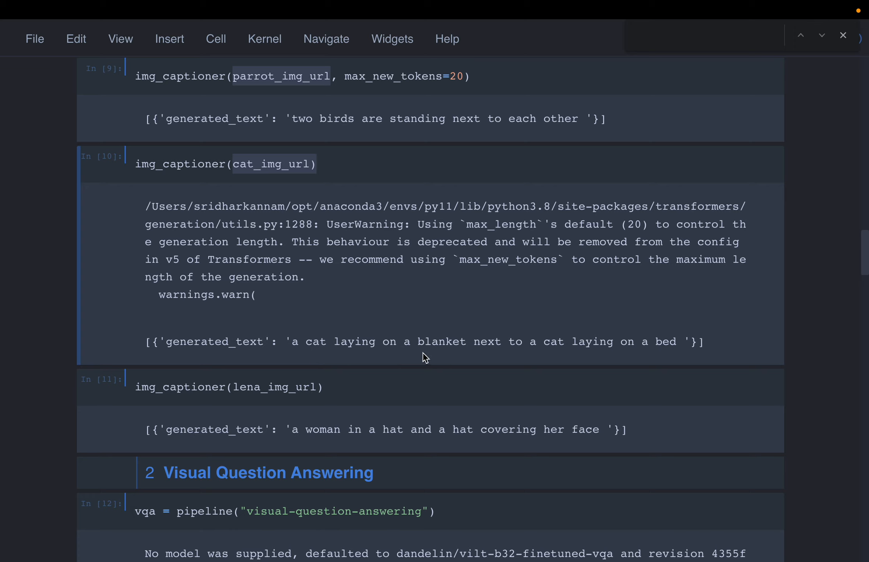
mouse_move(558, 360)
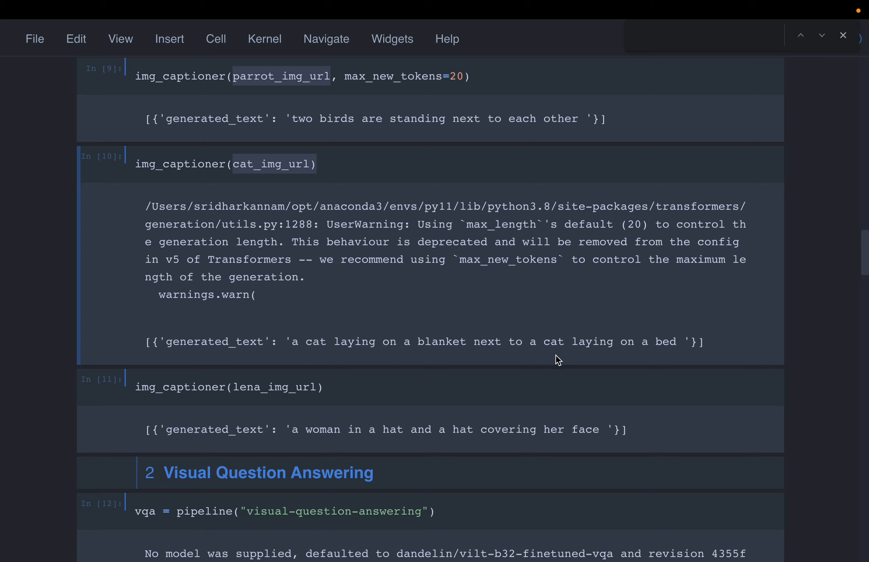
mouse_move(652, 356)
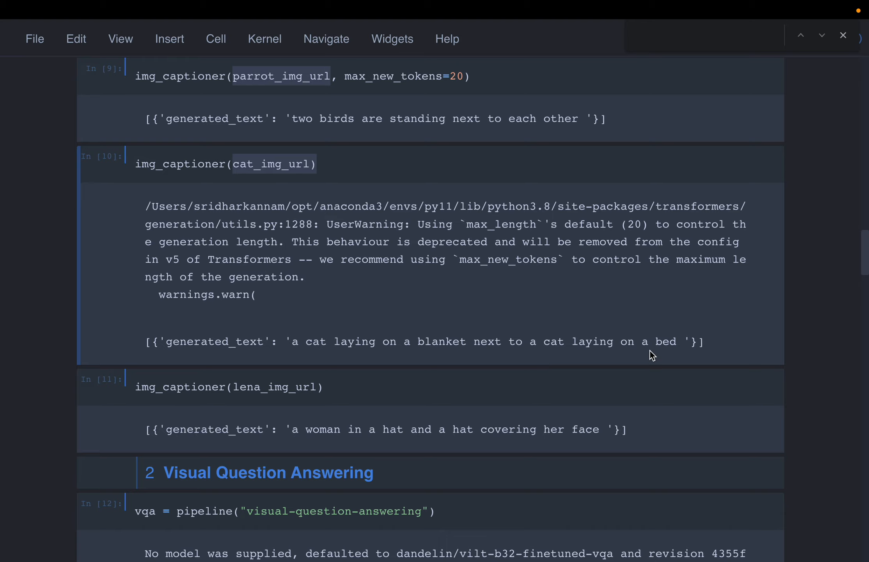
mouse_move(52, 231)
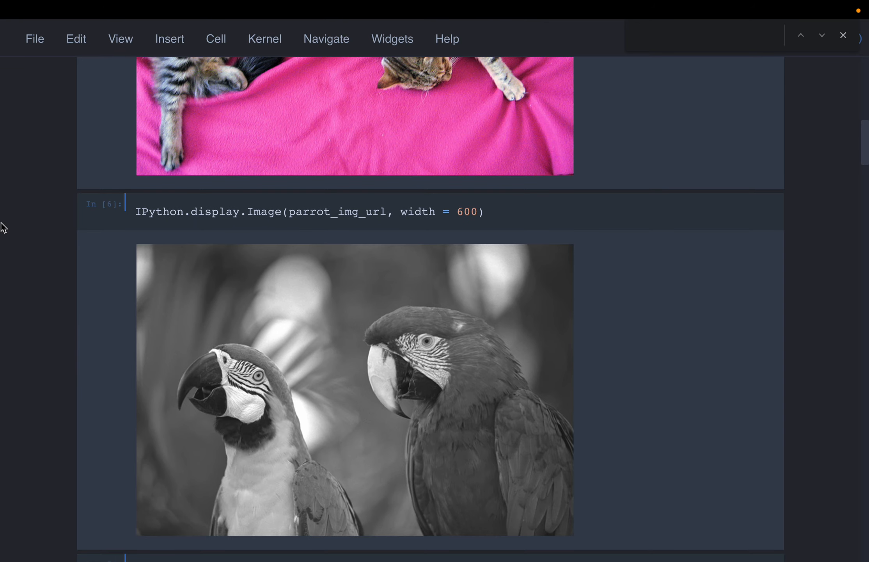
scroll(up, 3)
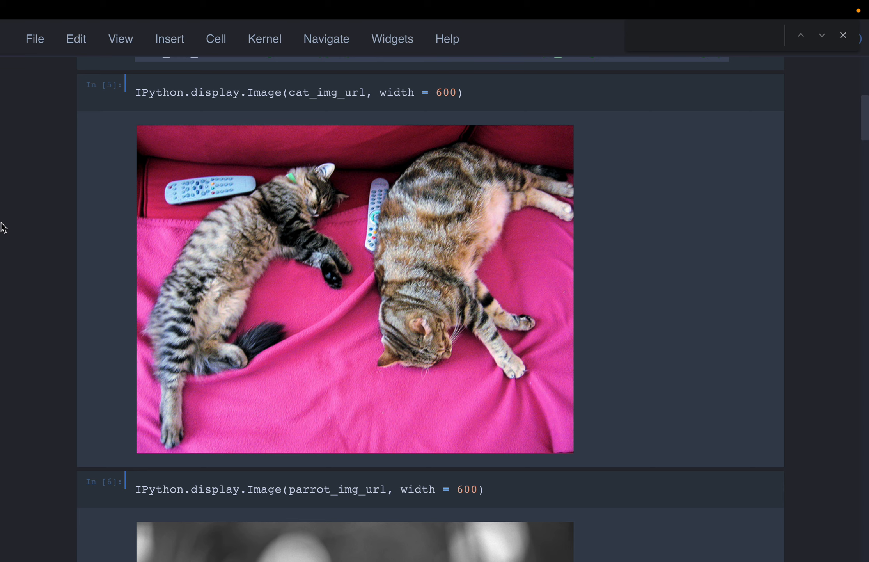
mouse_move(353, 291)
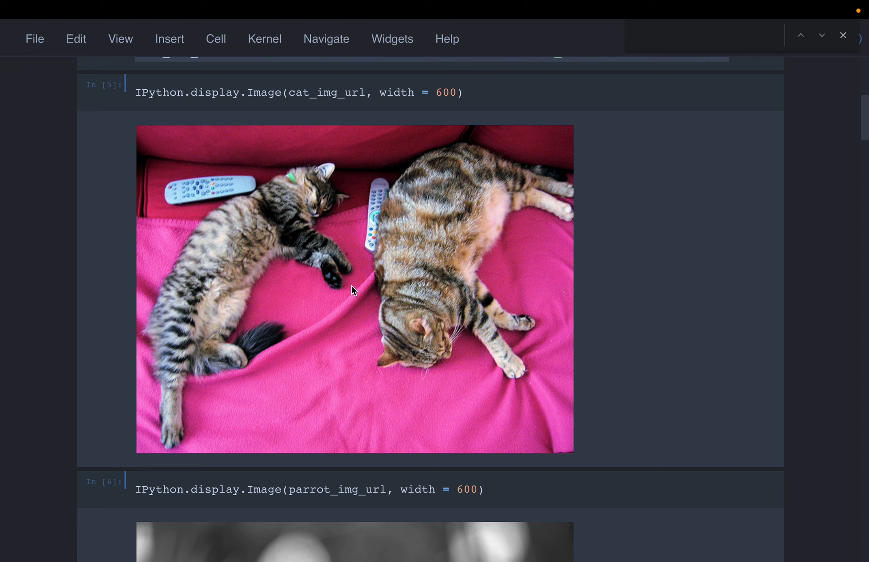
mouse_move(384, 308)
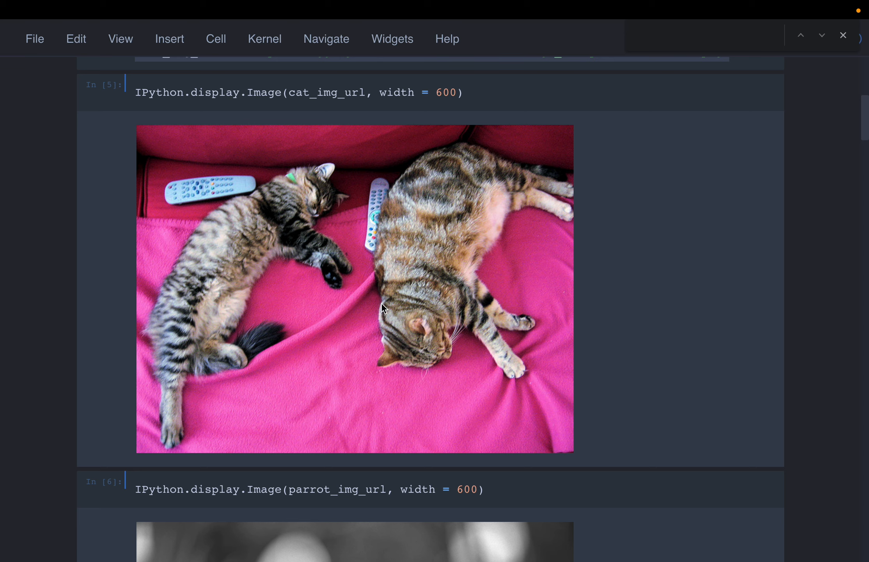
mouse_move(355, 299)
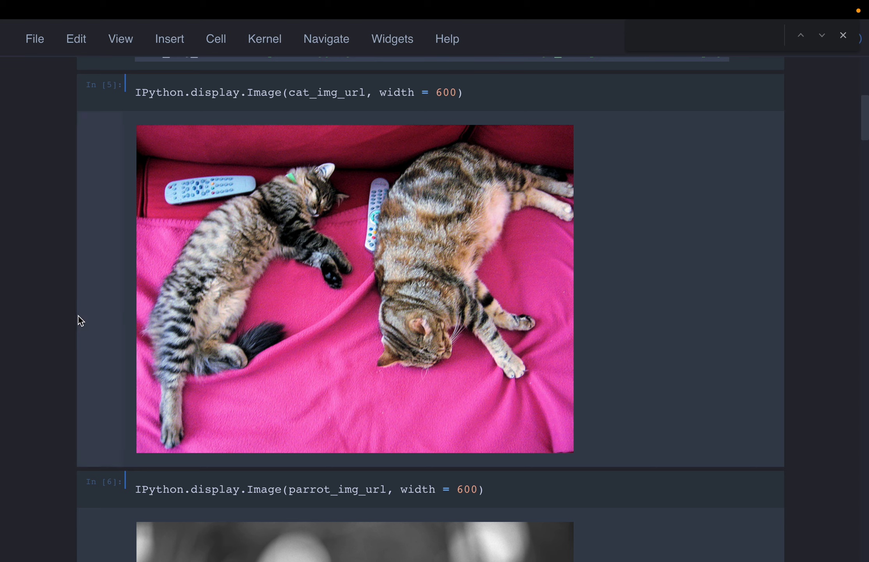
scroll(down, 3)
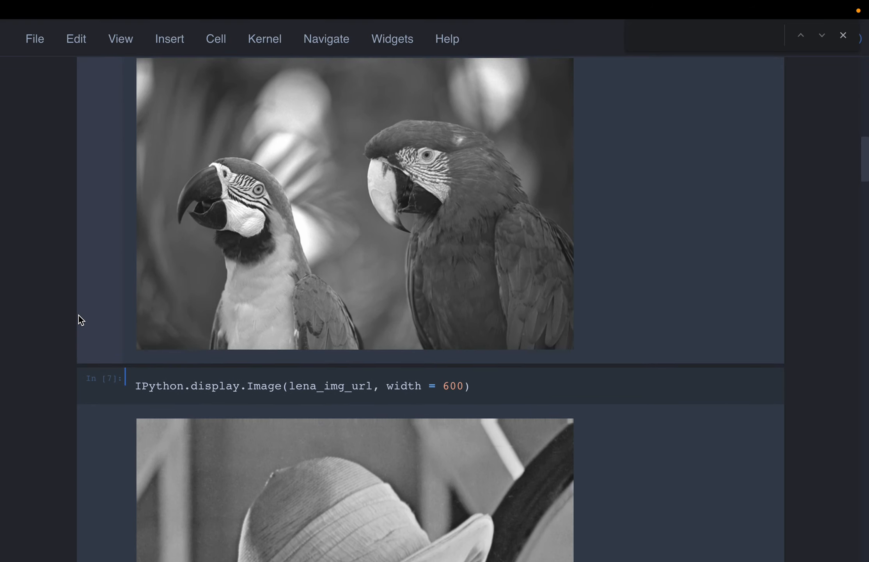
scroll(down, 3)
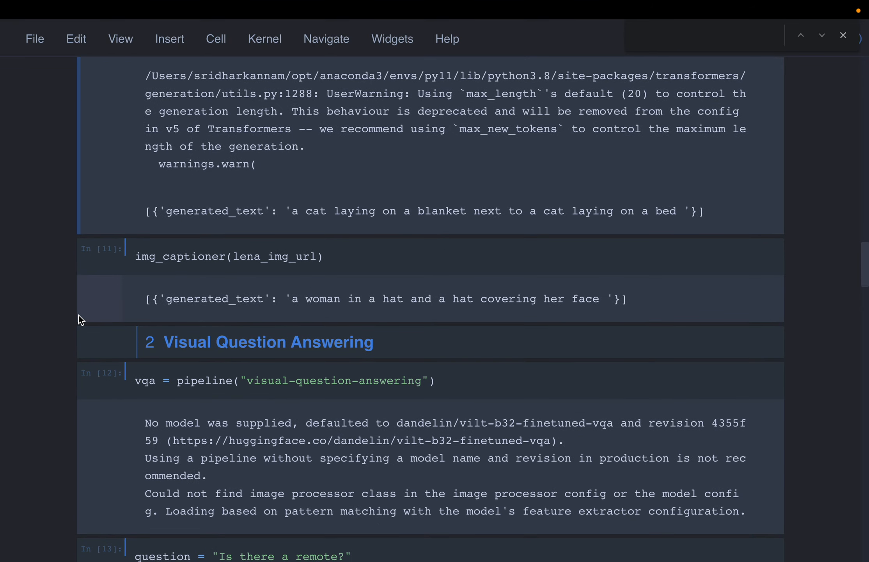
double_click(271, 256)
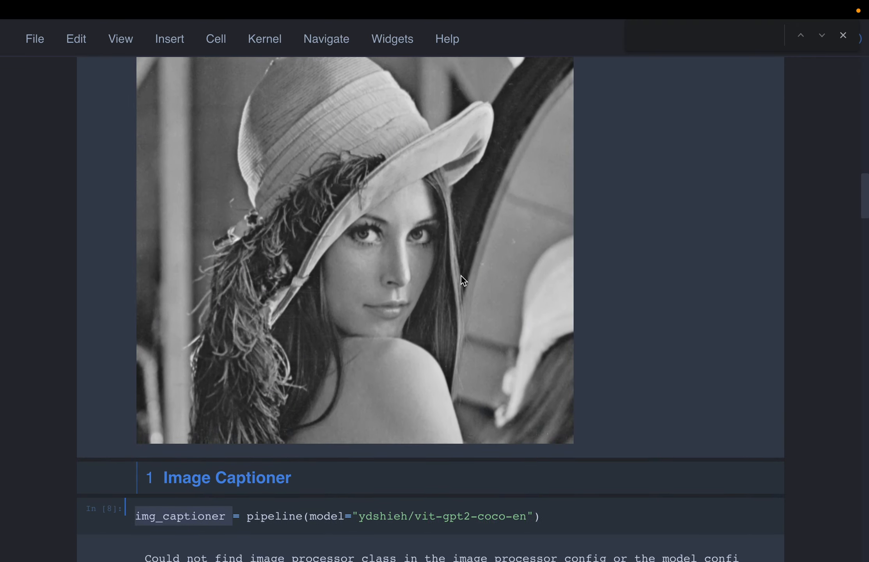
scroll(down, 3)
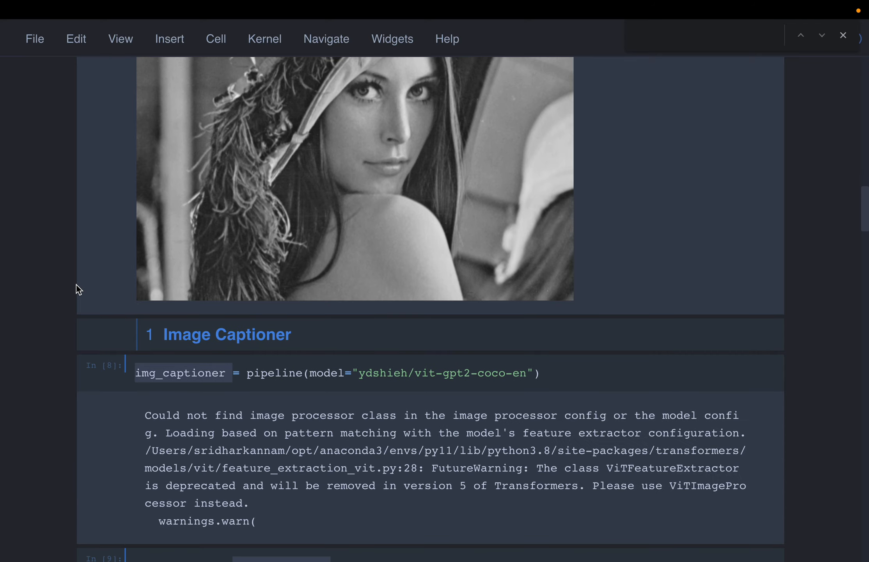
scroll(down, 3)
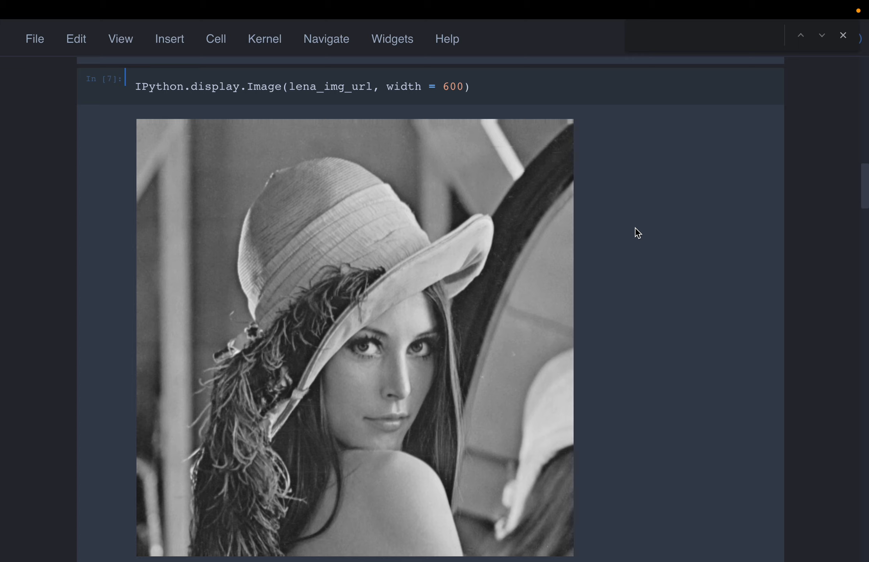
mouse_move(59, 326)
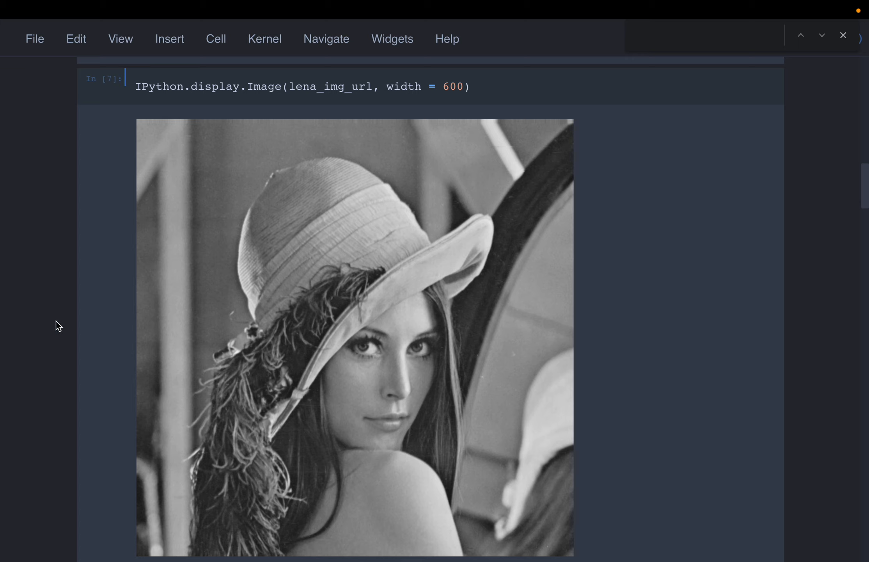
scroll(down, 3)
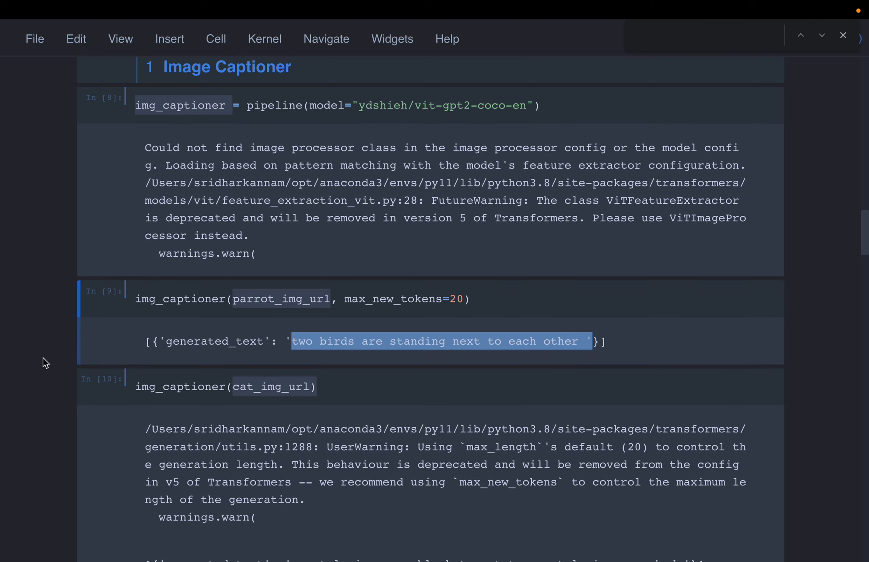
scroll(down, 3)
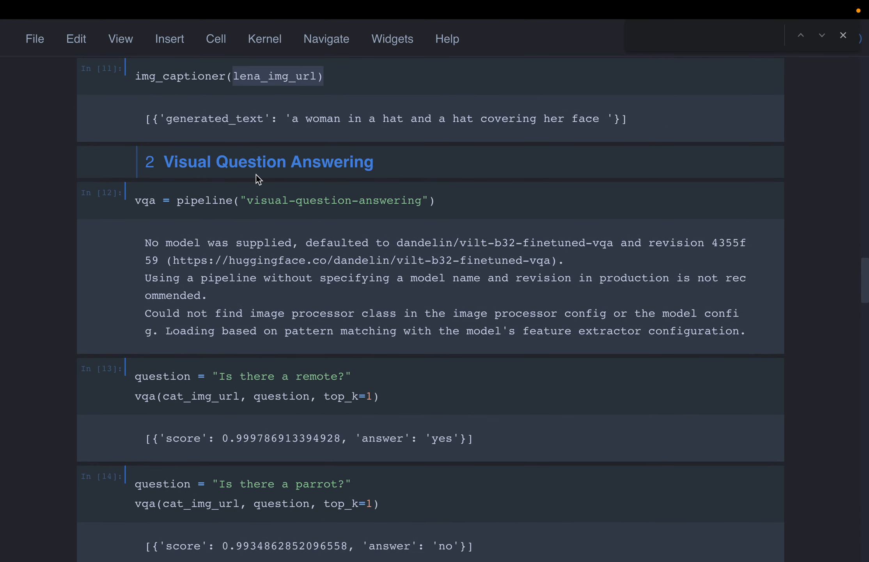
mouse_move(250, 180)
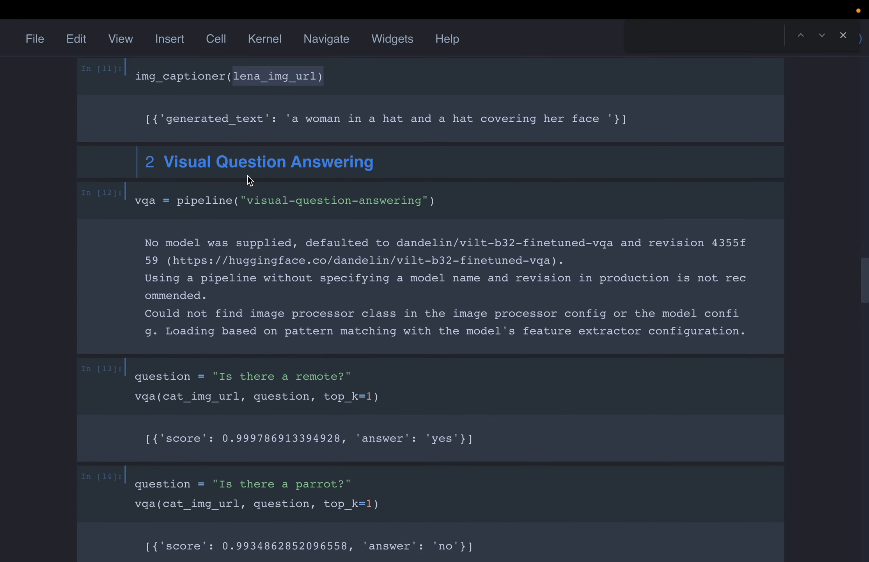
mouse_move(292, 236)
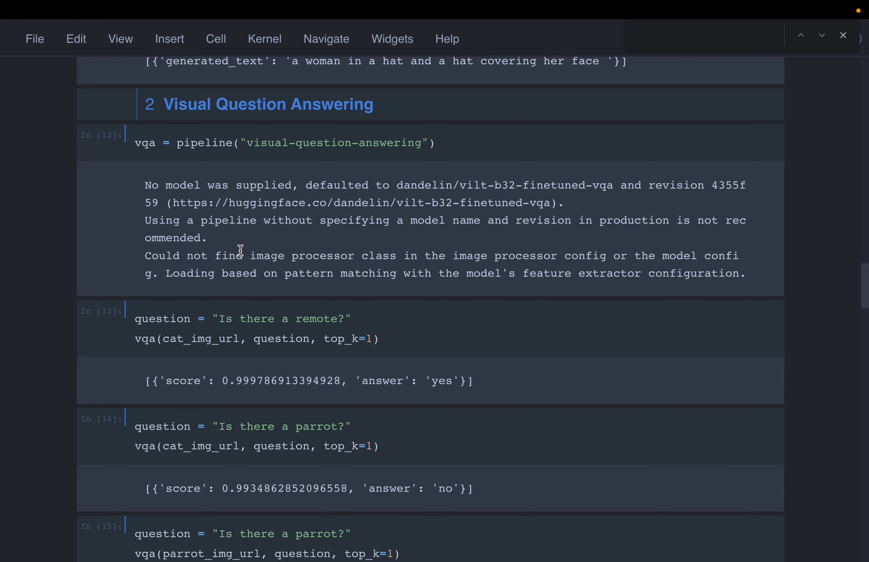
scroll(down, 3)
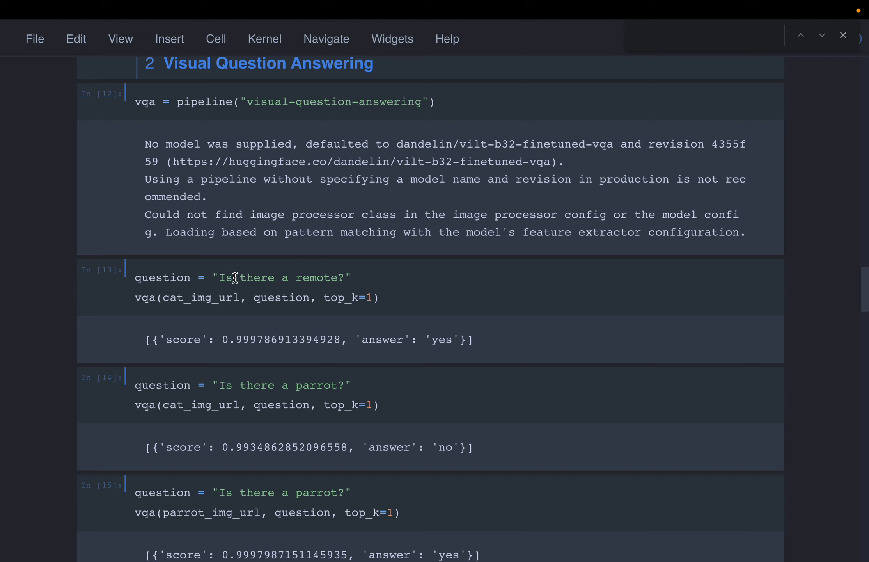
mouse_move(163, 300)
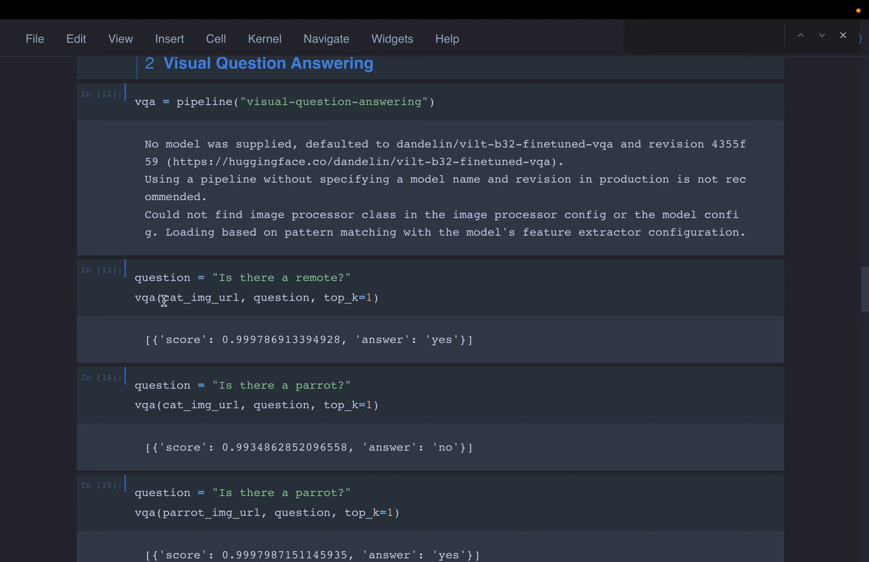
double_click(202, 298)
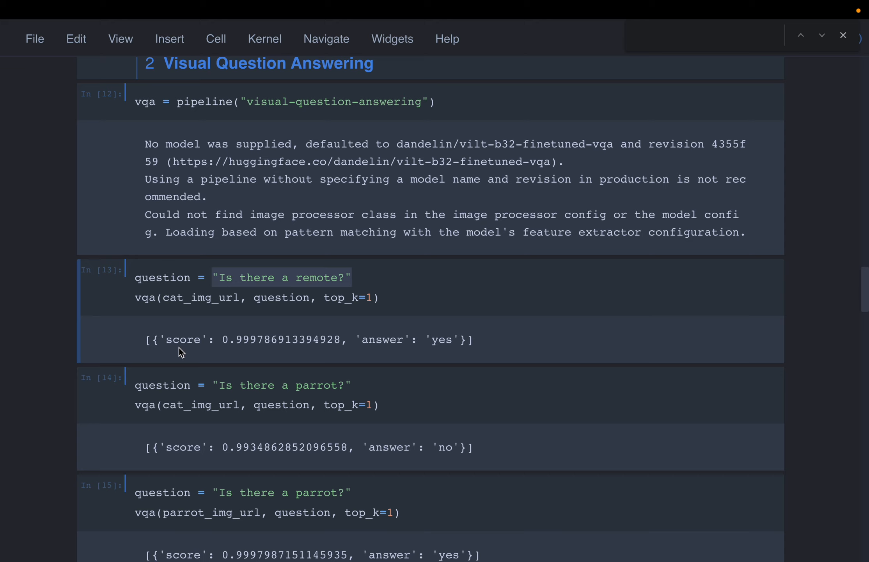
Rerun the remote question on the cat image with top_k raised to 3, reviewing the yes/no/1 scores.
drag(365, 341, 455, 340)
text(2)
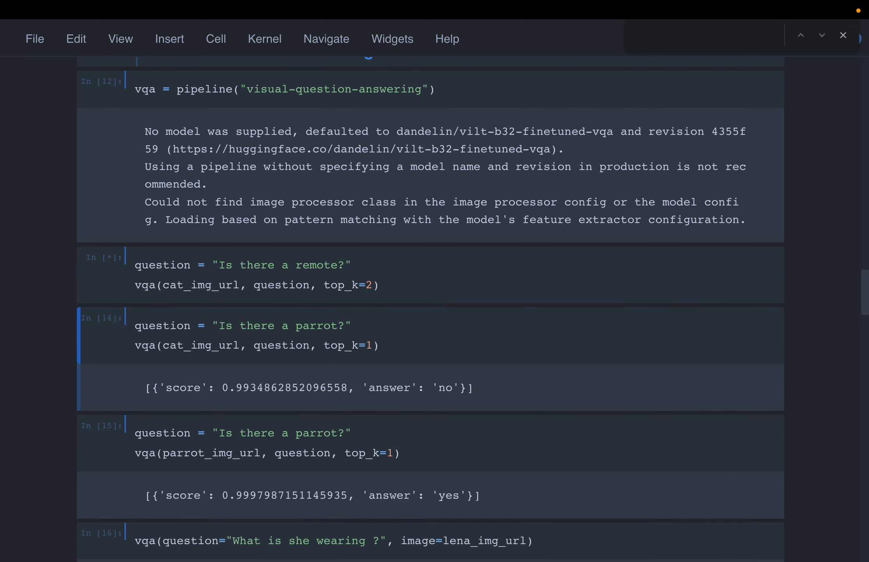
mouse_move(65, 257)
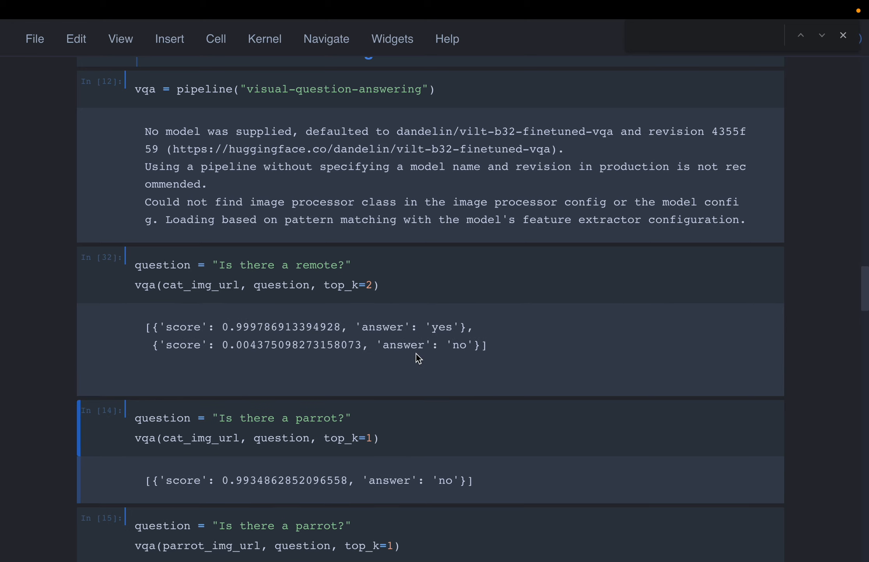
mouse_move(418, 364)
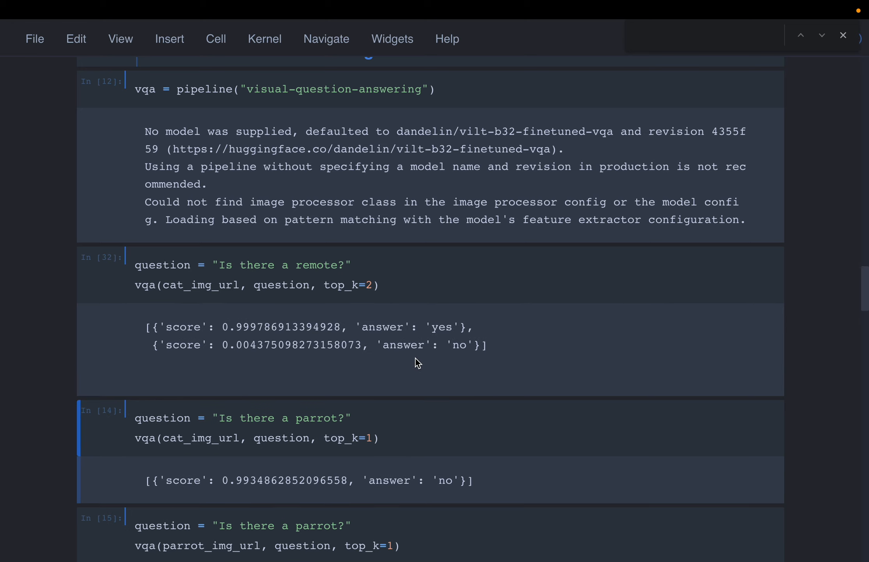
scroll(down, 3)
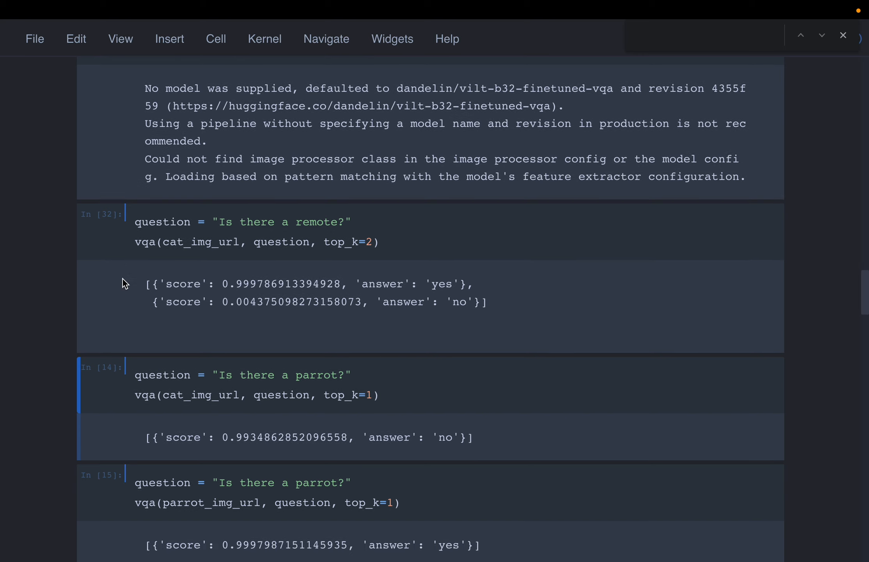
mouse_move(363, 283)
text(3)
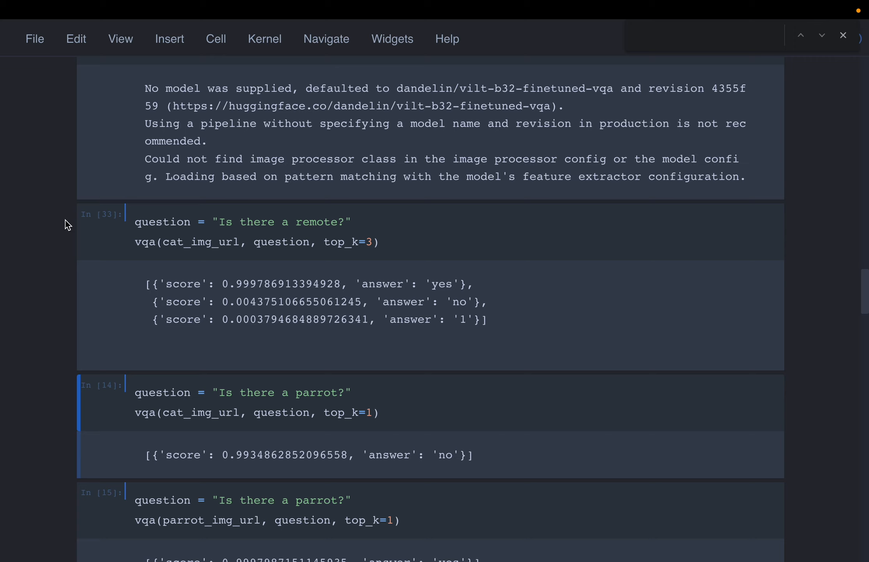
mouse_move(273, 271)
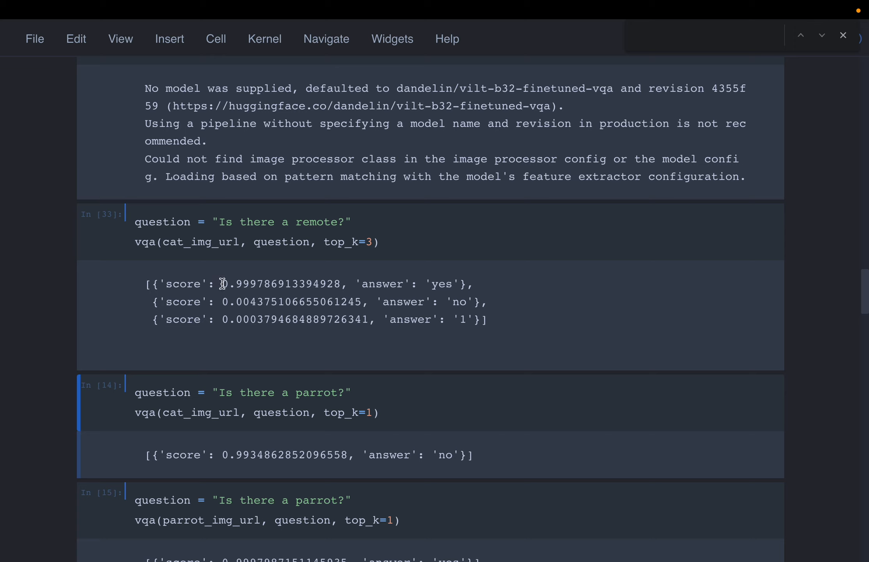
drag(221, 283, 343, 283)
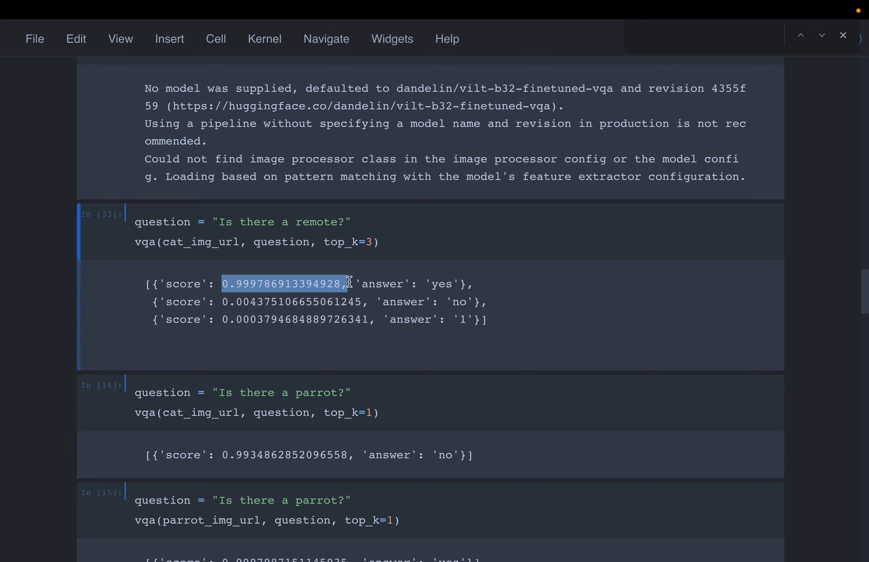
mouse_move(370, 242)
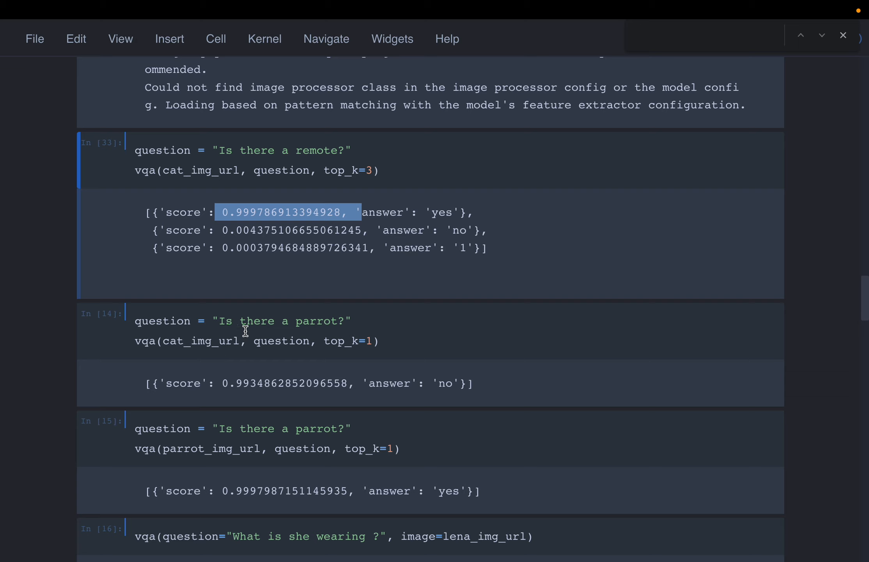
mouse_move(164, 341)
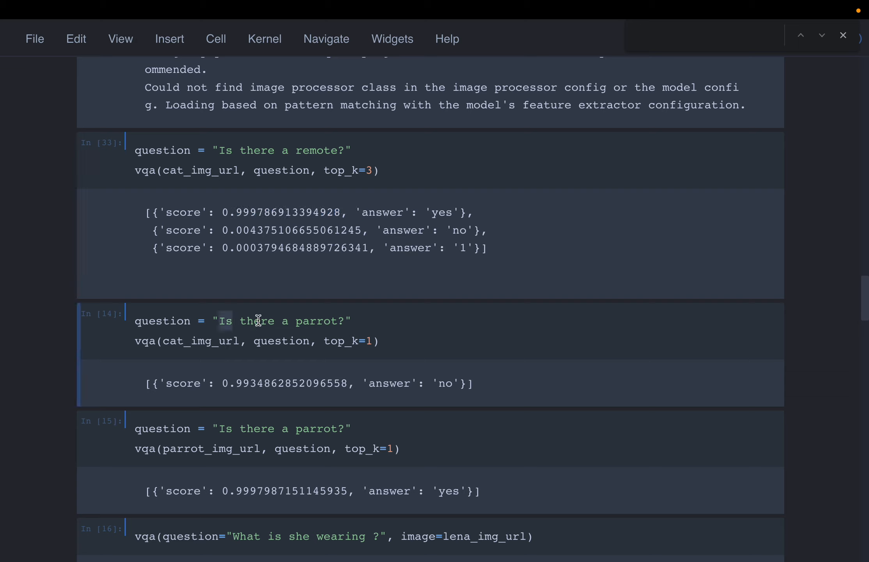
scroll(down, 3)
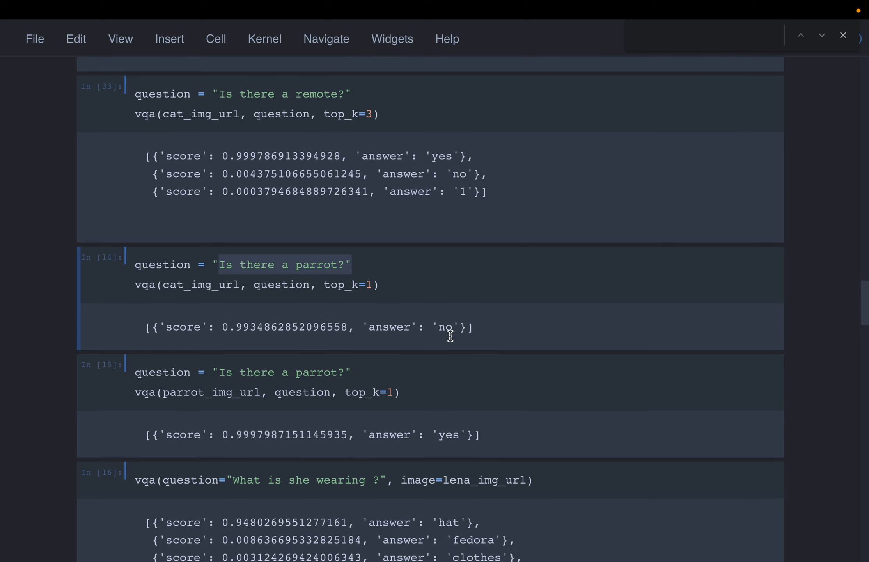
double_click(444, 327)
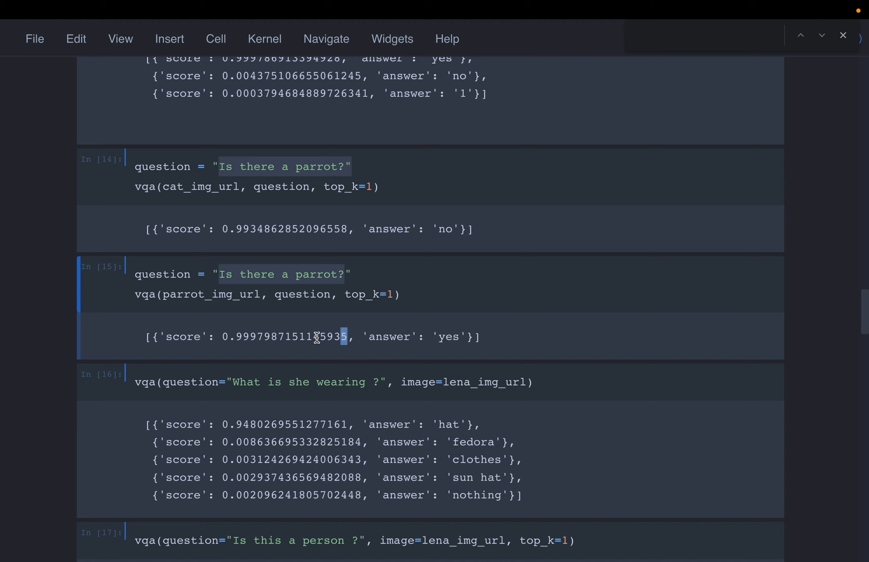
double_click(283, 337)
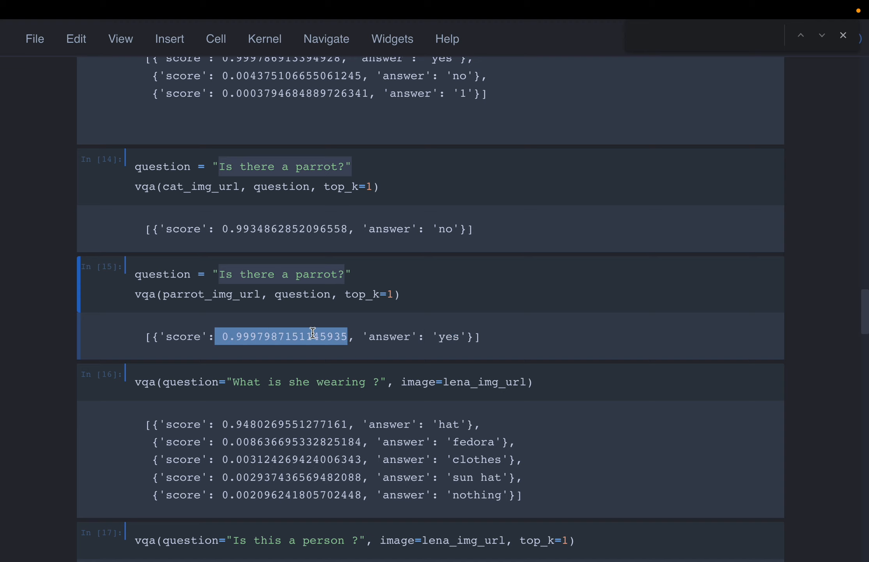
scroll(down, 3)
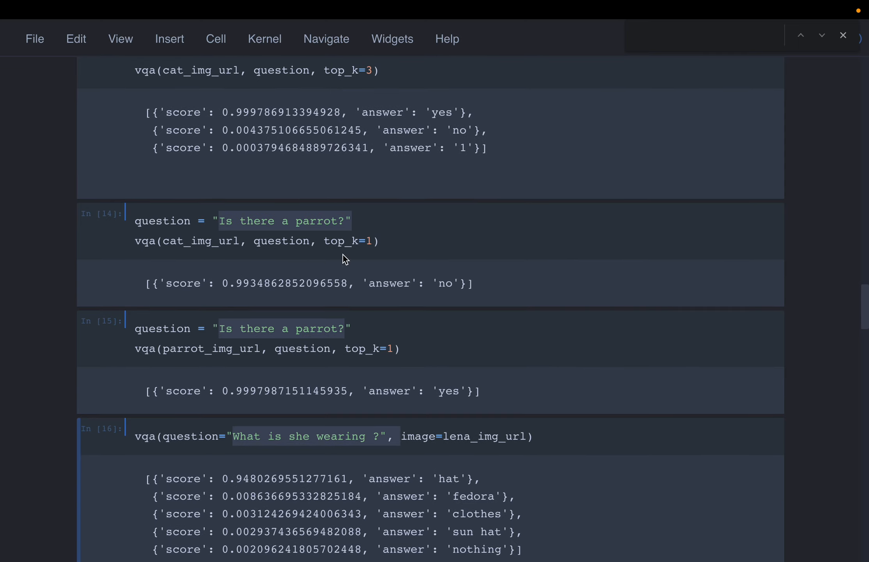
mouse_move(478, 330)
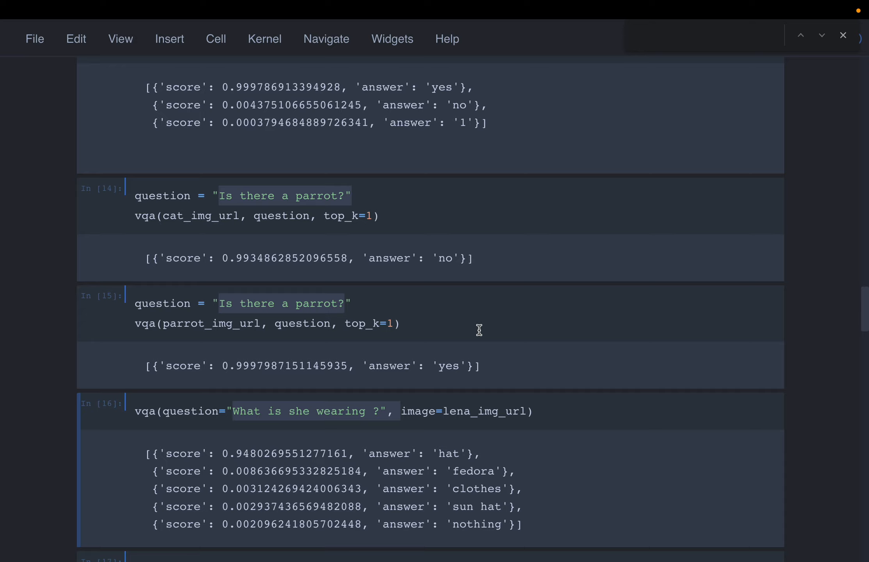
scroll(down, 3)
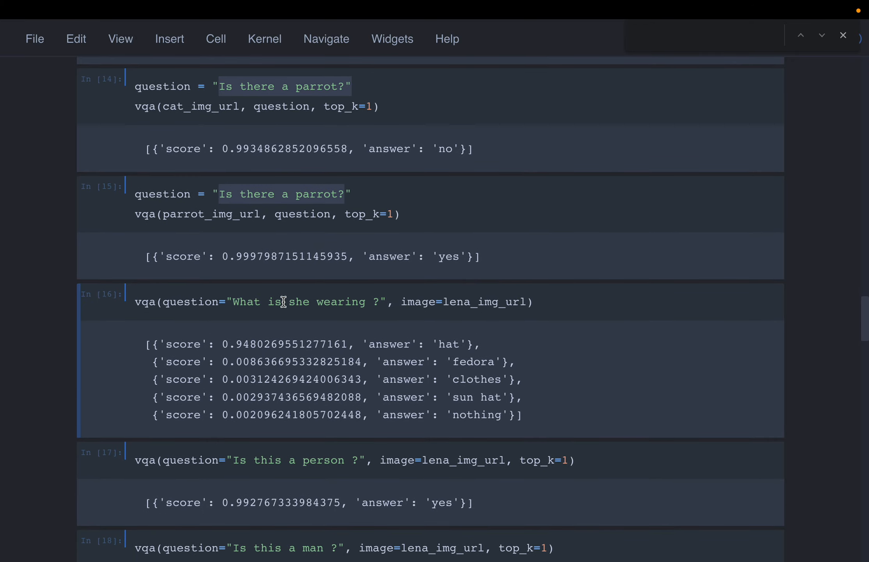
scroll(down, 3)
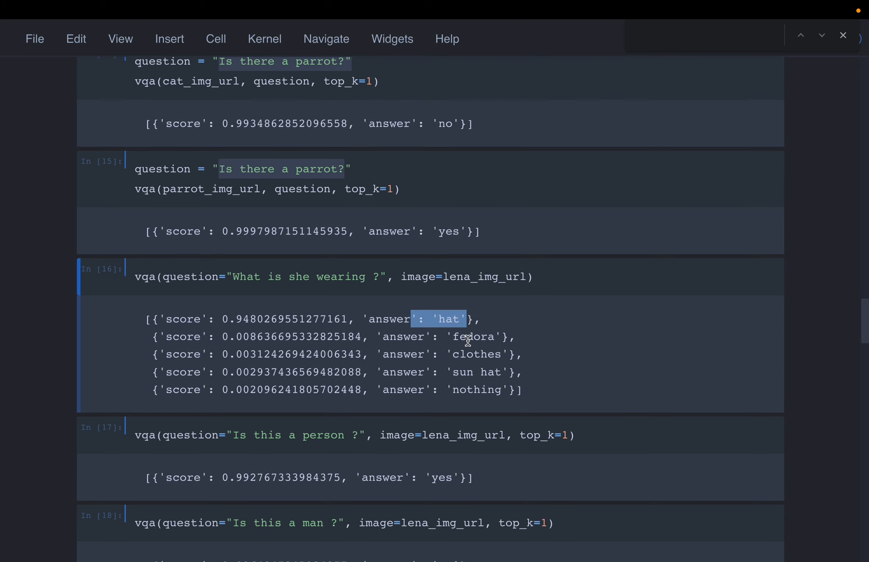
double_click(474, 337)
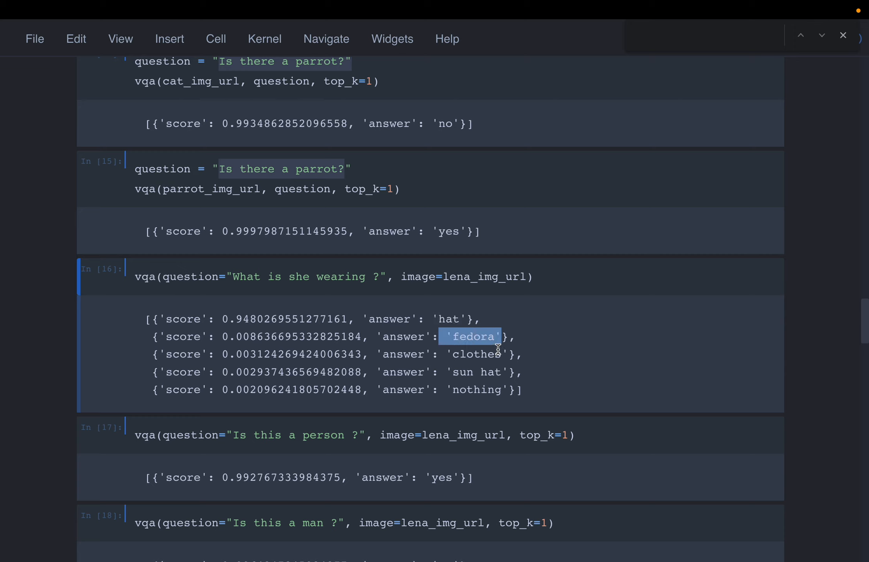
double_click(472, 354)
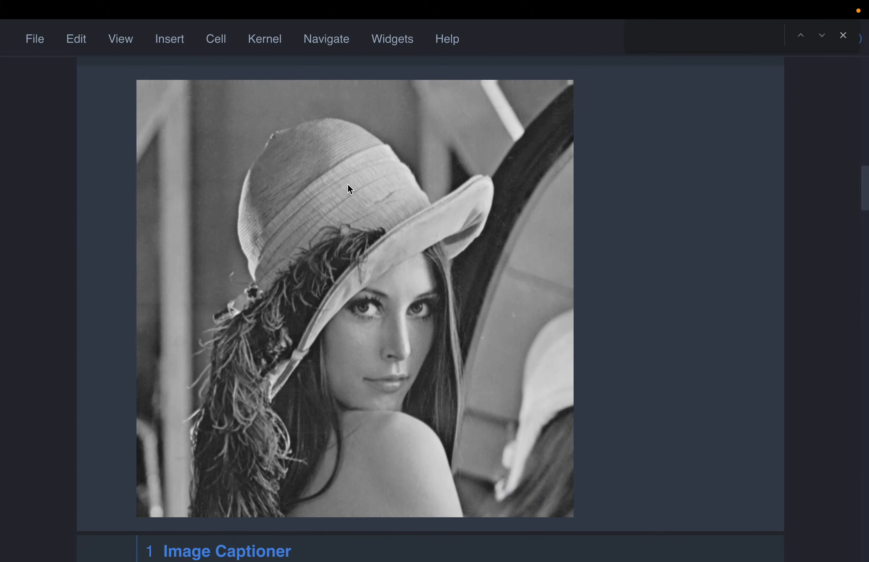
mouse_move(491, 200)
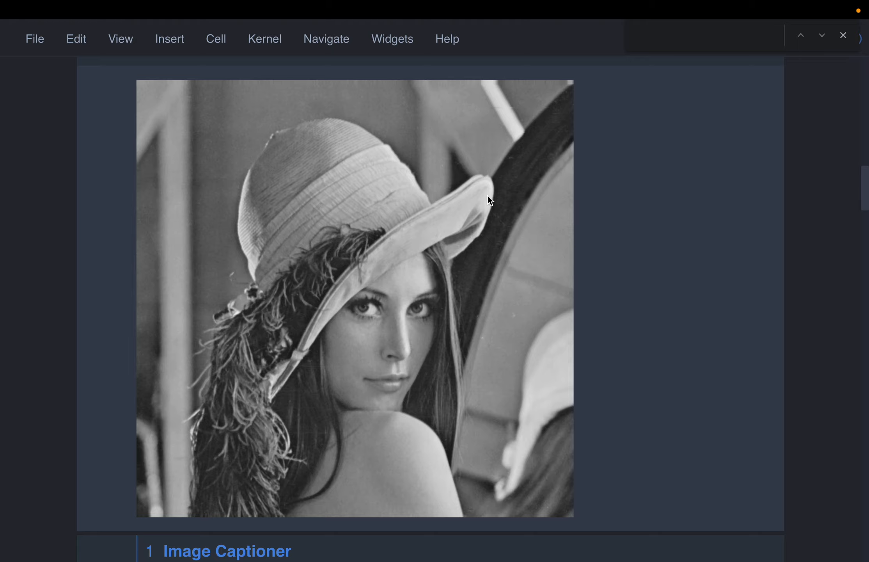
scroll(down, 3)
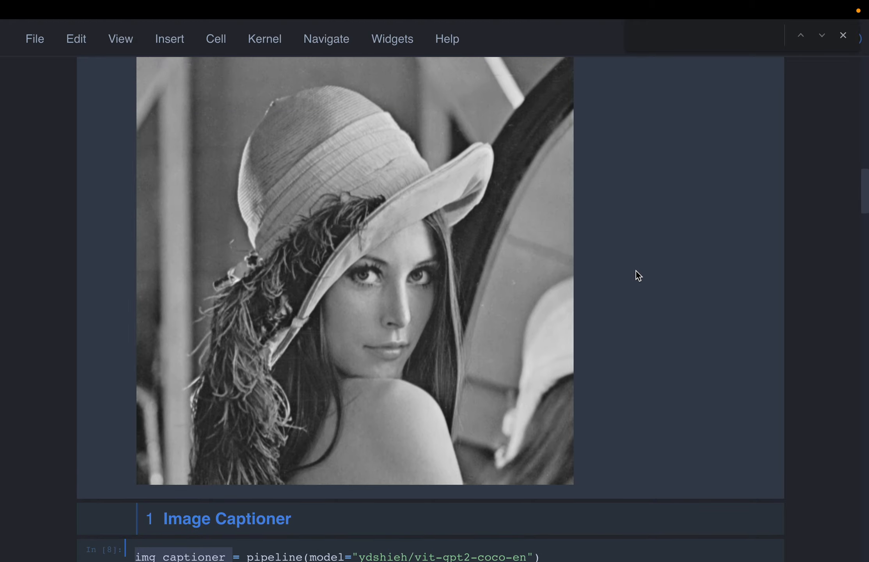
scroll(down, 3)
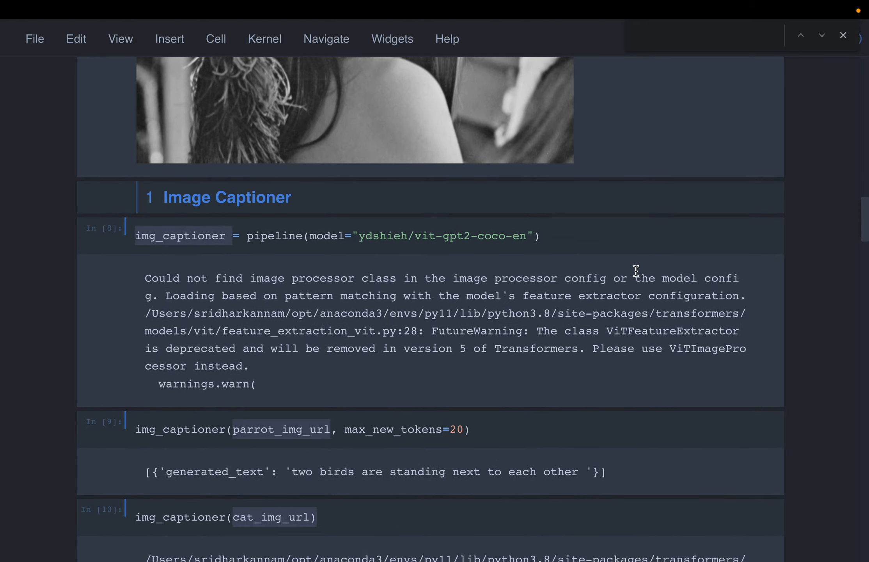
scroll(down, 3)
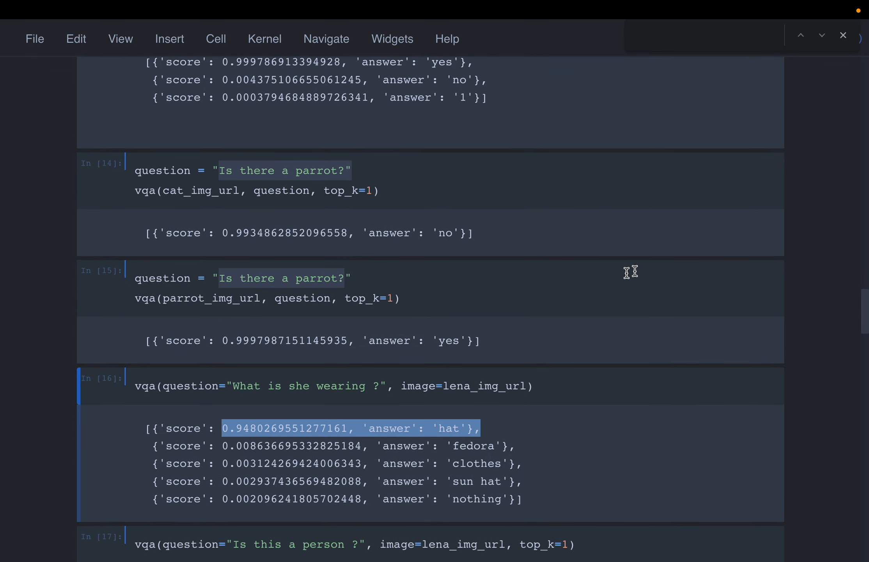
scroll(down, 3)
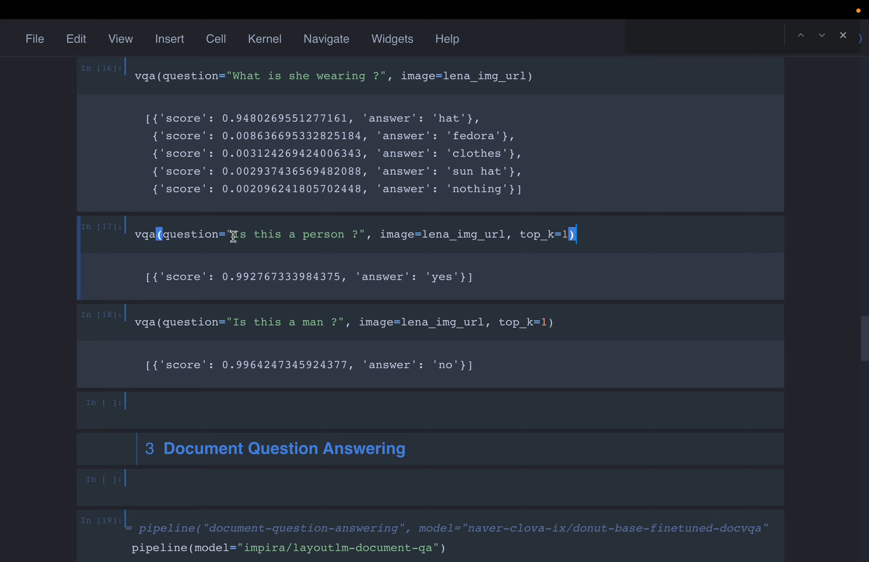
double_click(288, 233)
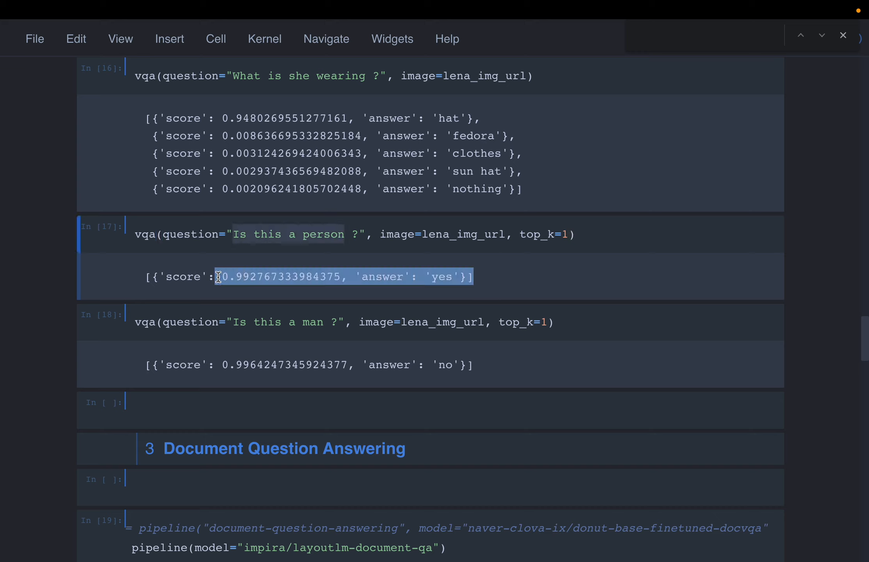
scroll(down, 3)
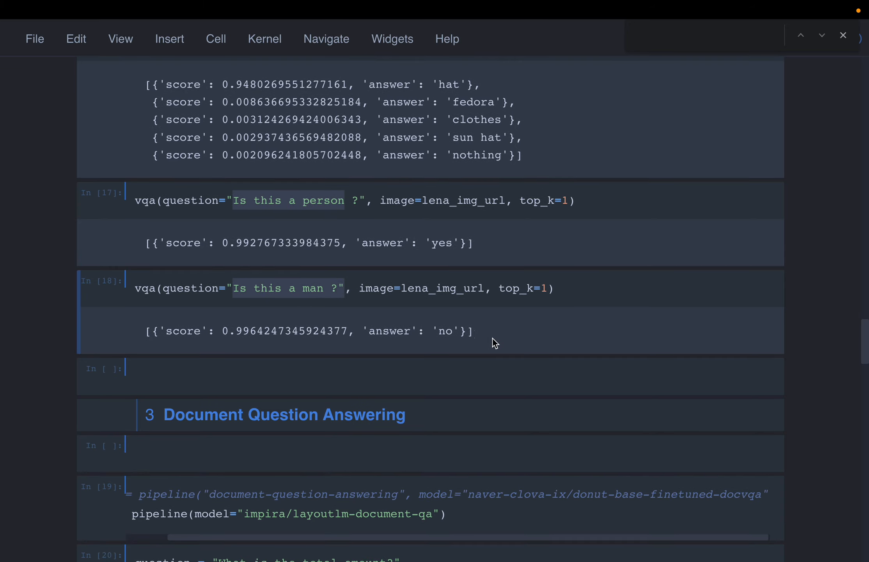
double_click(445, 331)
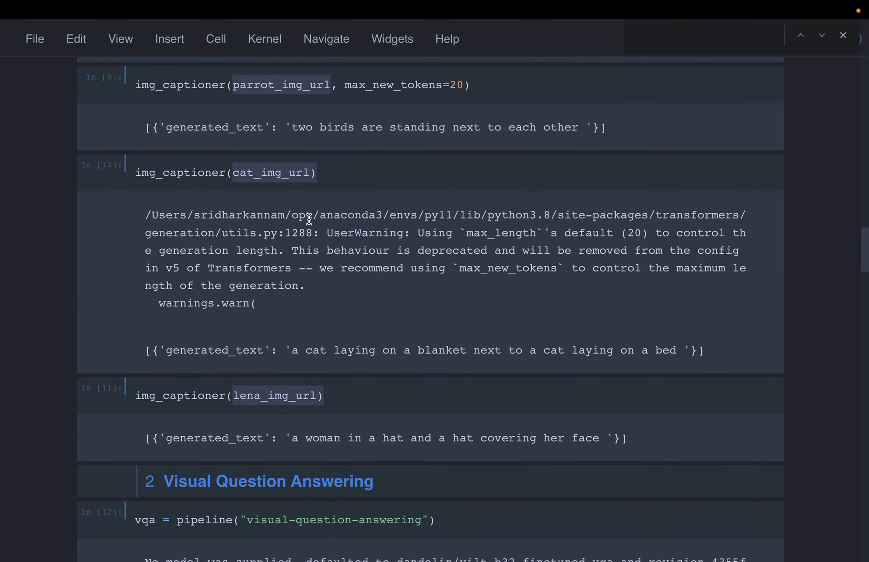
scroll(up, 3)
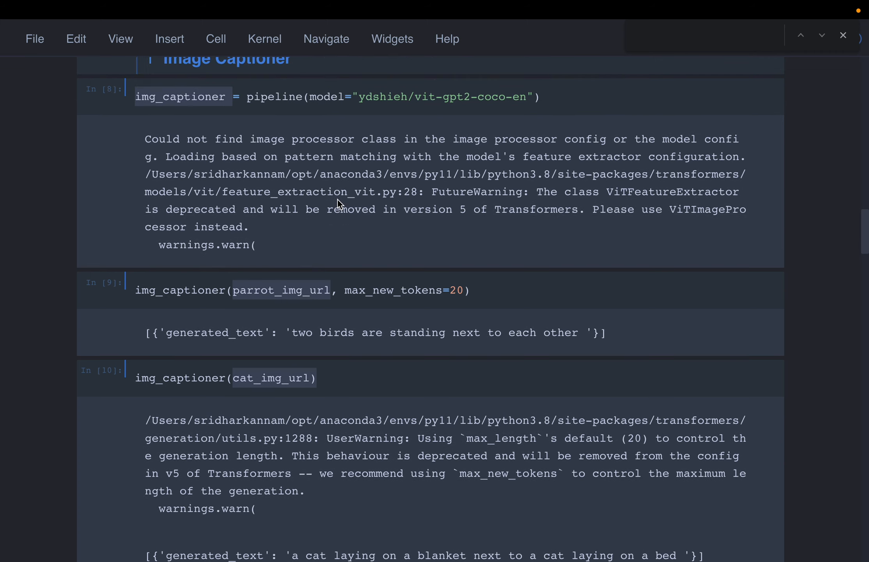
mouse_move(386, 233)
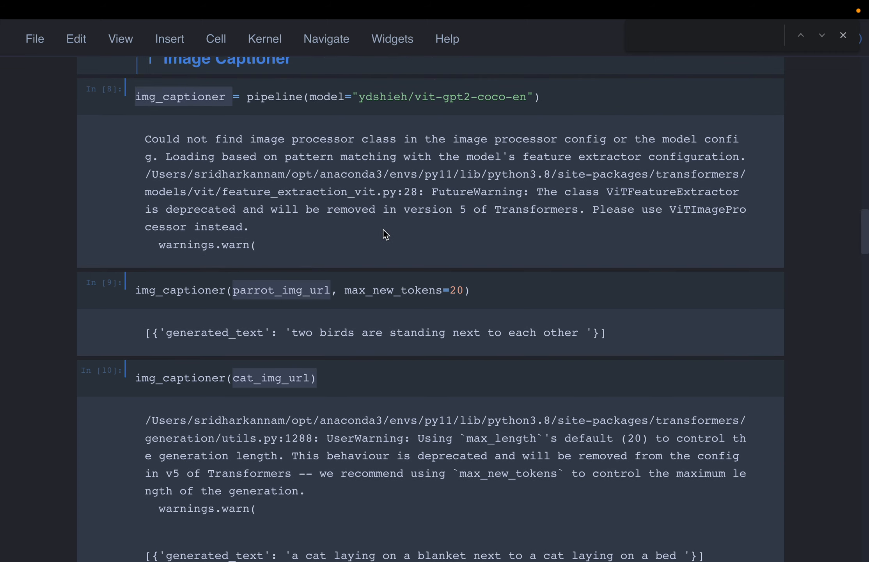
scroll(down, 3)
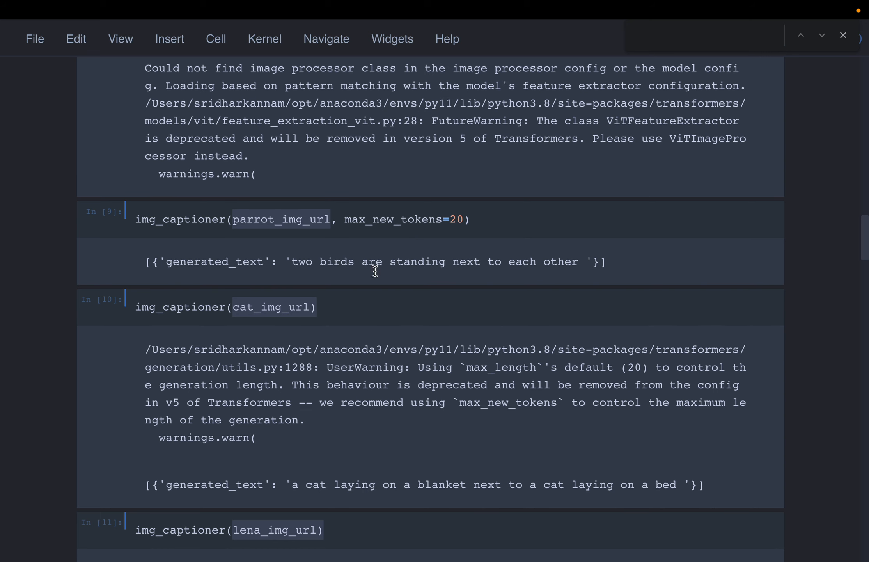
scroll(down, 3)
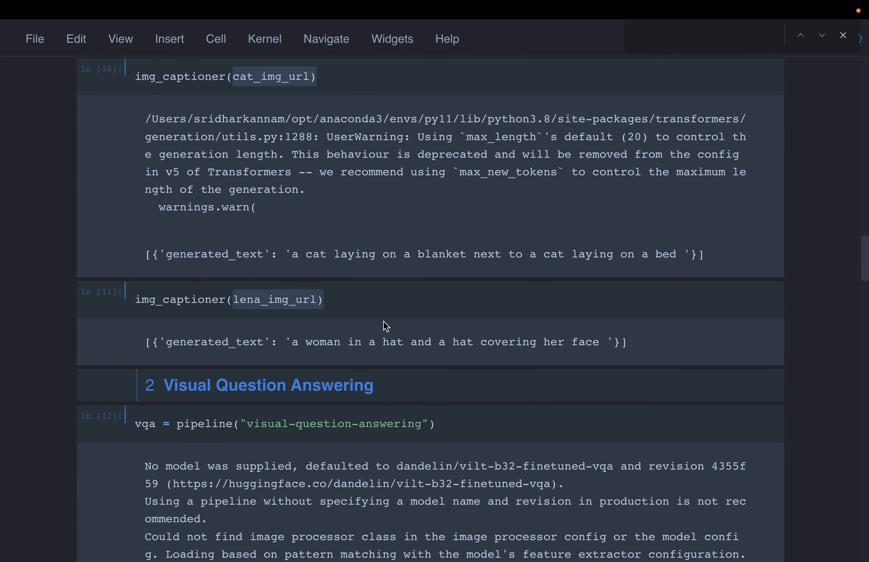
scroll(down, 3)
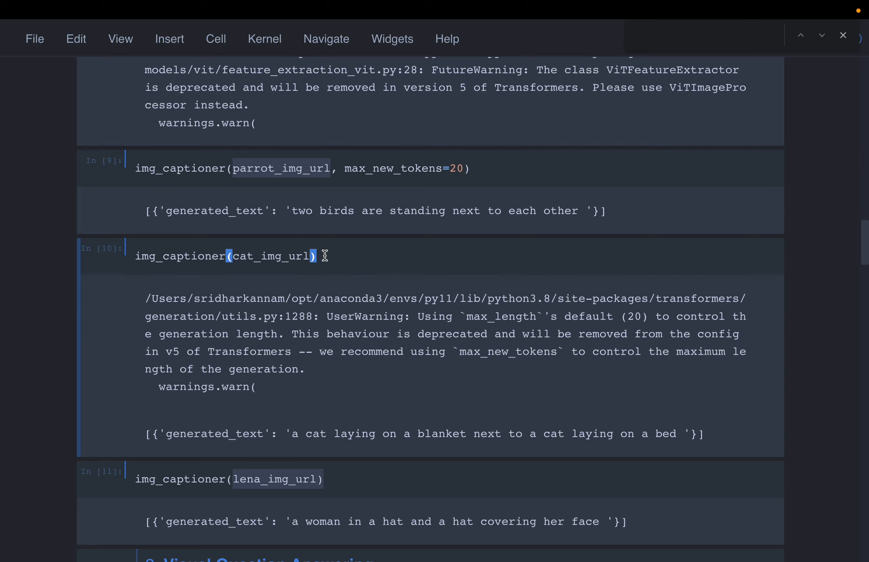
mouse_move(368, 292)
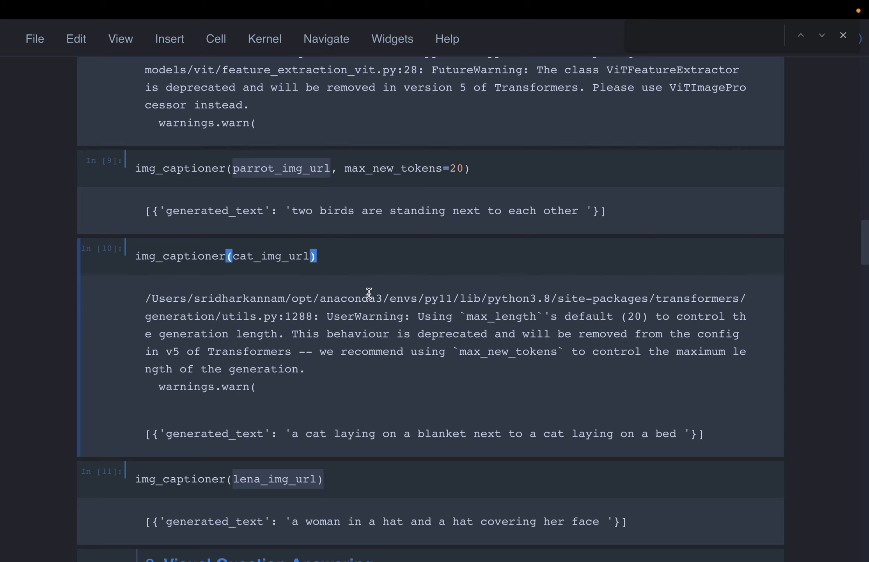
scroll(down, 3)
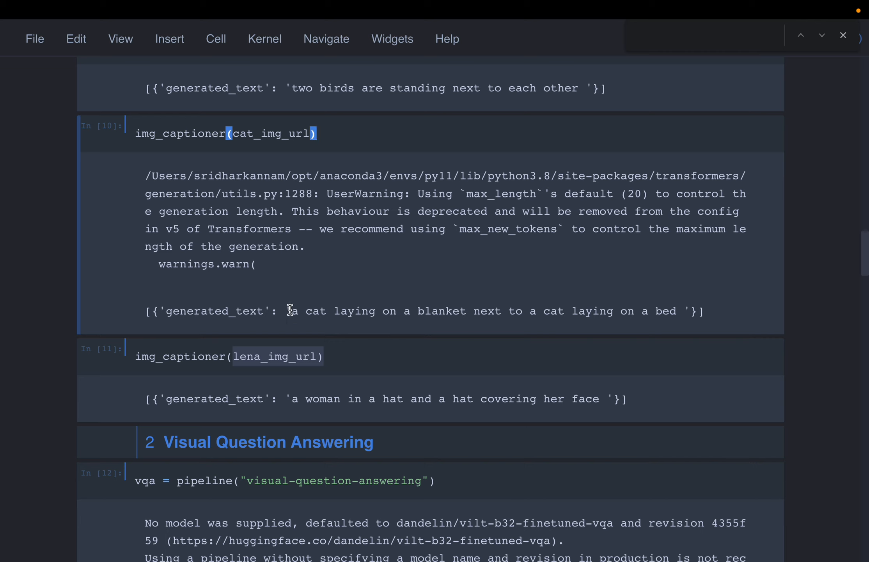
drag(291, 310, 698, 311)
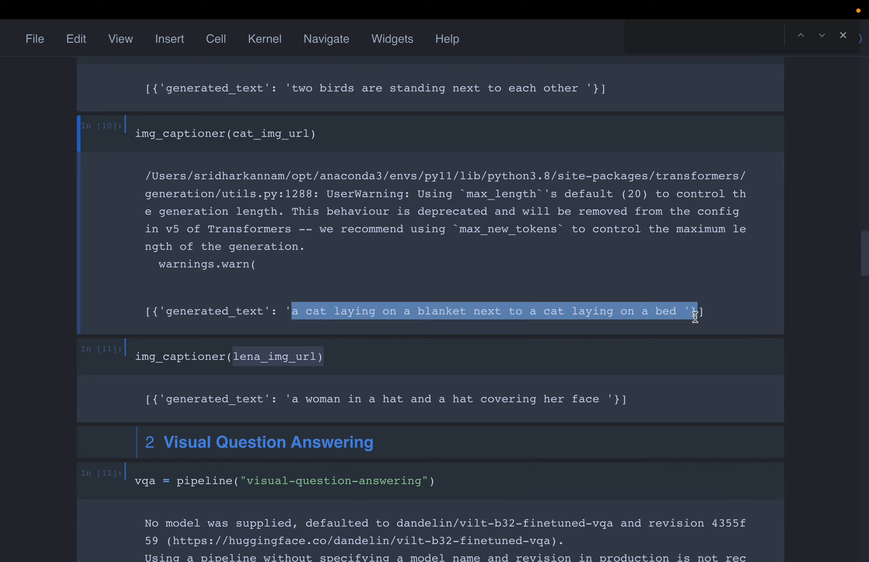
mouse_move(498, 272)
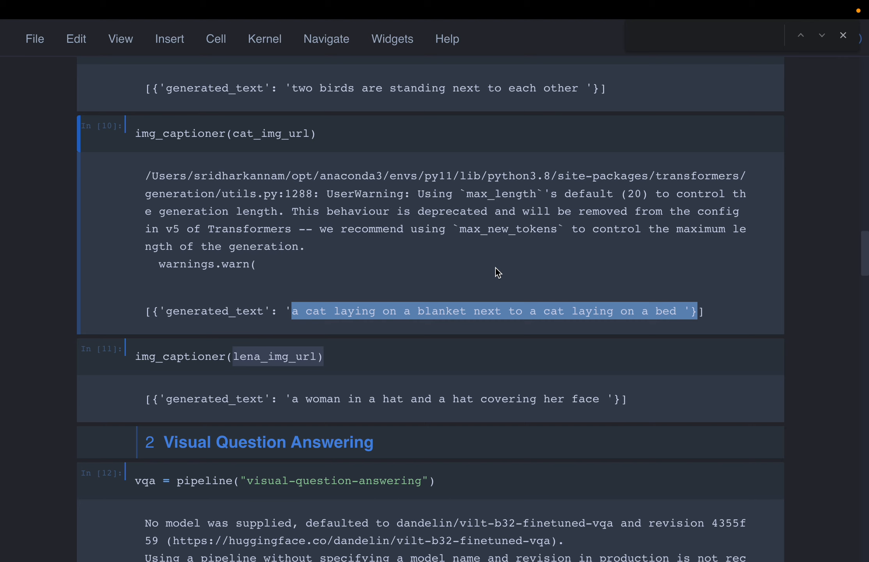
mouse_move(474, 262)
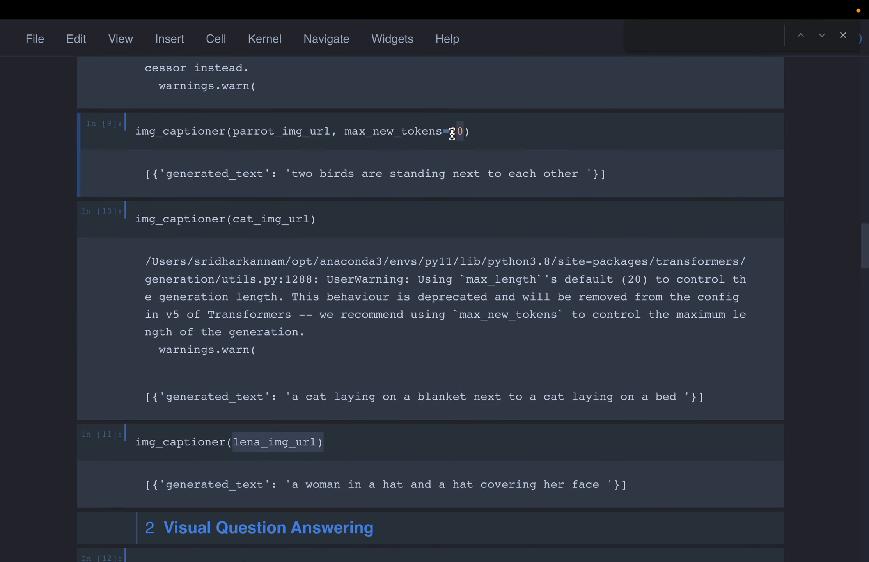
scroll(down, 3)
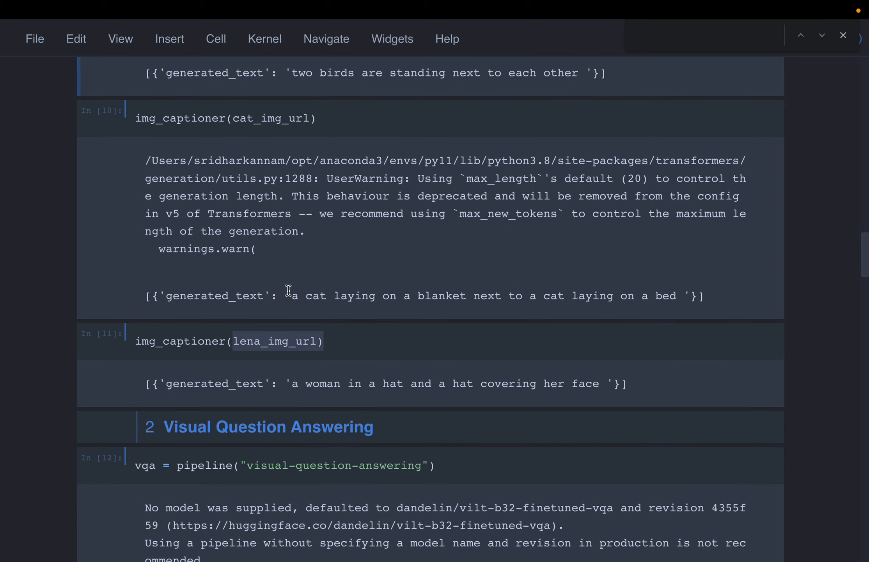
drag(288, 295, 685, 296)
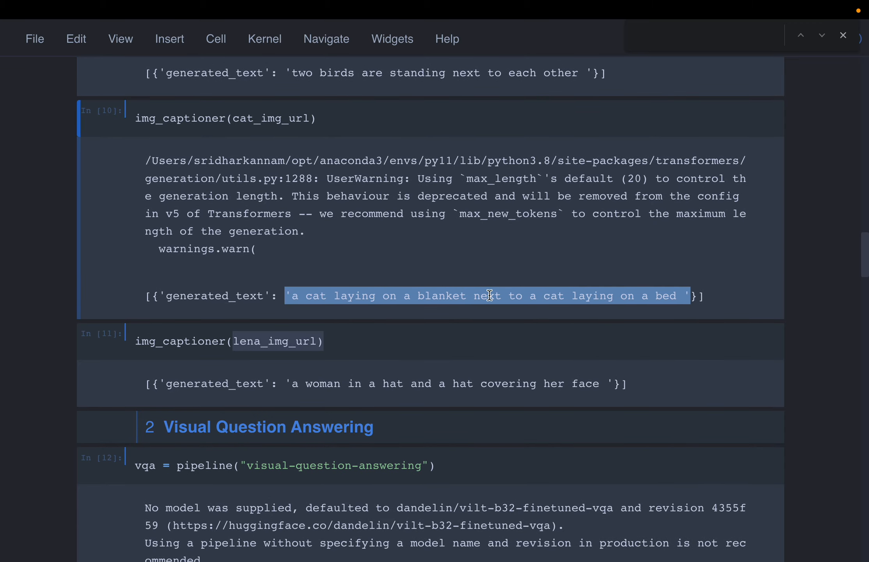
scroll(down, 3)
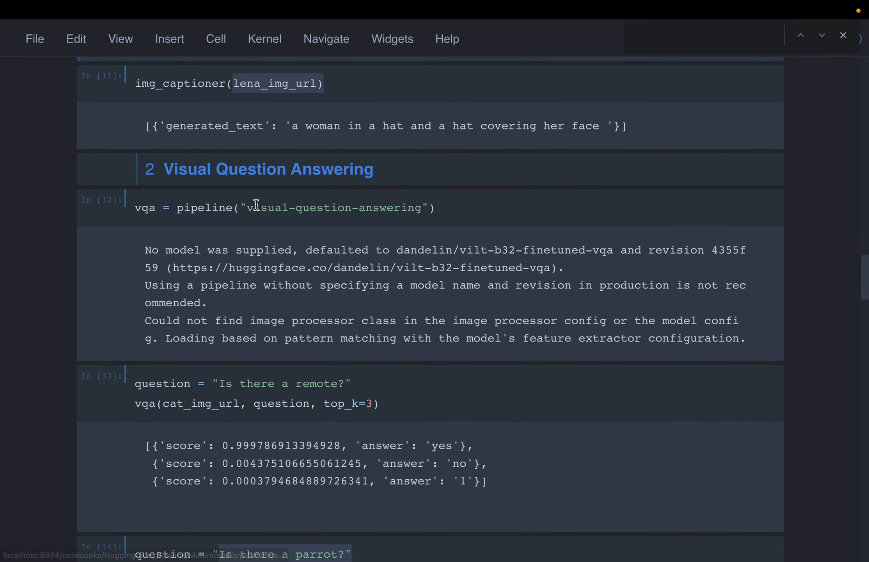
mouse_move(361, 184)
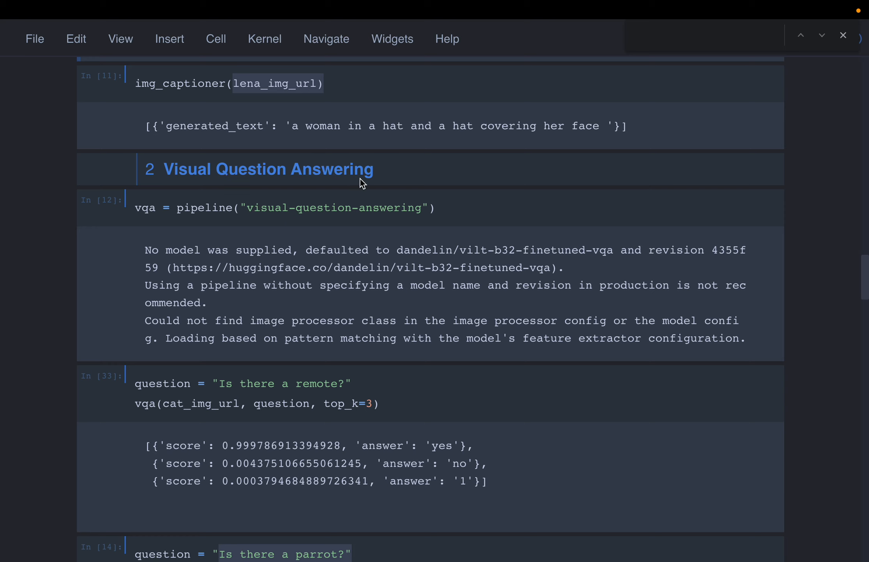
scroll(down, 3)
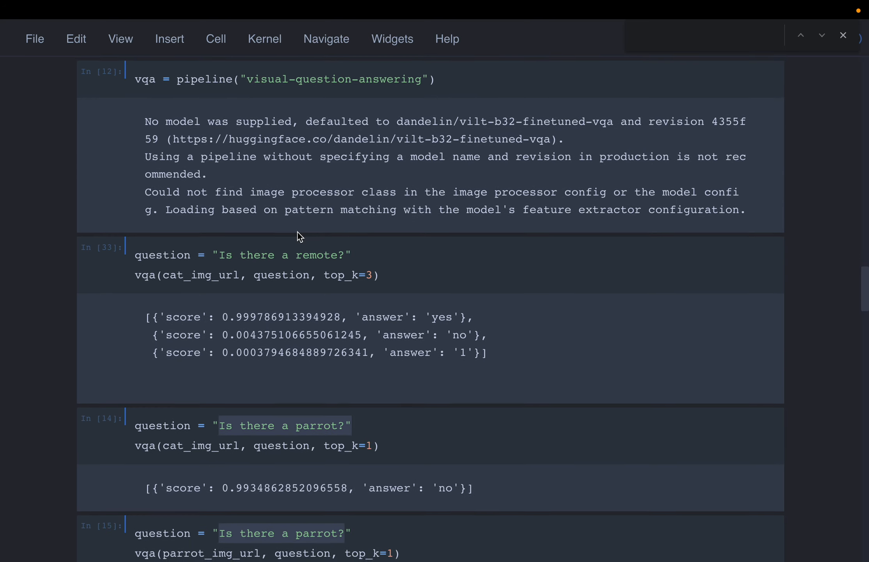
mouse_move(413, 271)
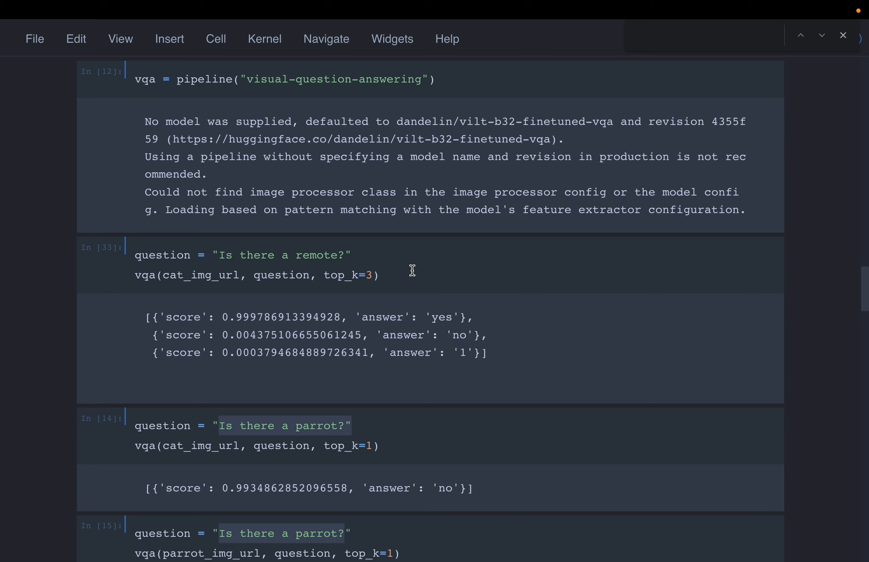
scroll(down, 3)
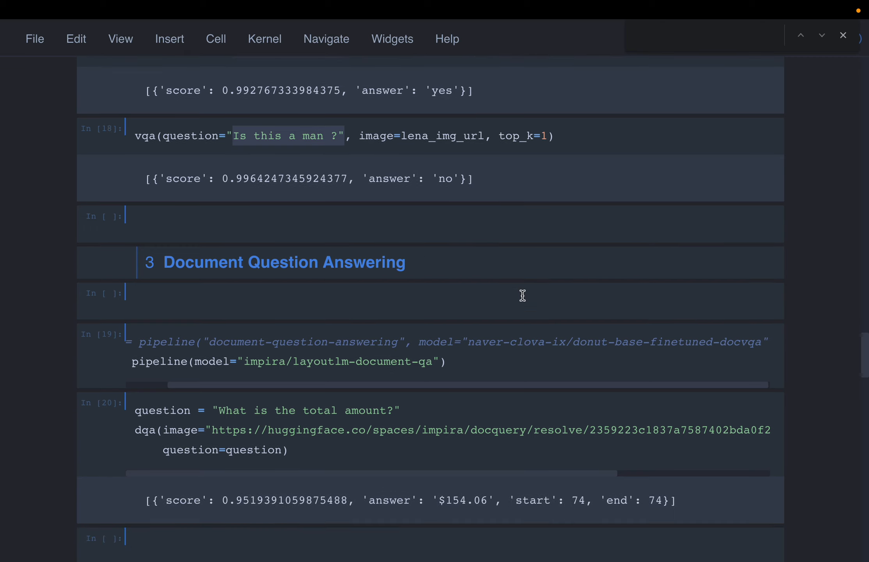
scroll(down, 3)
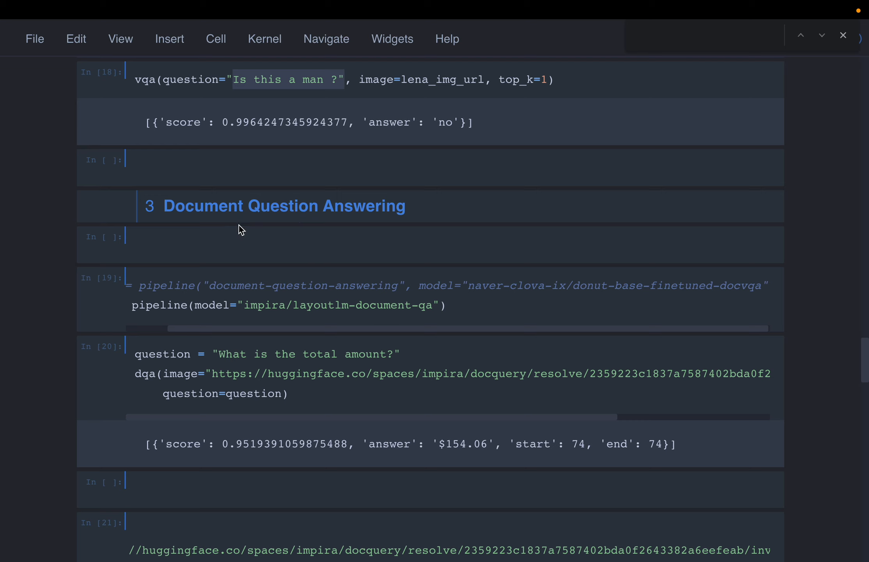
mouse_move(456, 229)
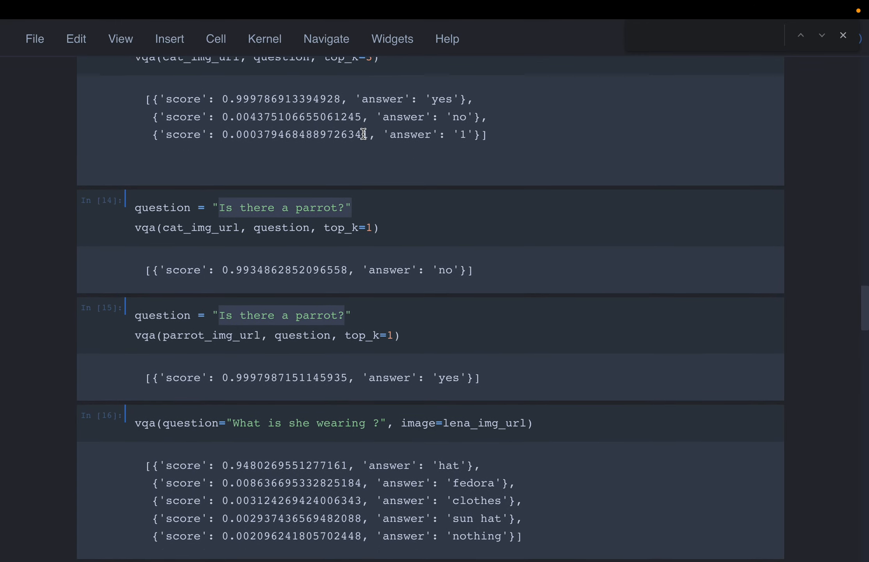
scroll(down, 3)
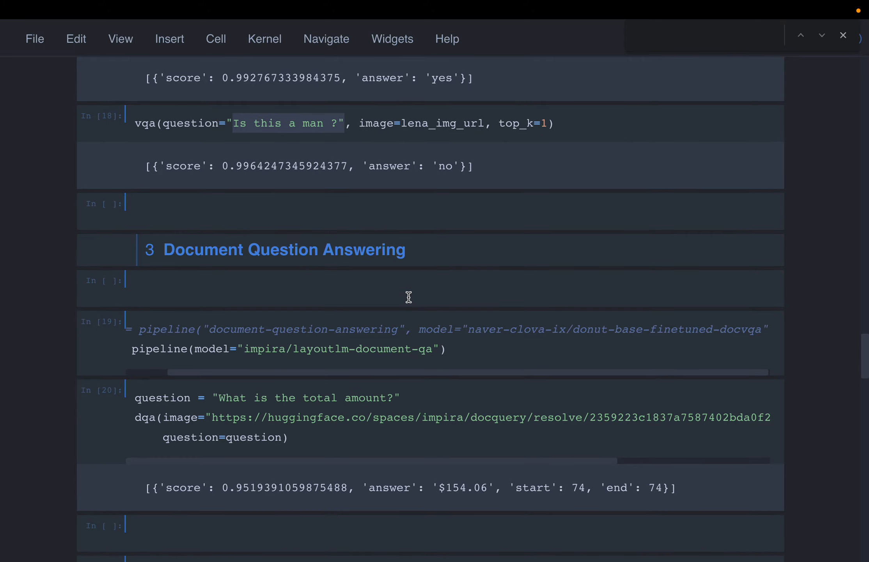
scroll(down, 3)
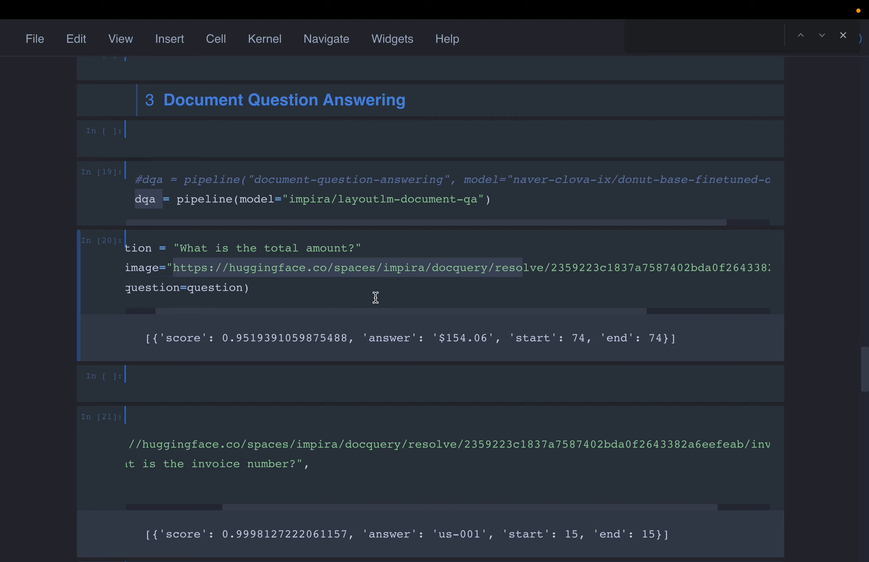
scroll(left, 3)
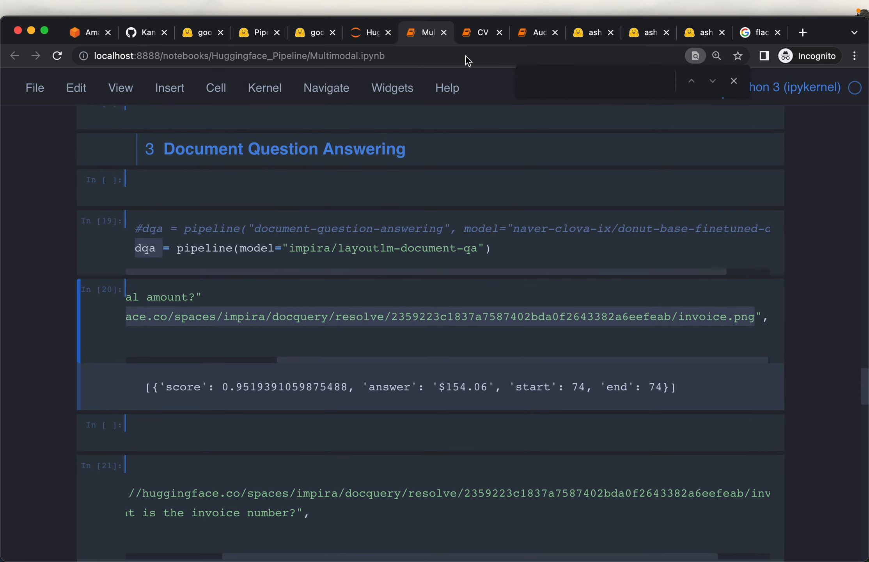
click(481, 32)
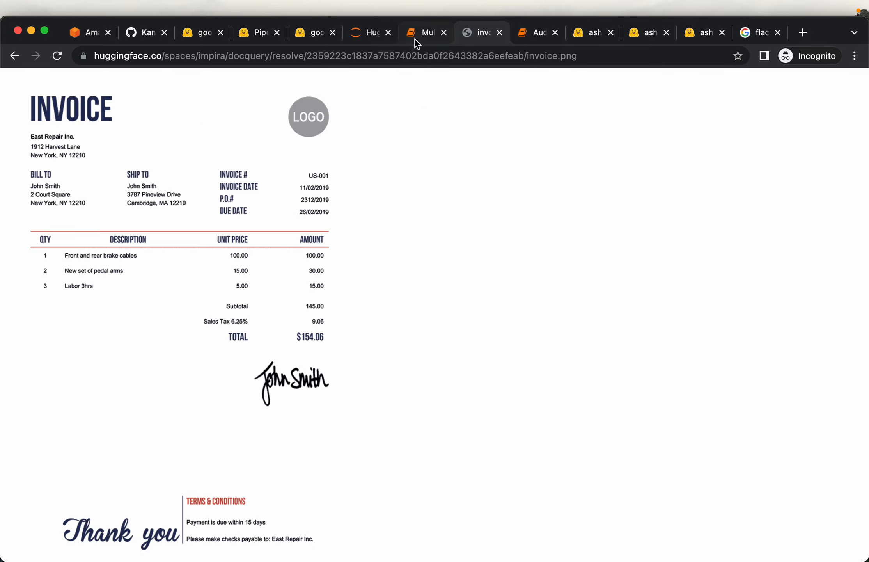
click(426, 32)
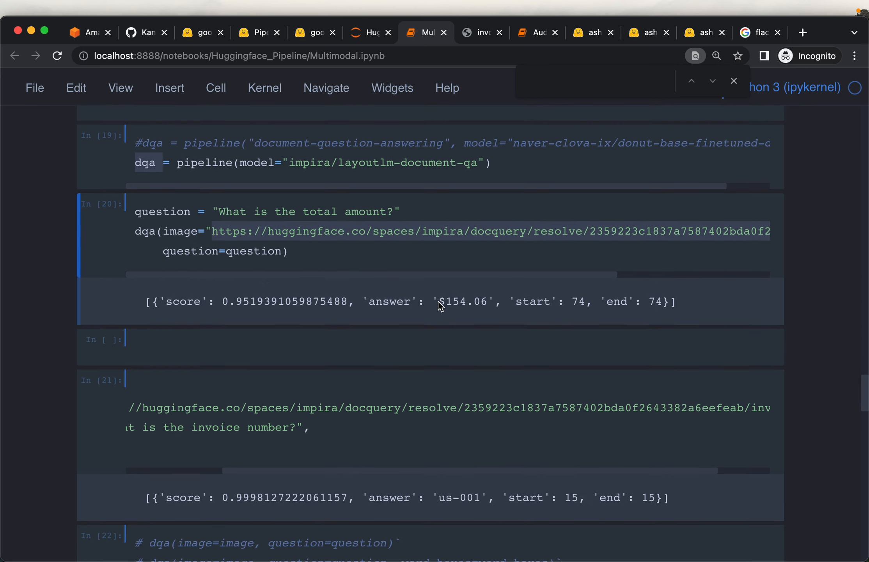
mouse_move(493, 316)
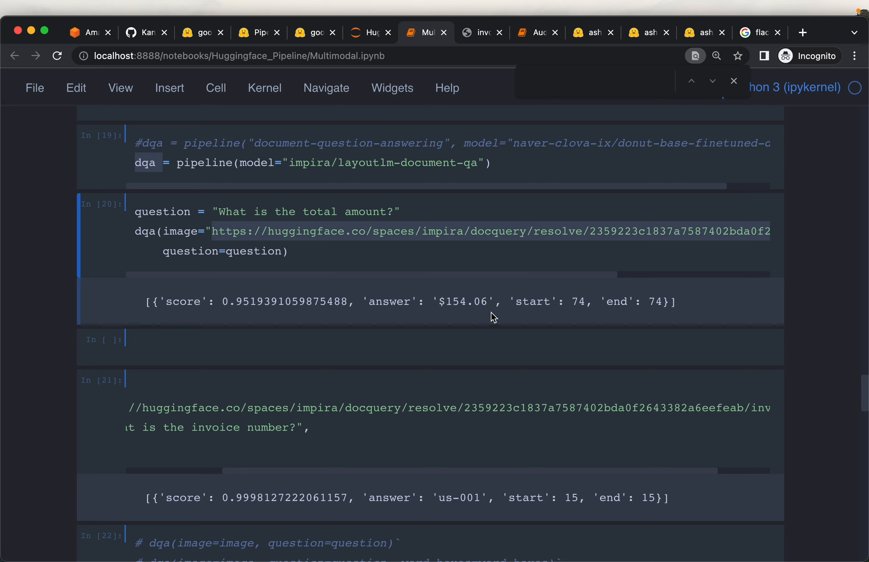
mouse_move(243, 314)
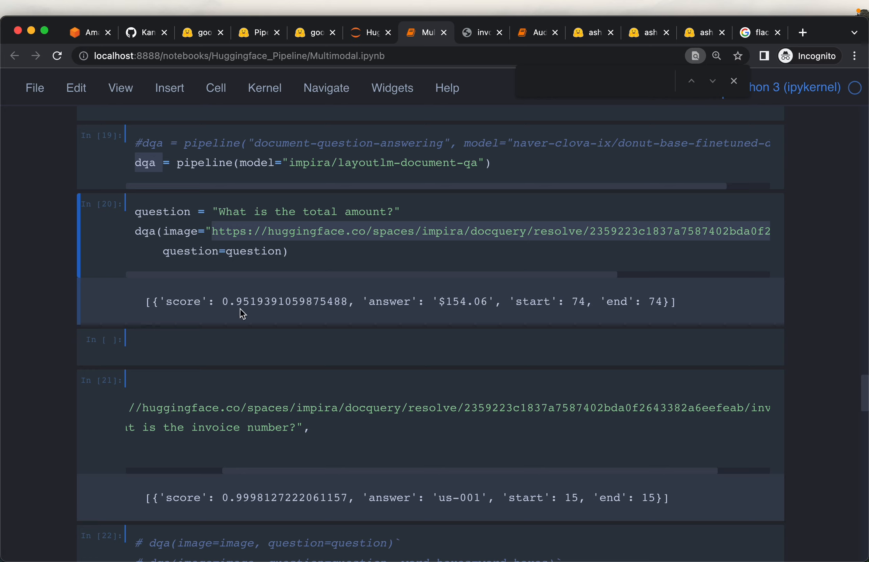
drag(221, 302, 374, 302)
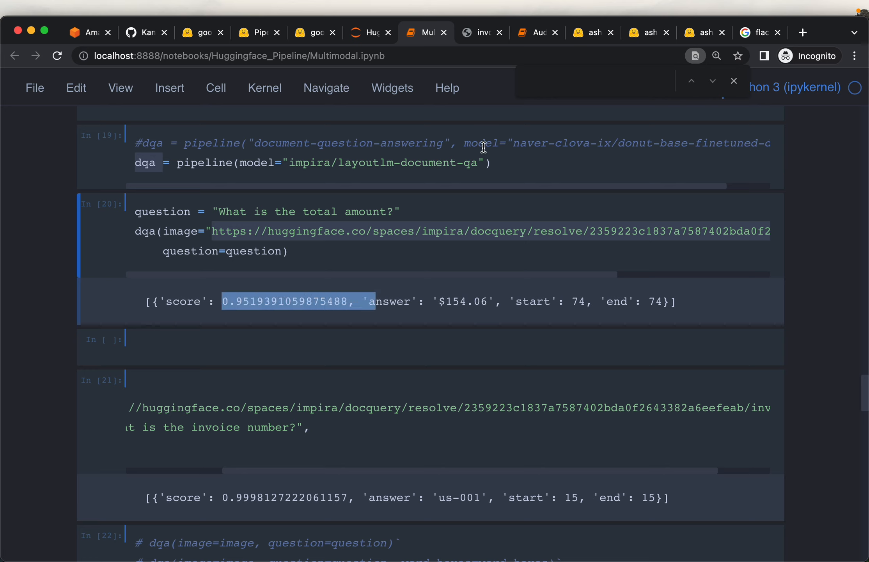
click(481, 32)
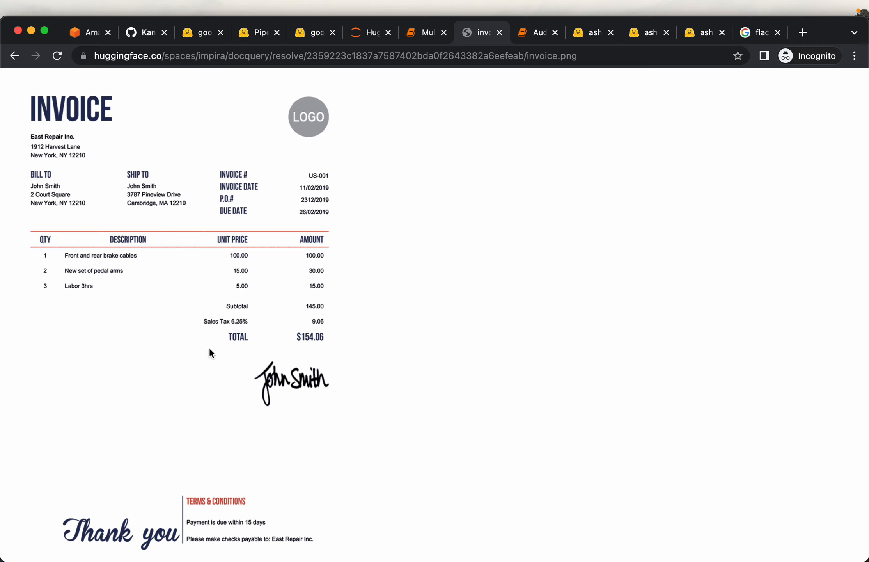
mouse_move(330, 213)
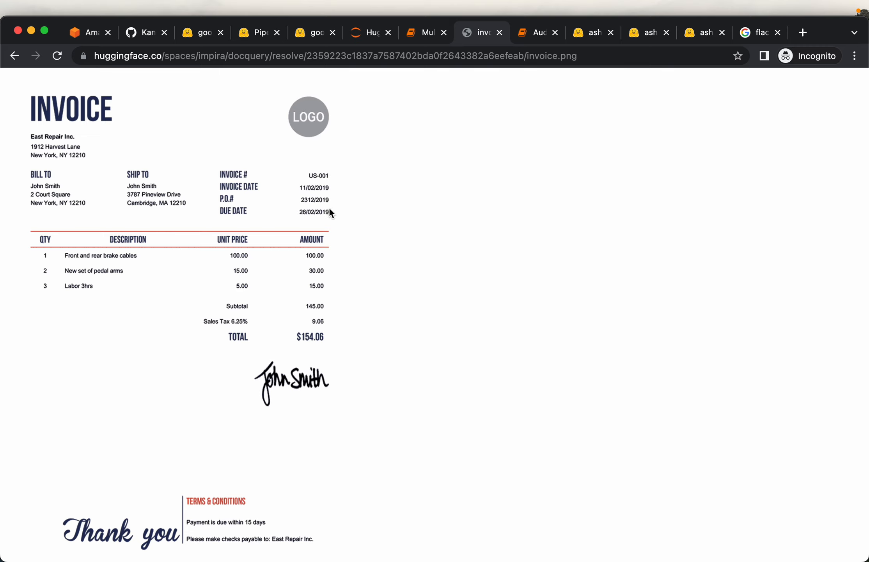
mouse_move(551, 124)
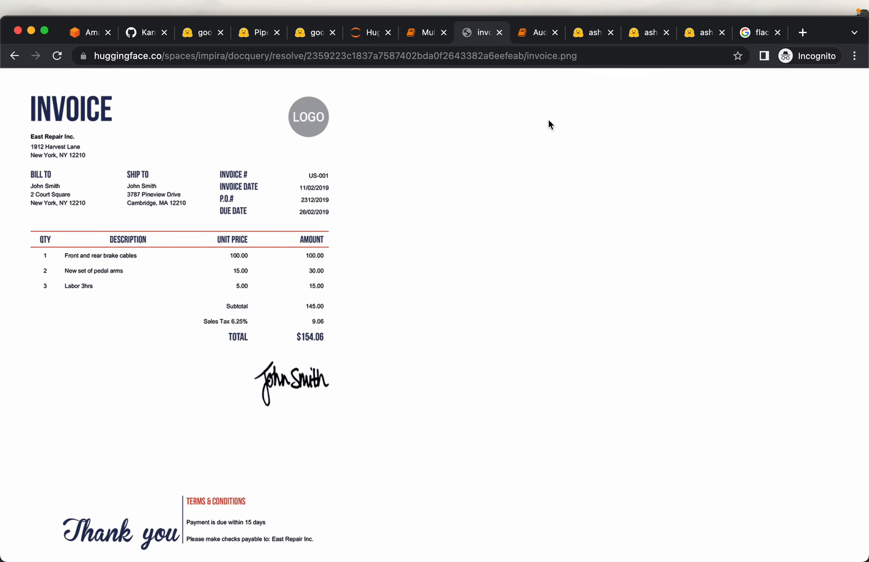
mouse_move(417, 141)
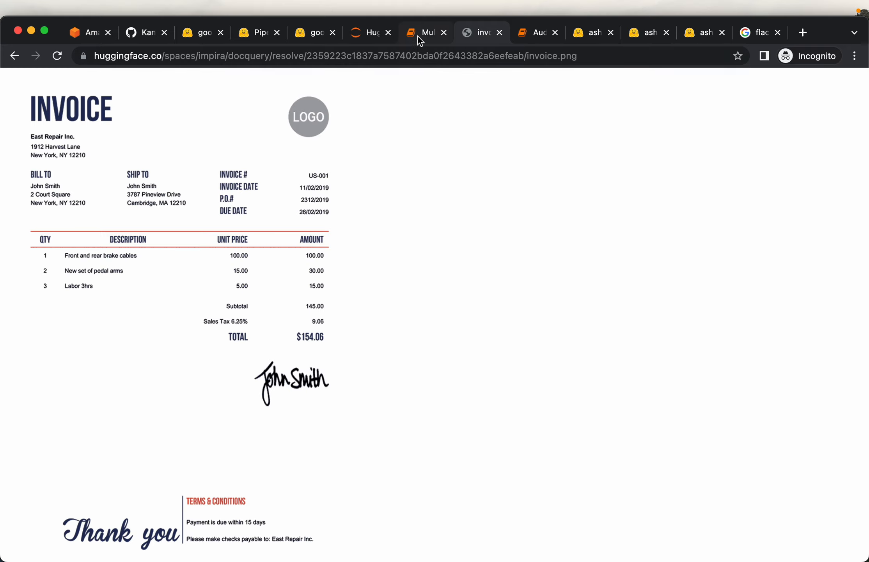
click(425, 32)
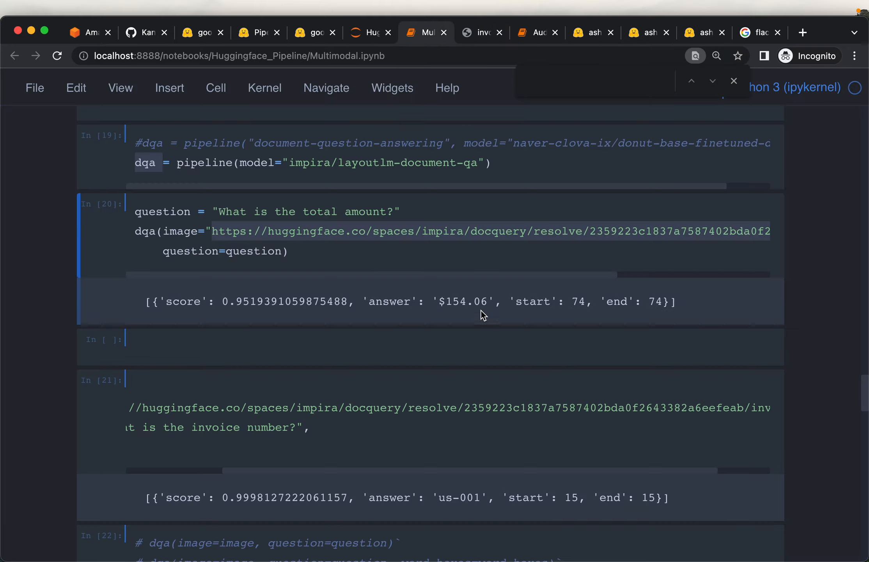
mouse_move(280, 214)
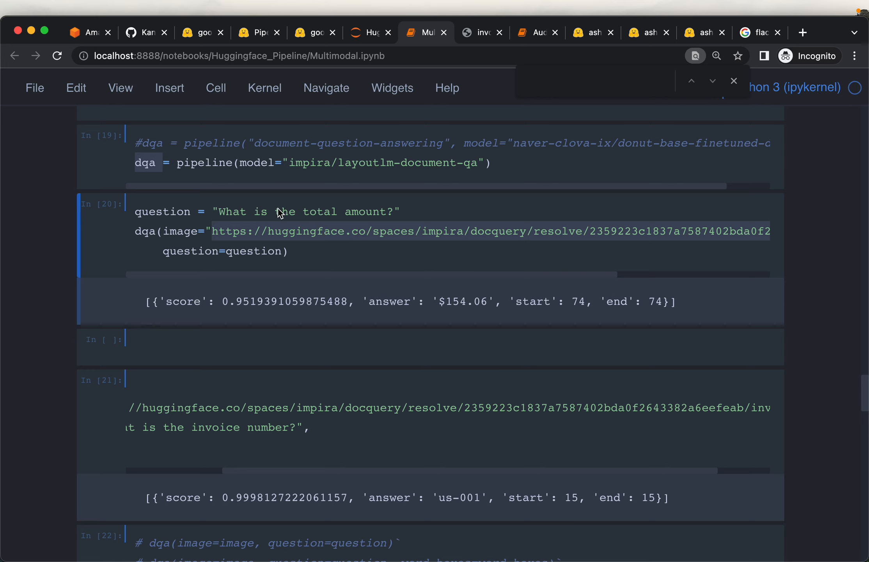
mouse_move(514, 264)
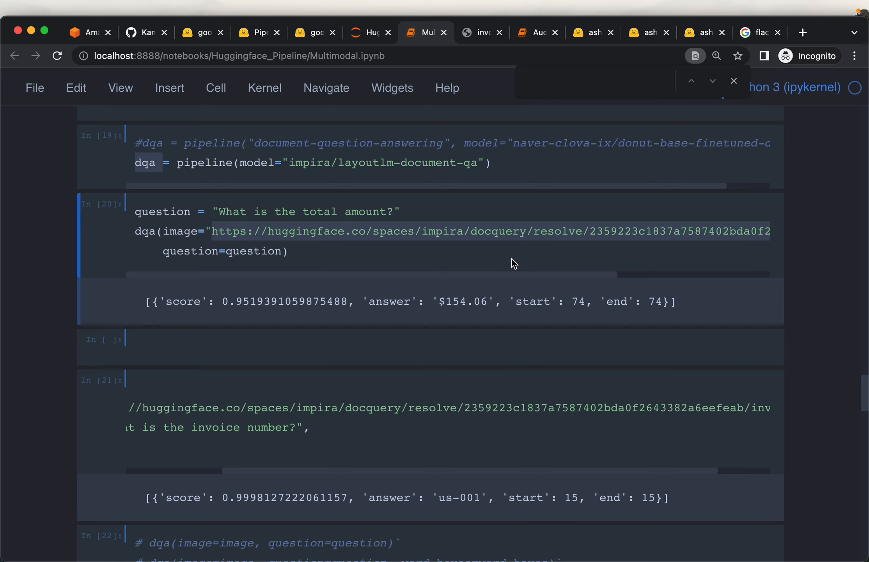
scroll(down, 3)
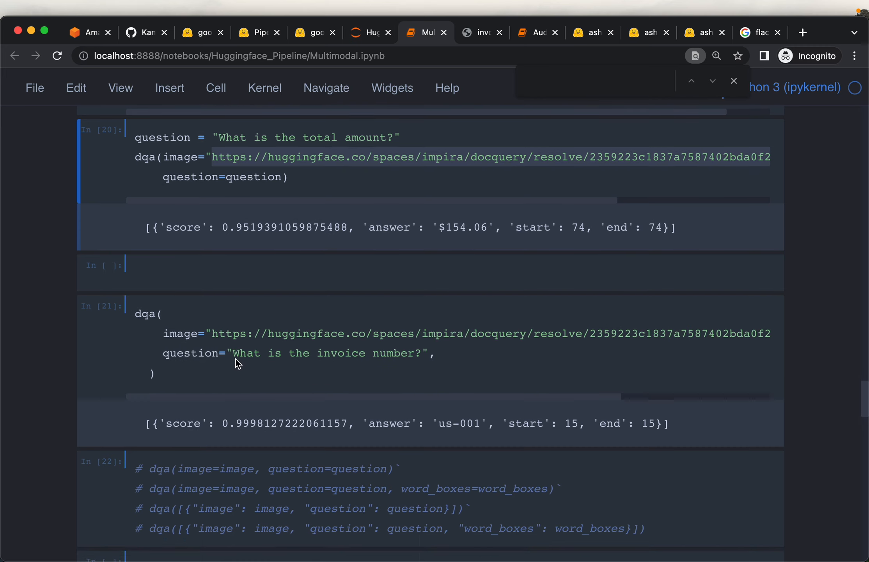
scroll(down, 3)
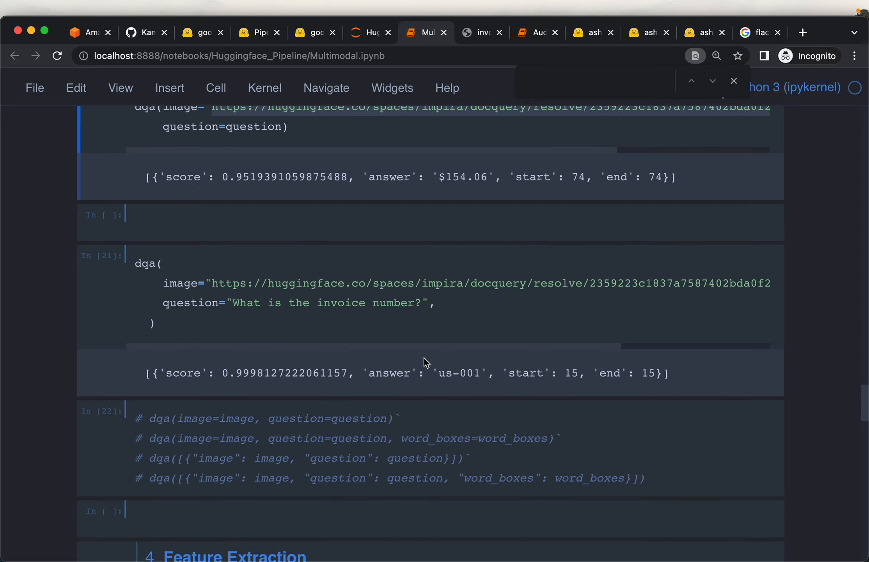
double_click(458, 366)
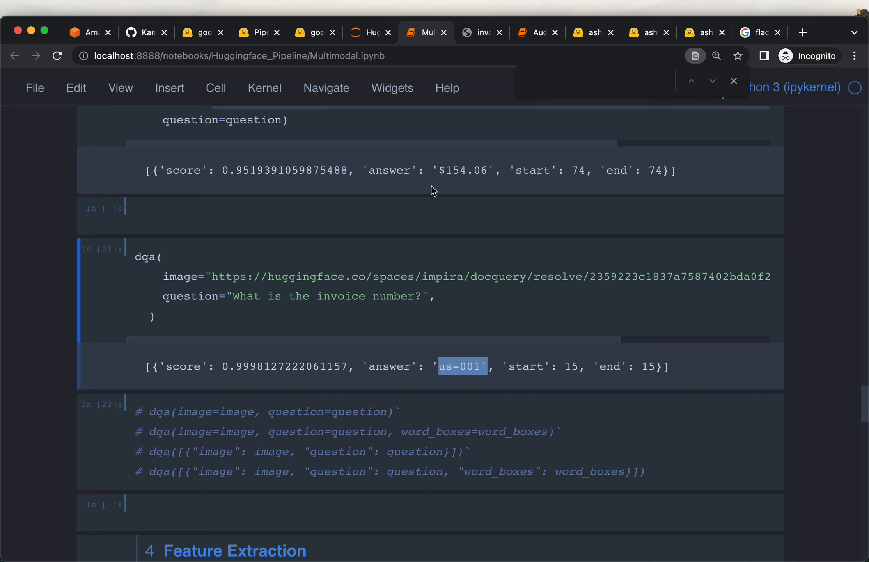
click(481, 32)
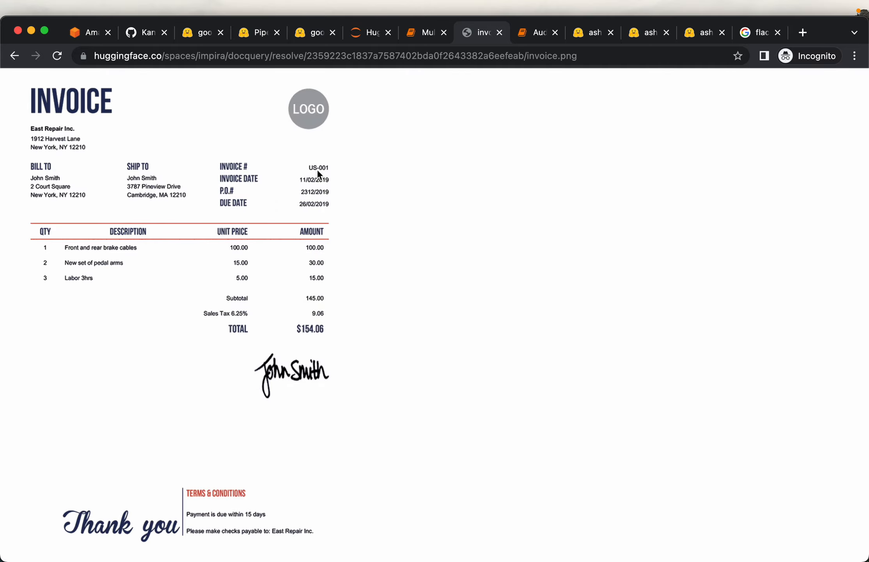
mouse_move(235, 179)
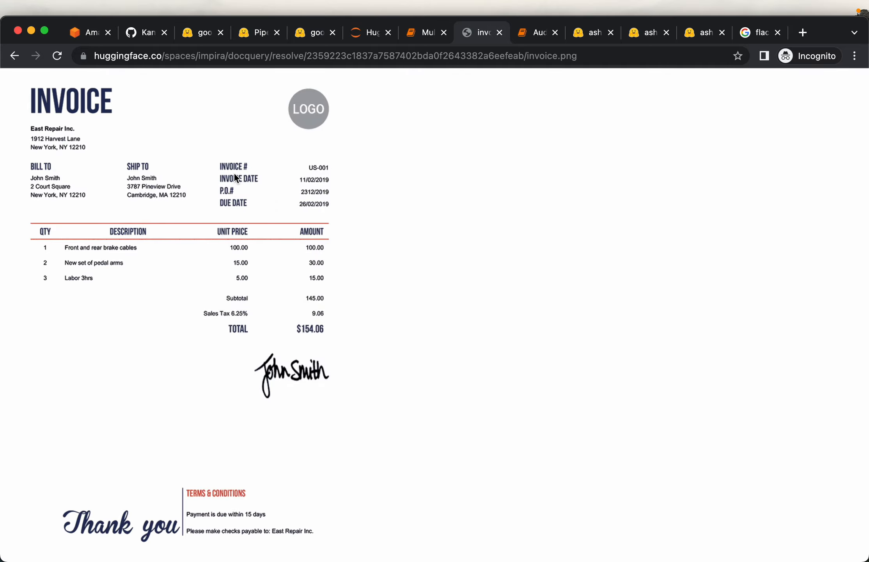
click(426, 32)
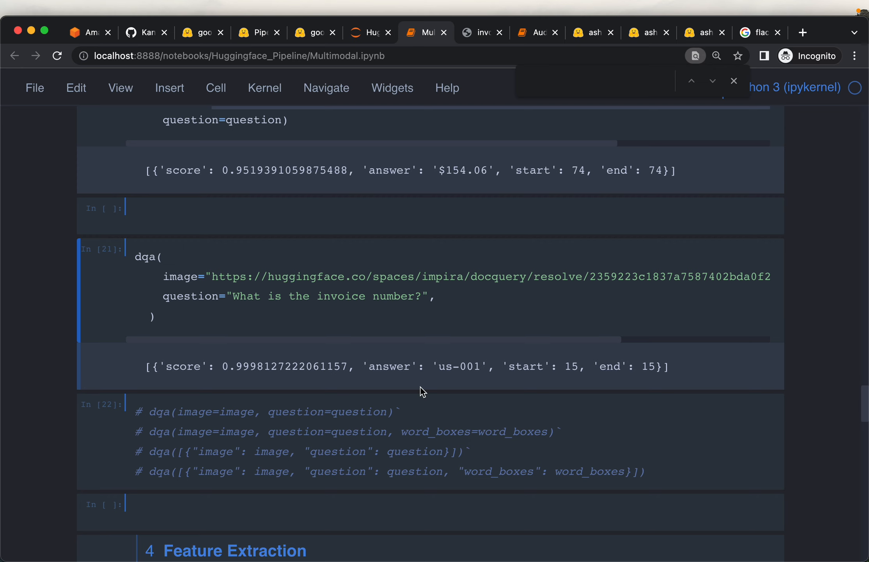
scroll(down, 3)
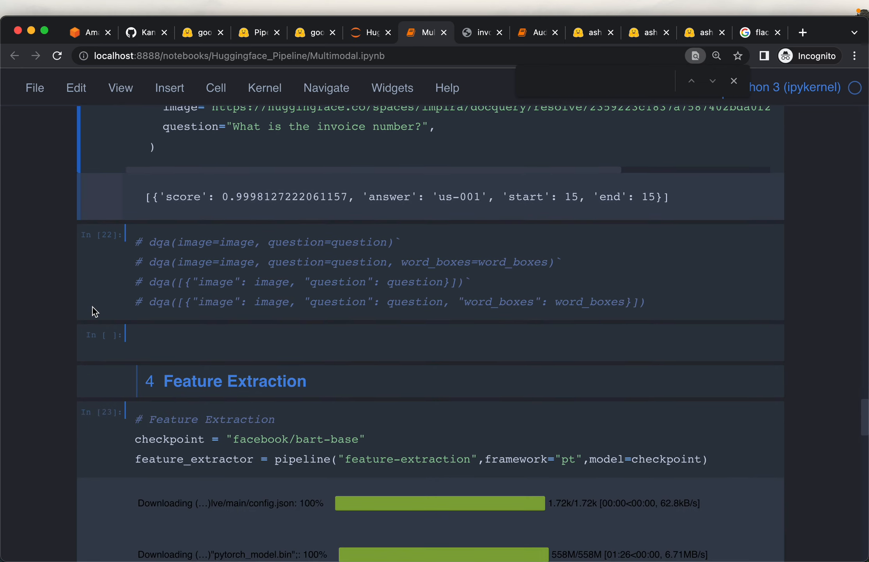
Scroll through section 4 past the bart-base embedding array to the bert-base-uncased pipeline cell.
scroll(down, 3)
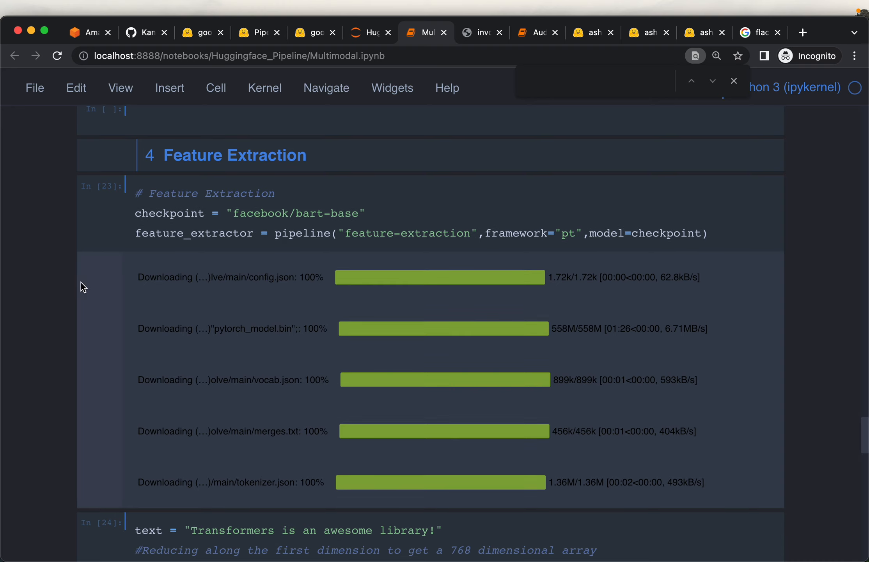
mouse_move(56, 270)
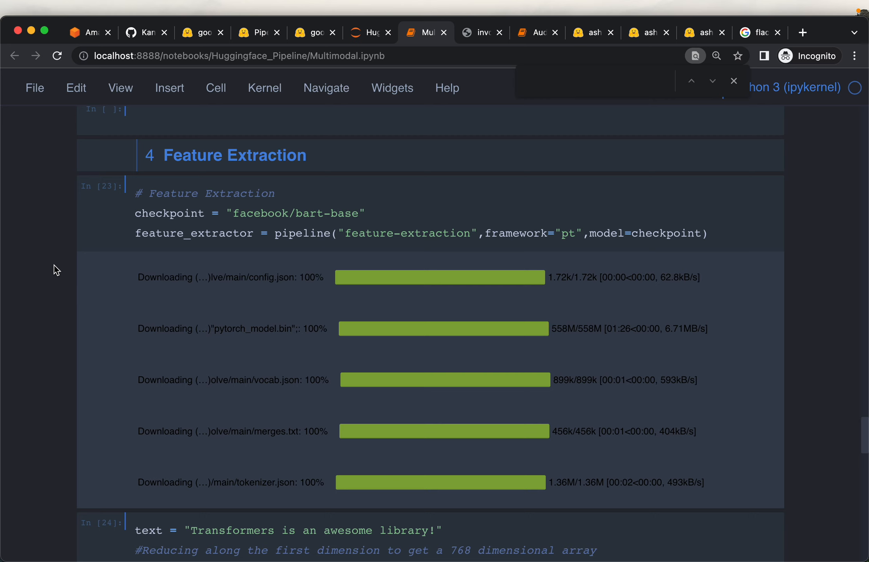
scroll(down, 3)
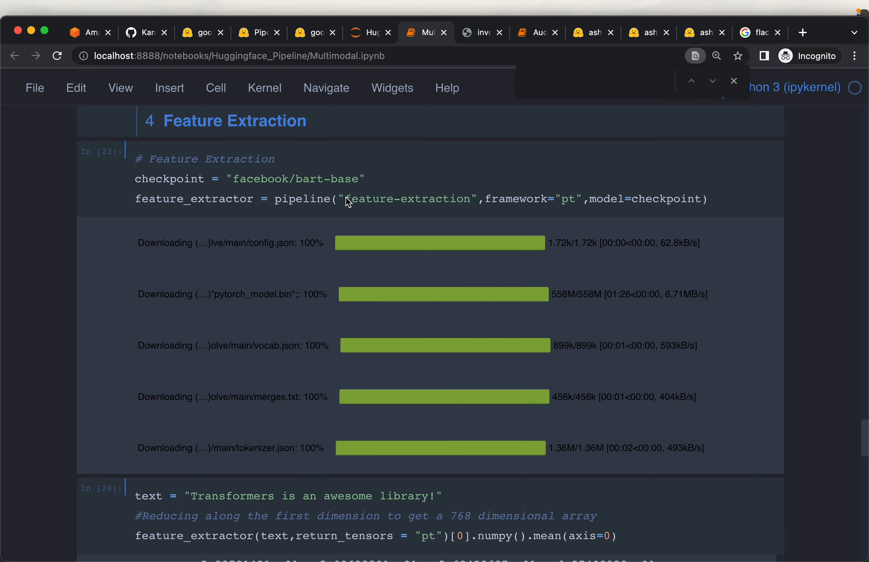
mouse_move(458, 210)
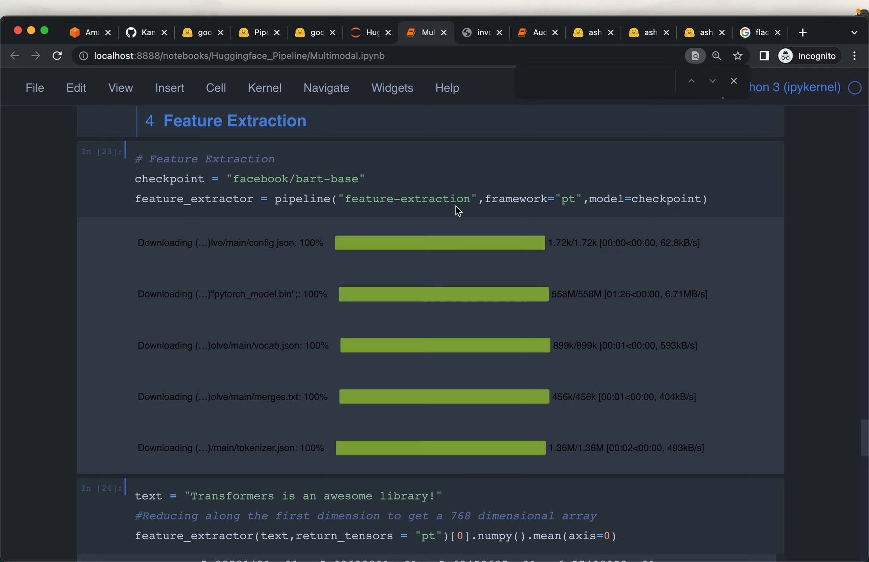
mouse_move(252, 186)
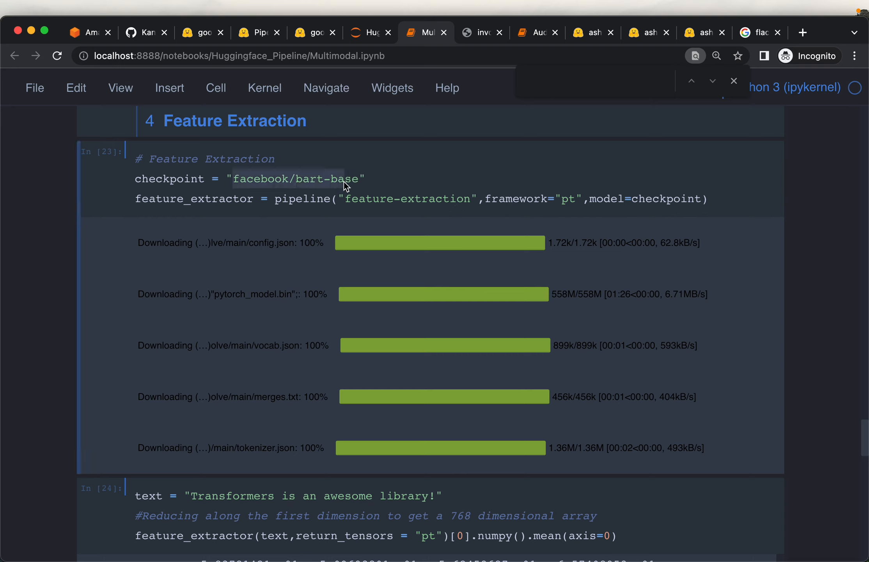
scroll(down, 3)
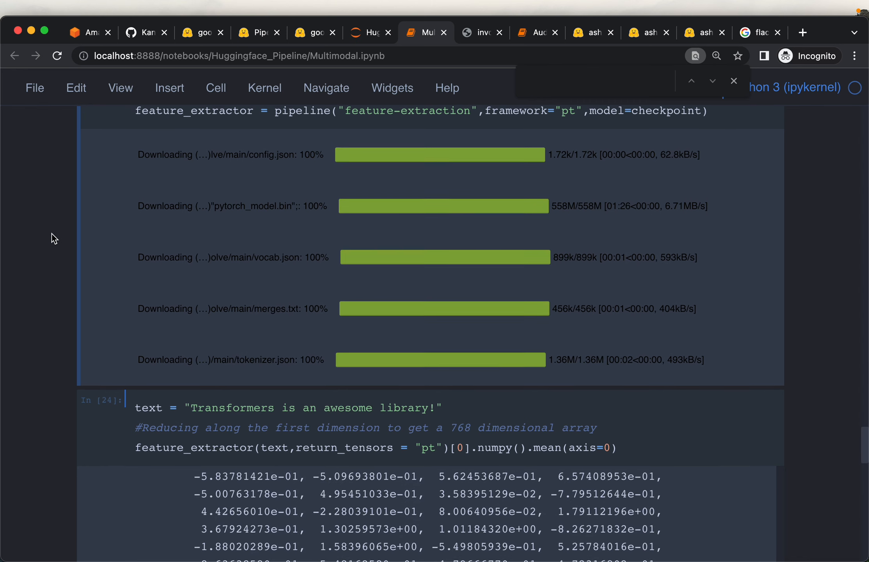
scroll(down, 3)
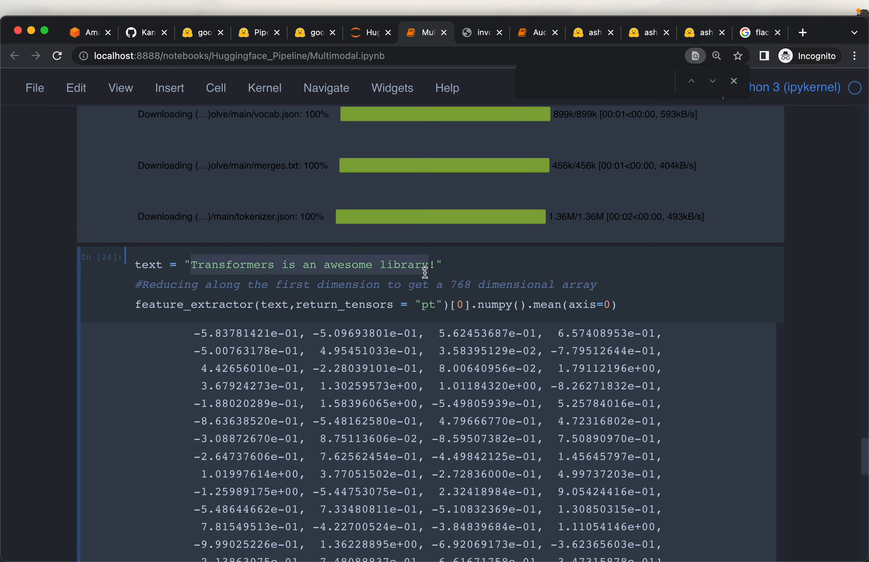
mouse_move(95, 327)
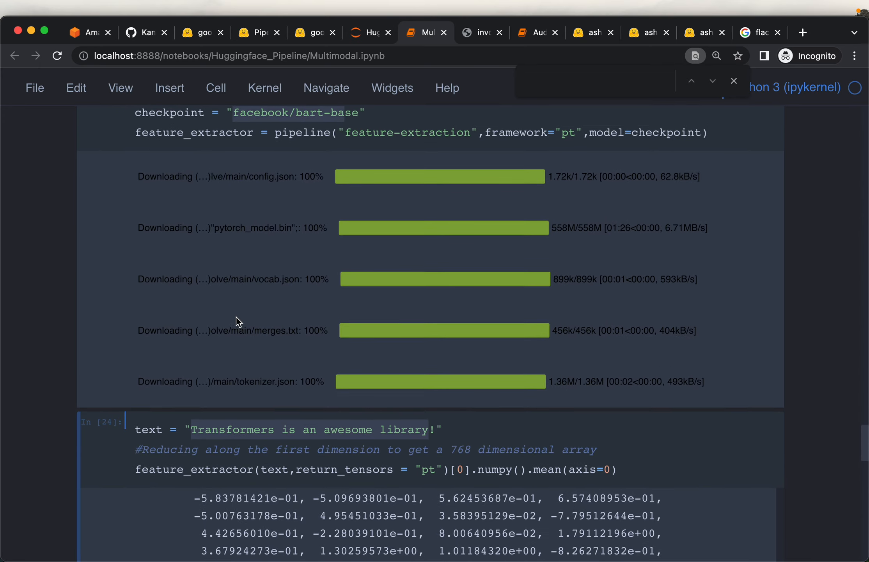
scroll(down, 3)
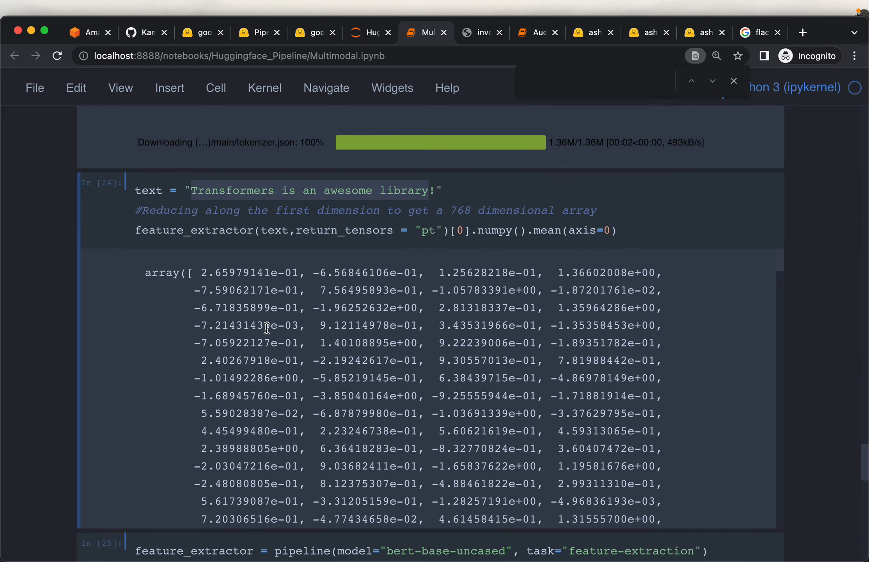
scroll(down, 3)
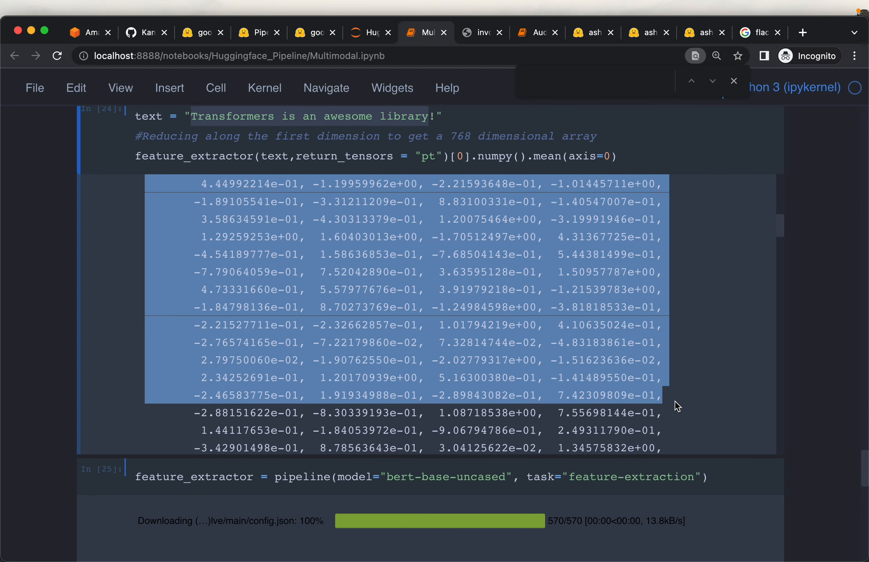
scroll(down, 3)
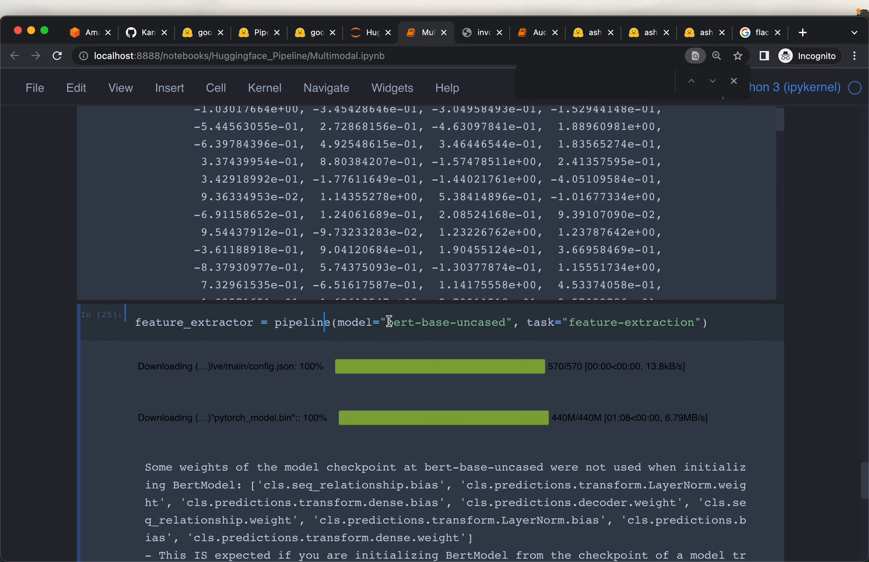
Highlight the feature-extraction task and bert-base-uncased model arguments, reaching the torch.Size([1, 8, 768]) result.
drag(388, 322, 498, 322)
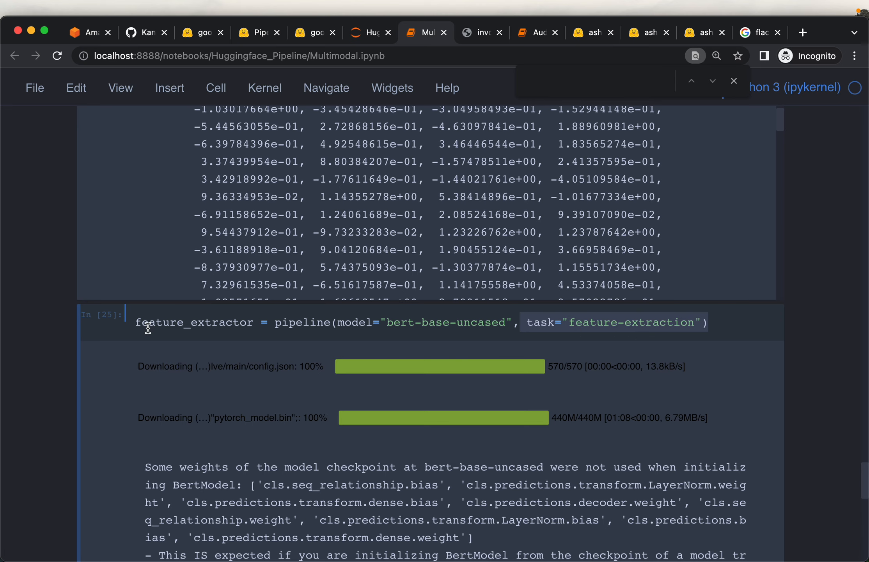
scroll(down, 3)
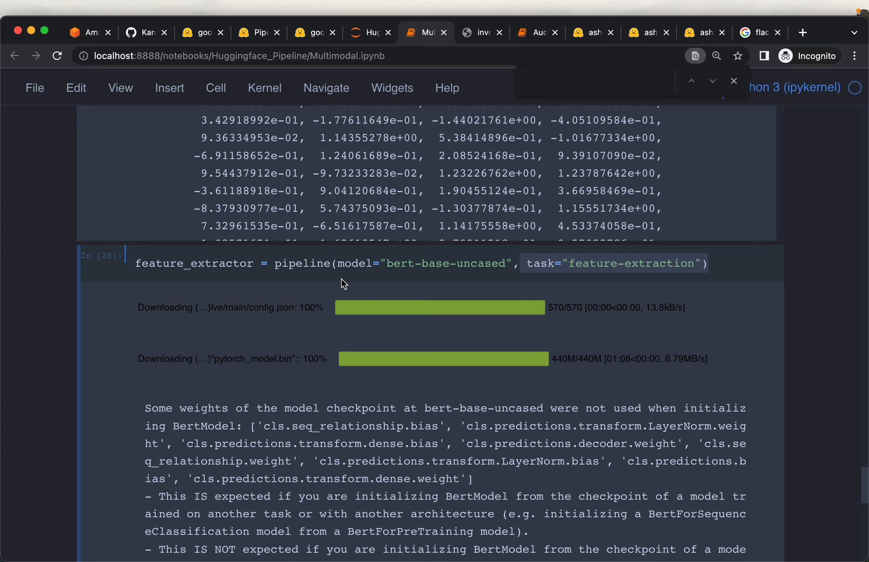
double_click(446, 263)
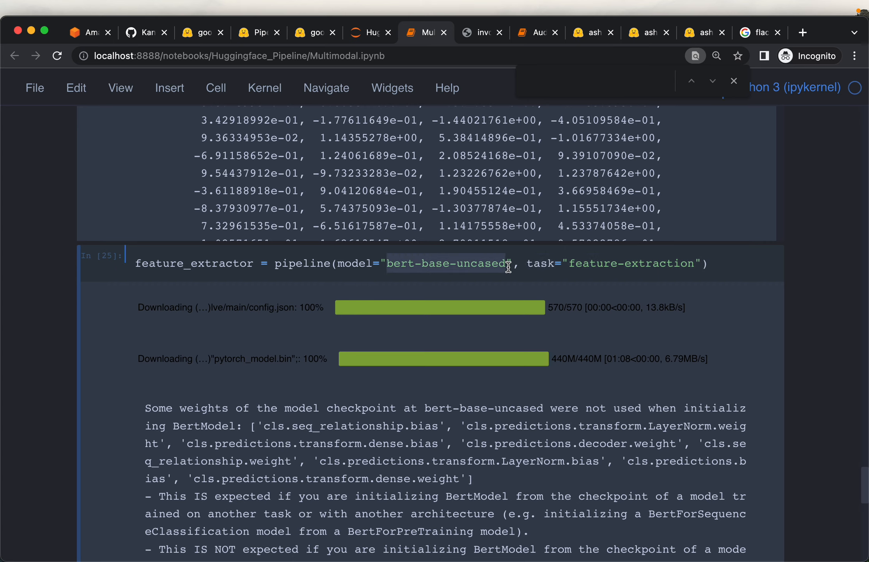
mouse_move(154, 304)
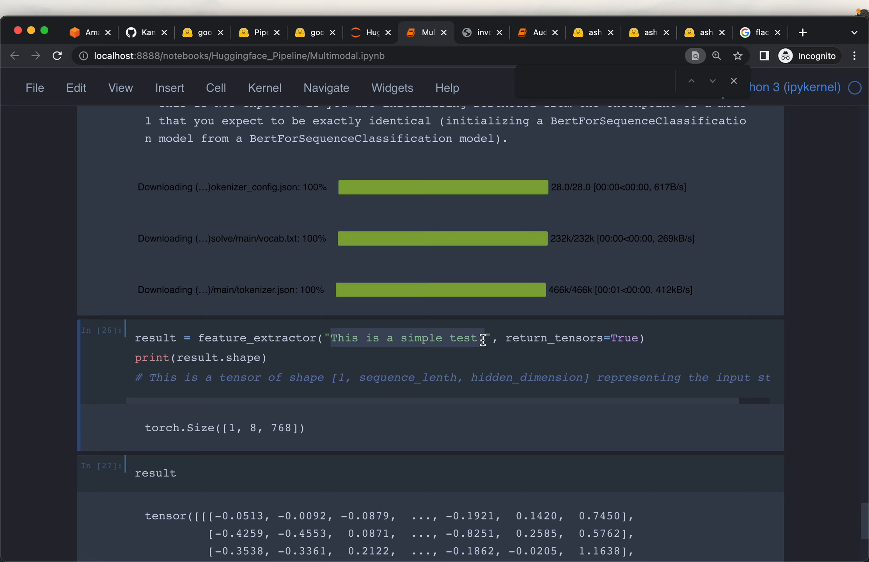
text(.)
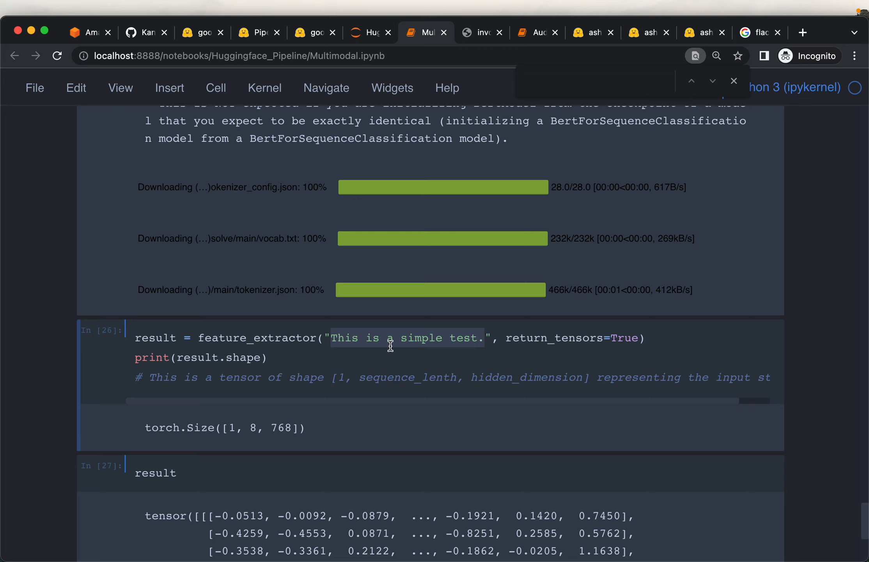
mouse_move(378, 340)
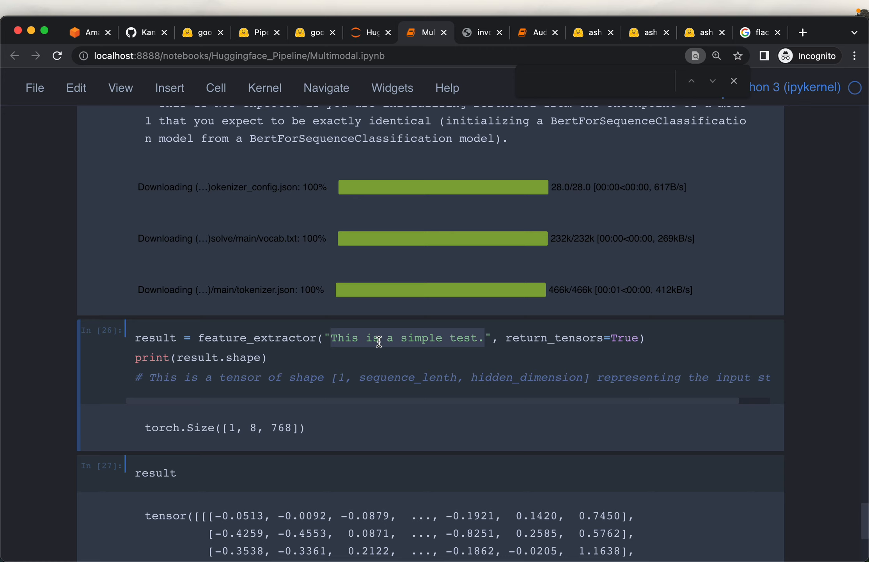
mouse_move(323, 352)
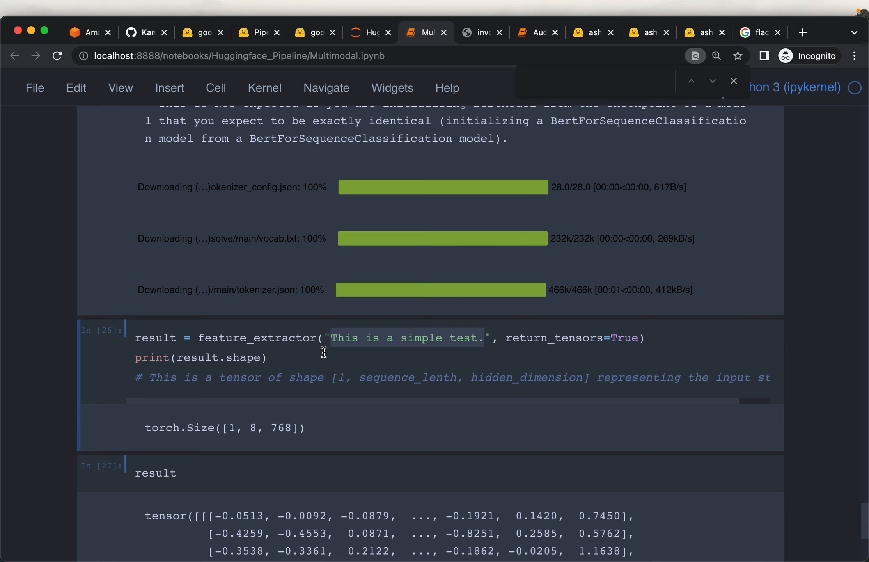
scroll(down, 3)
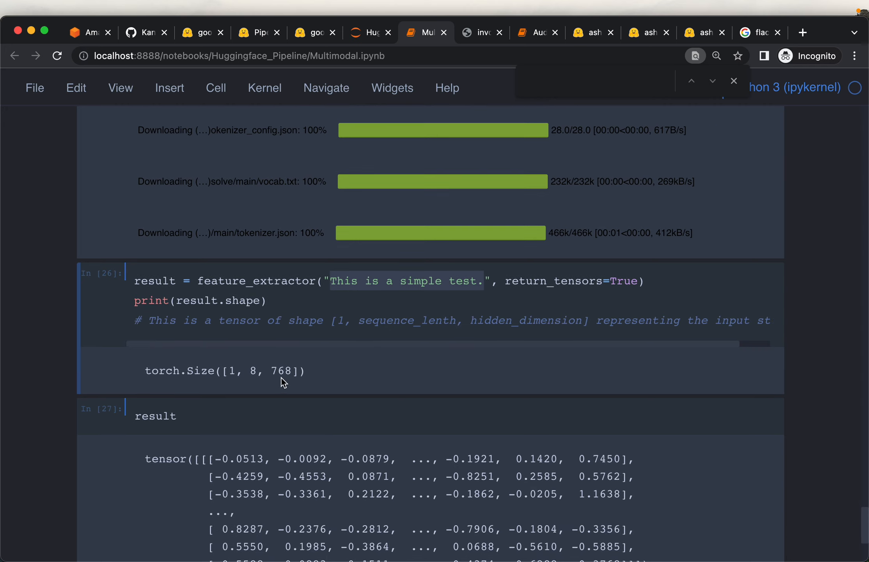
double_click(287, 371)
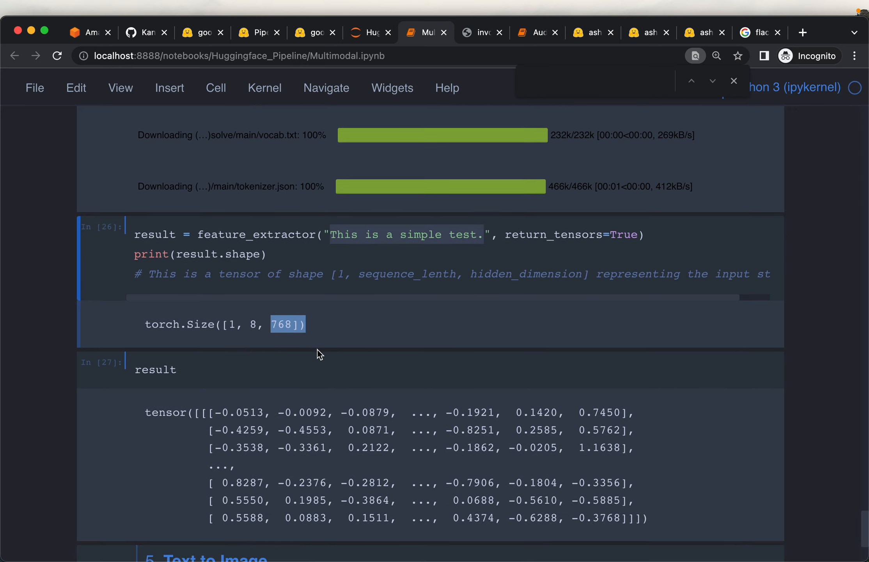
click(270, 325)
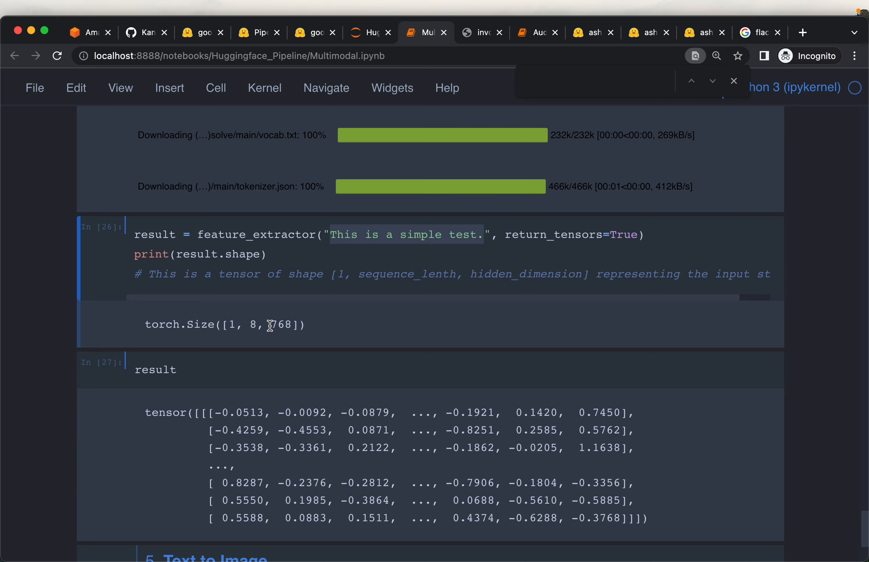
double_click(281, 325)
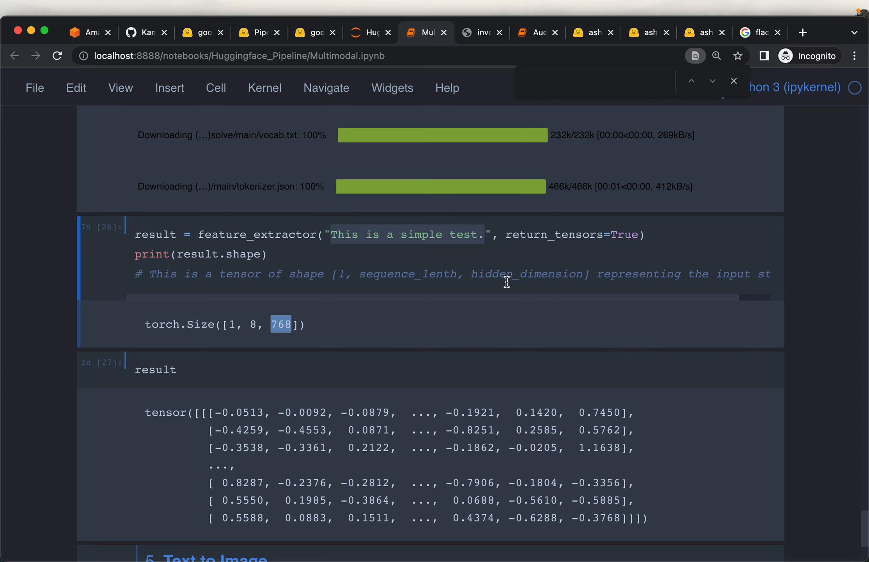
scroll(down, 3)
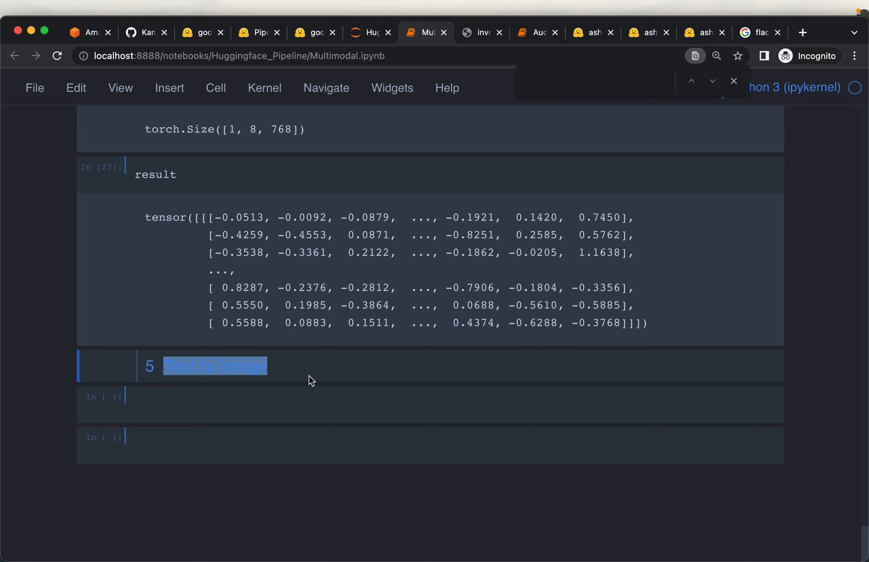
Leave the notebook for the google/vit-base-patch16-224 model page in the browser.
click(215, 366)
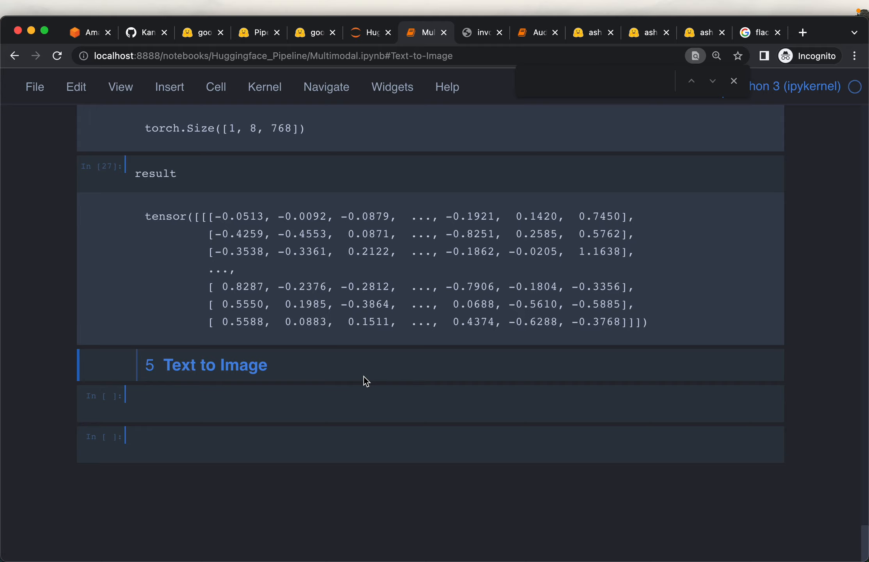
click(314, 32)
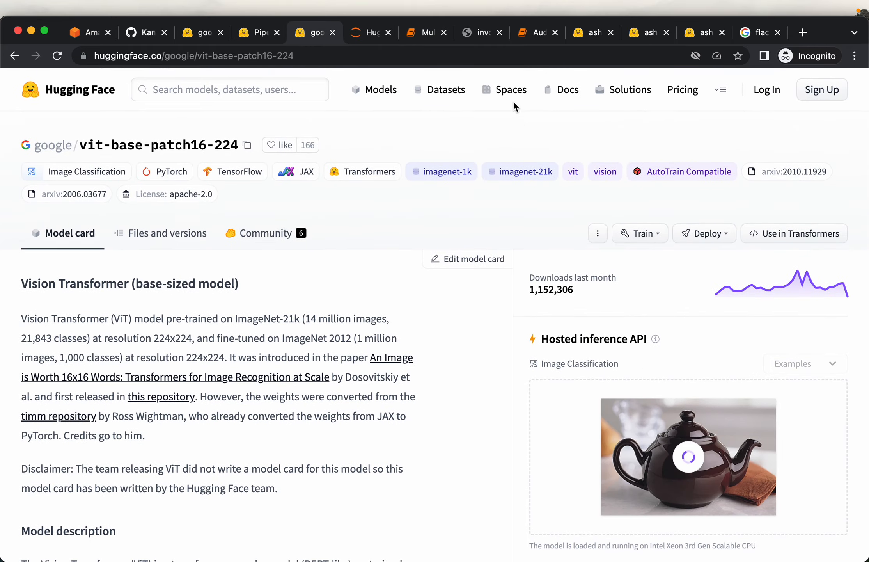
Sort Hugging Face Spaces by most likes and open the stabilityai Stable Diffusion 2.1 demo.
click(504, 89)
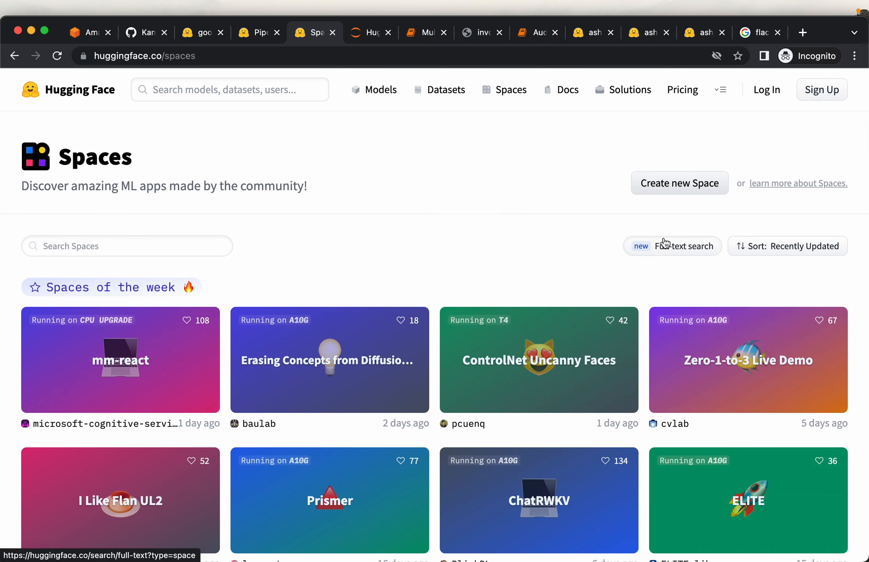
click(787, 246)
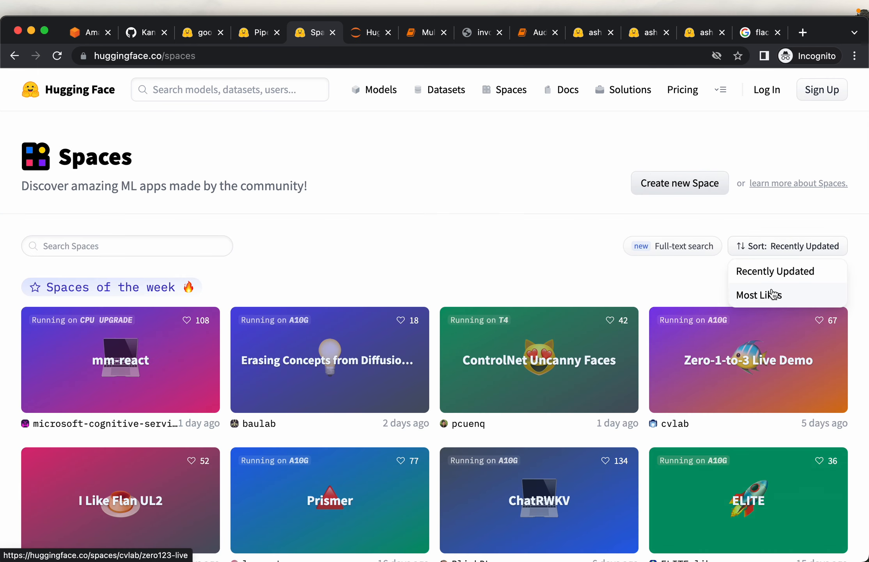
click(759, 294)
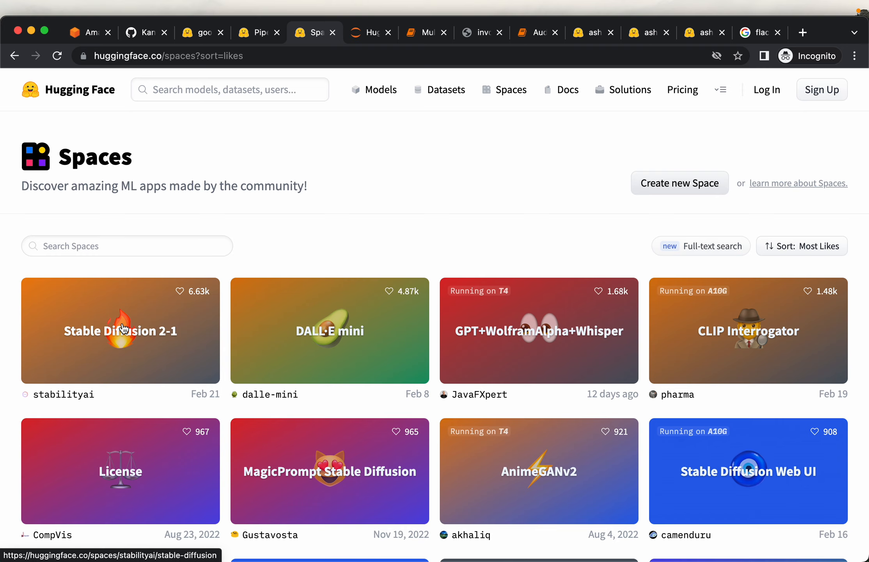
click(120, 331)
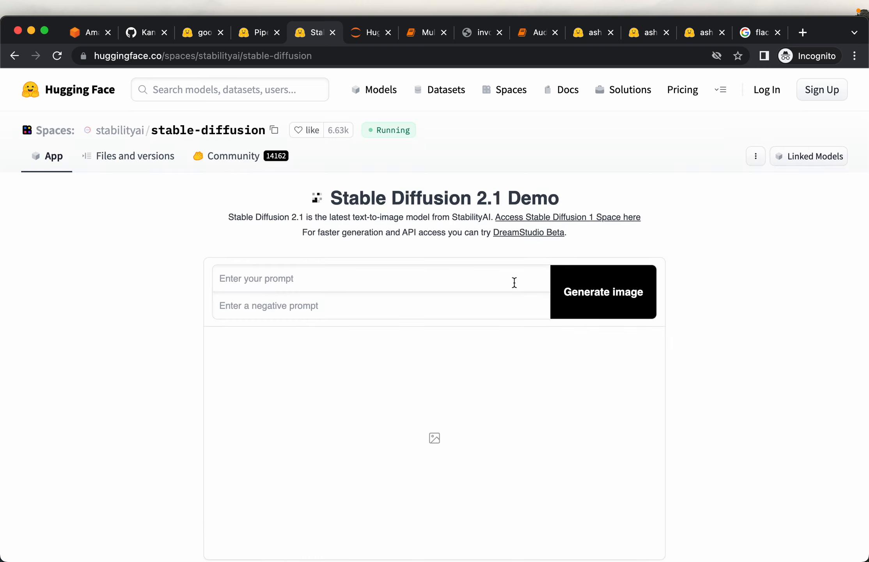
mouse_move(294, 331)
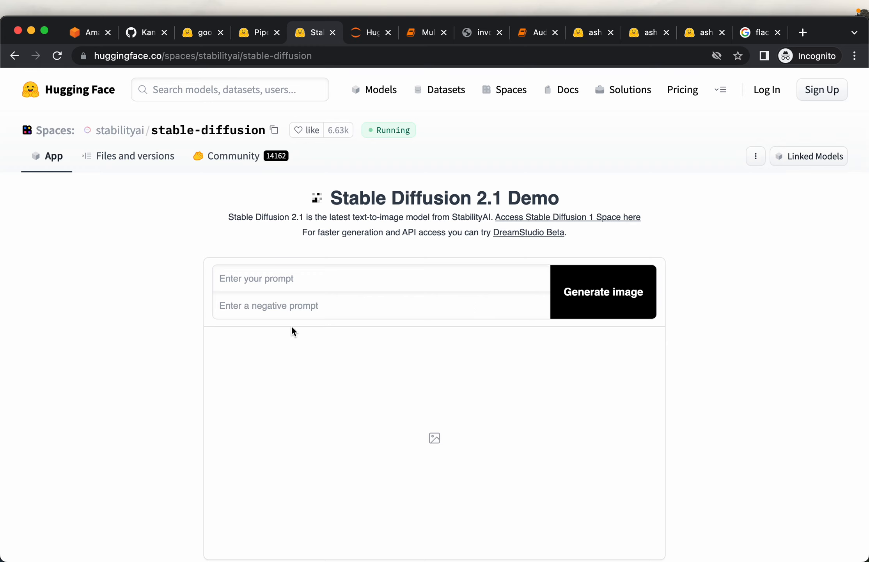
scroll(down, 3)
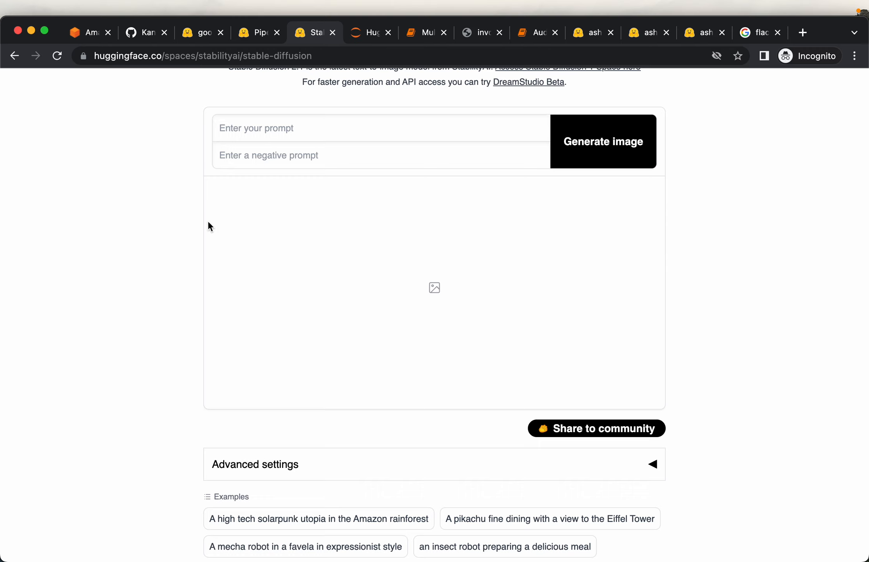
mouse_move(175, 237)
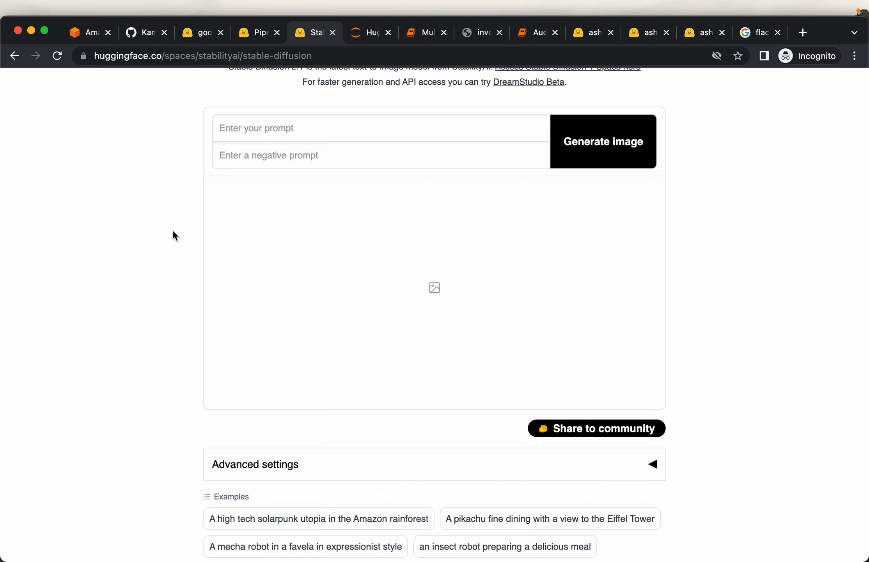
mouse_move(406, 78)
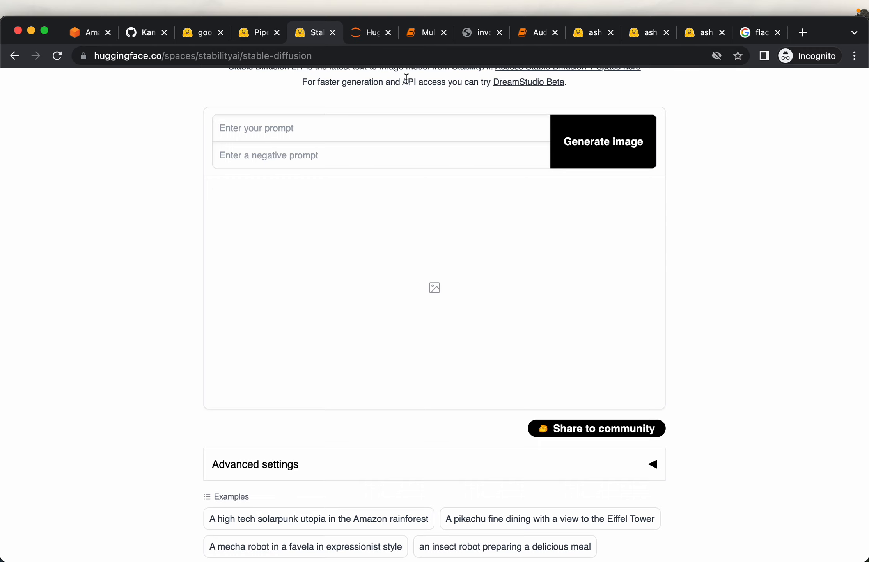
mouse_move(426, 32)
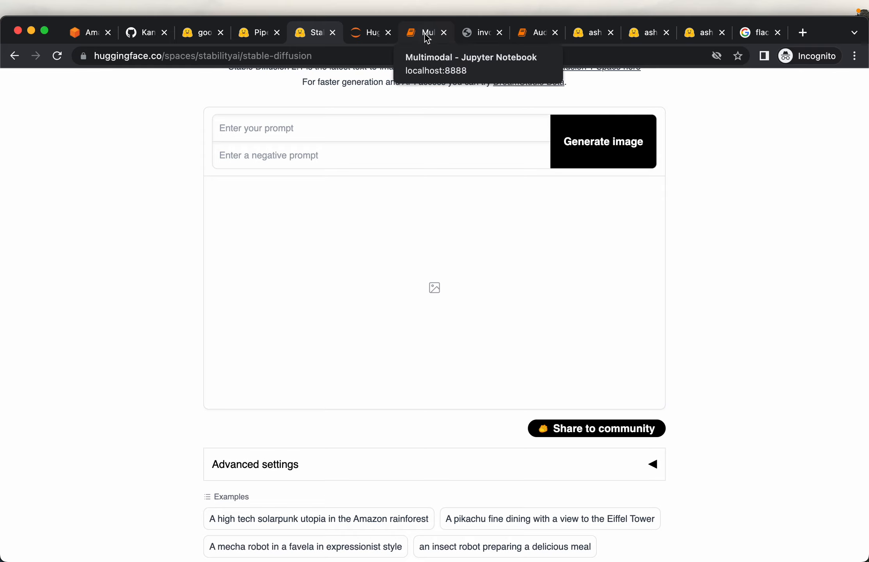
Switch back to the Multimodal notebook at its Text to Image heading.
click(425, 32)
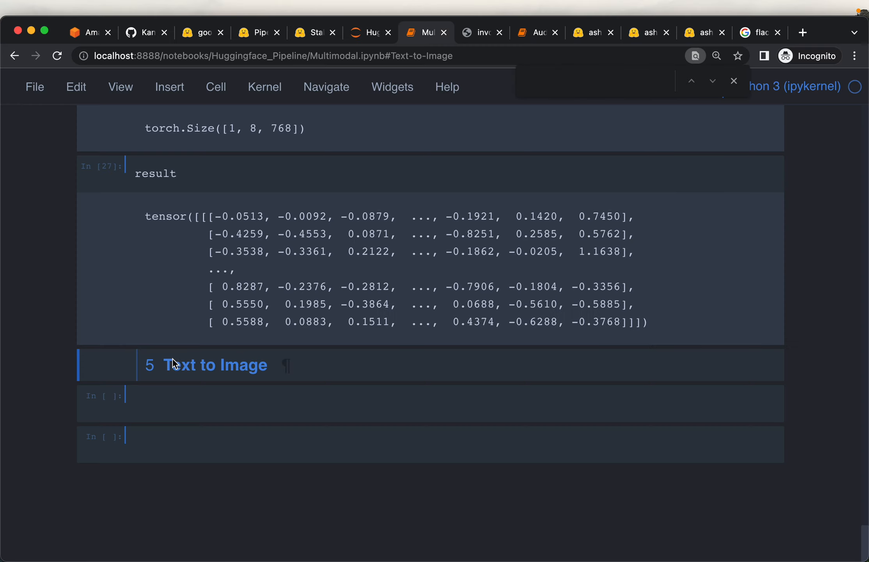
mouse_move(361, 381)
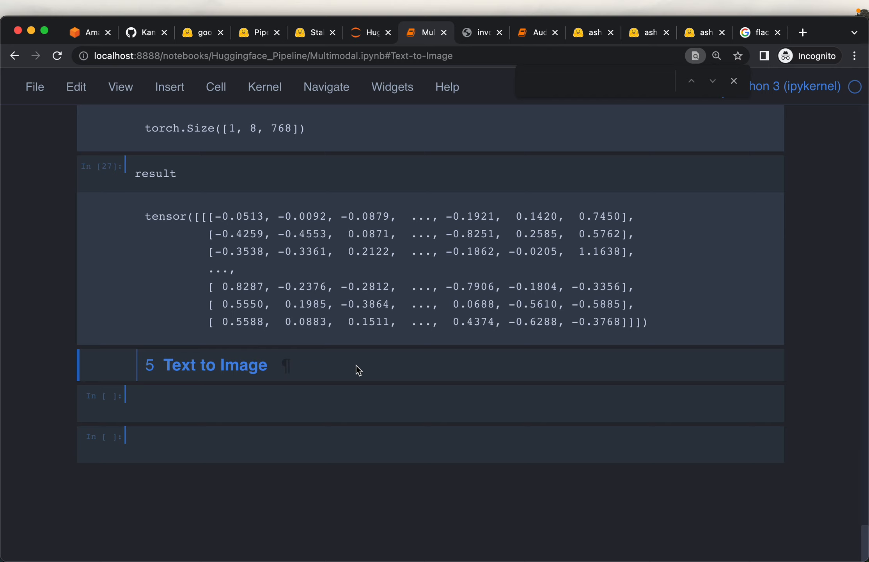
mouse_move(116, 330)
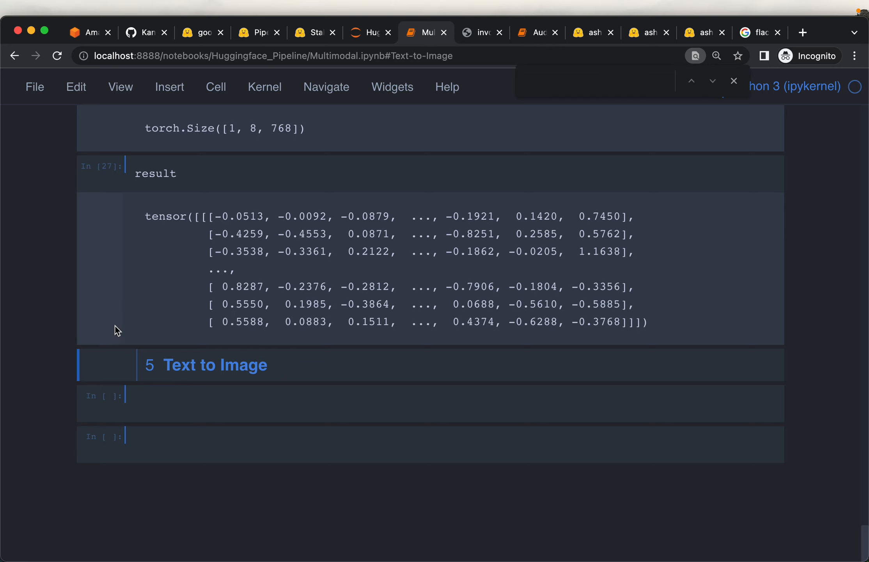
scroll(down, 3)
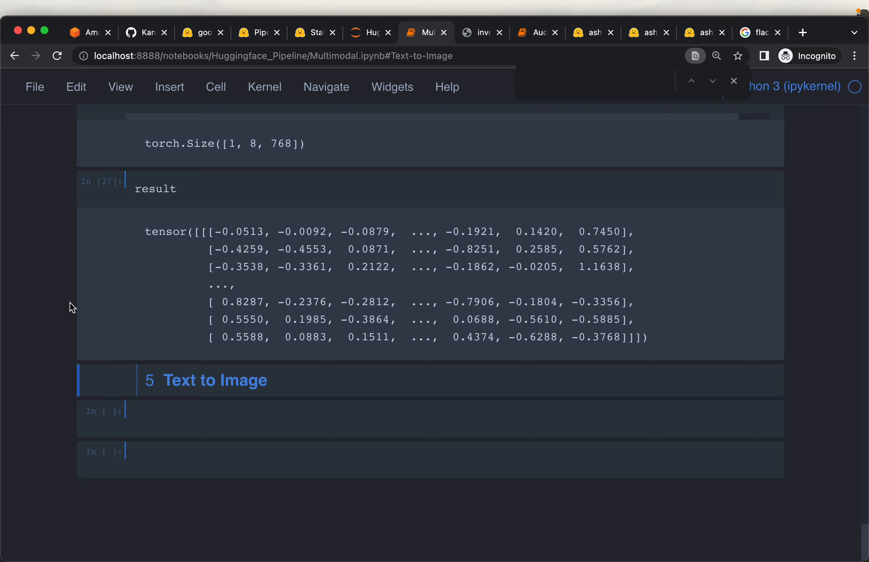
mouse_move(58, 310)
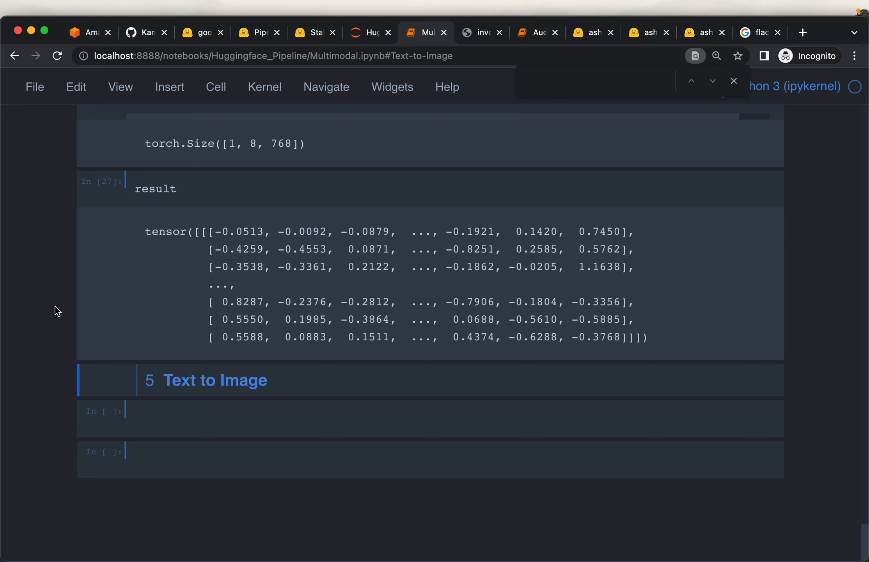
mouse_move(50, 321)
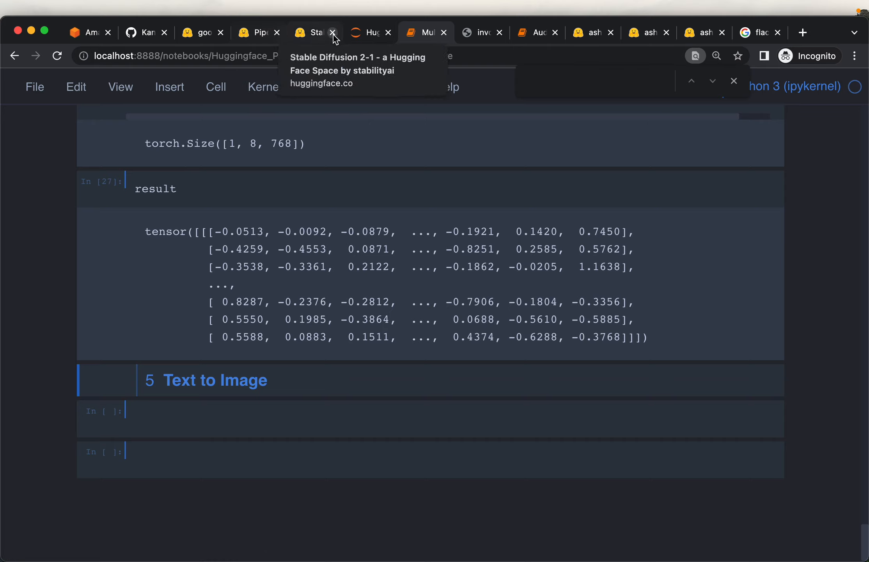
Browse the Hugging Face Models directory and its task filters such as Text-to-Image.
click(311, 32)
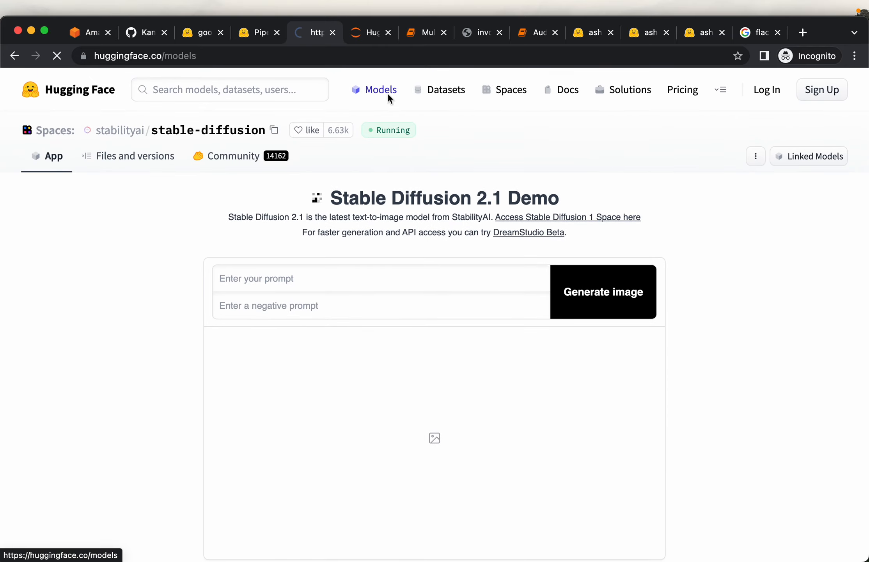
click(380, 89)
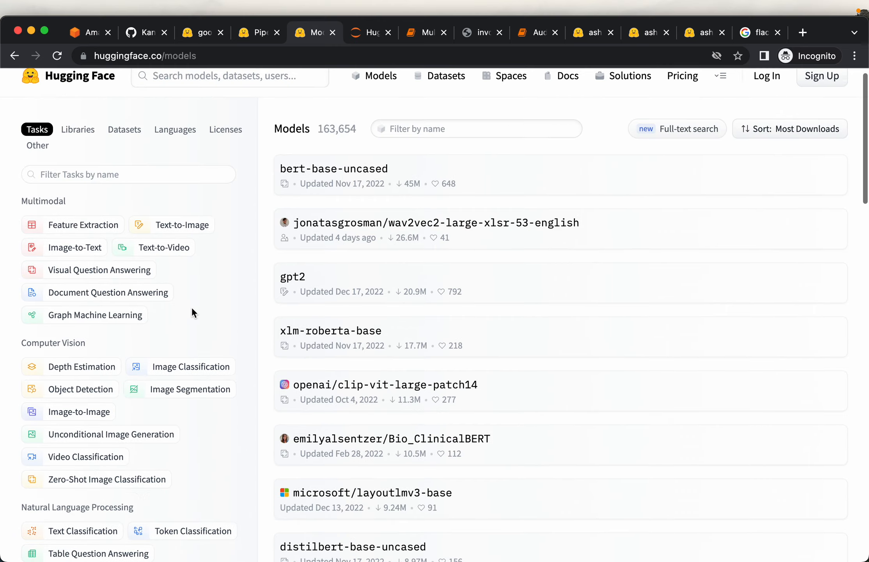
scroll(down, 3)
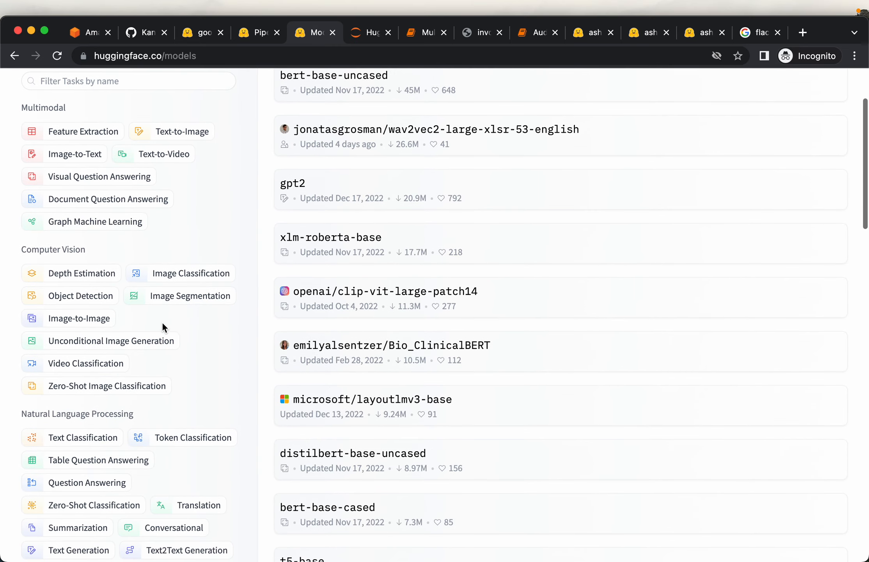
mouse_move(84, 273)
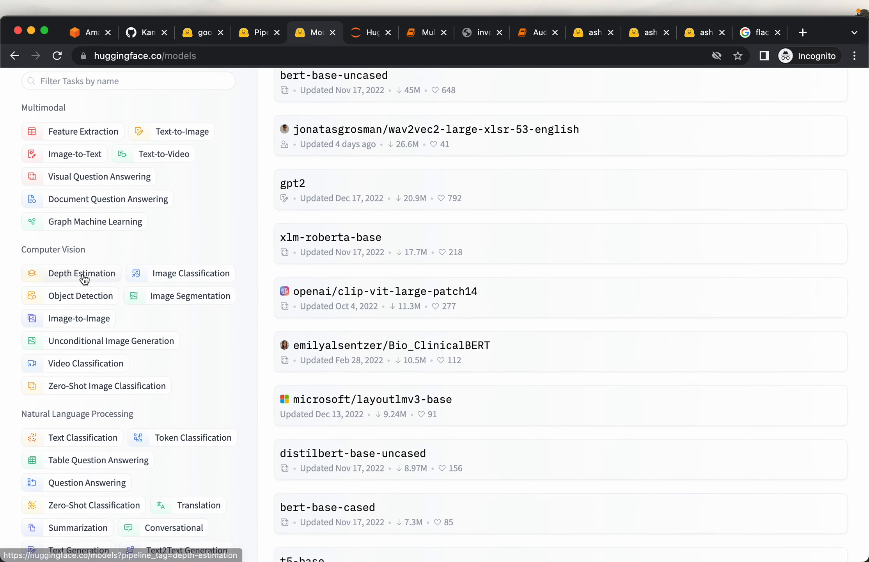
scroll(down, 3)
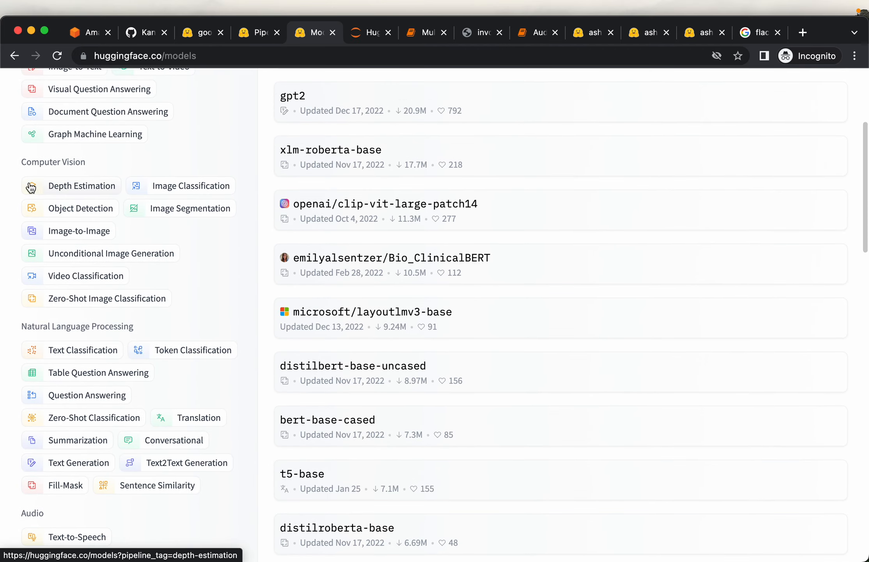
scroll(down, 3)
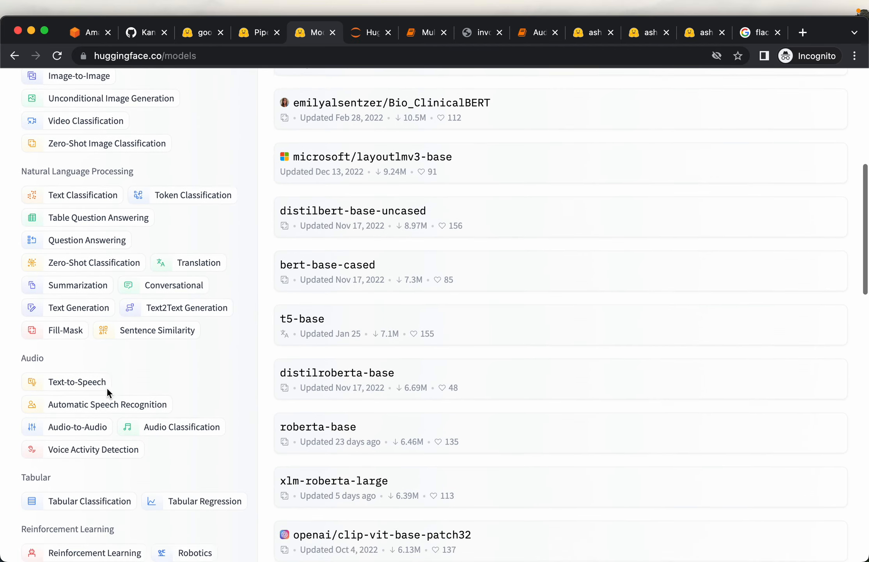
scroll(up, 3)
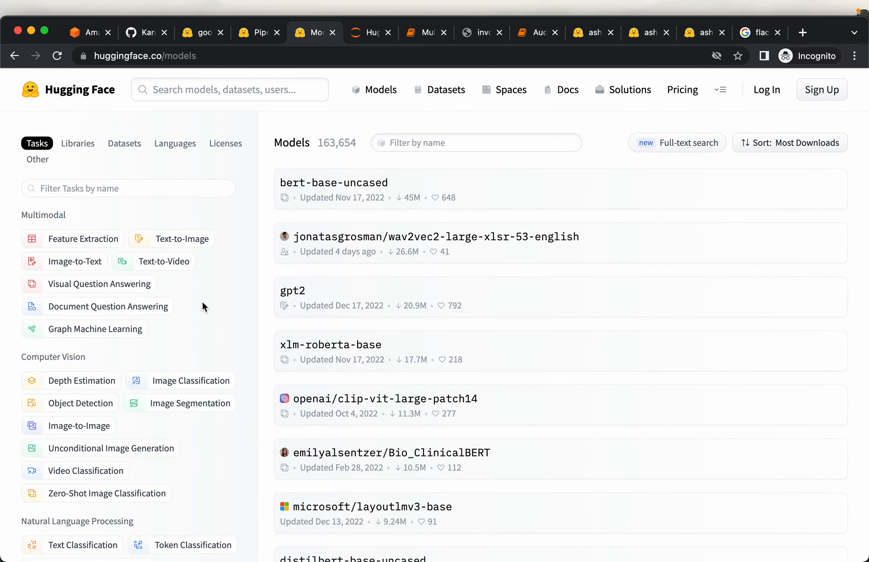
scroll(down, 3)
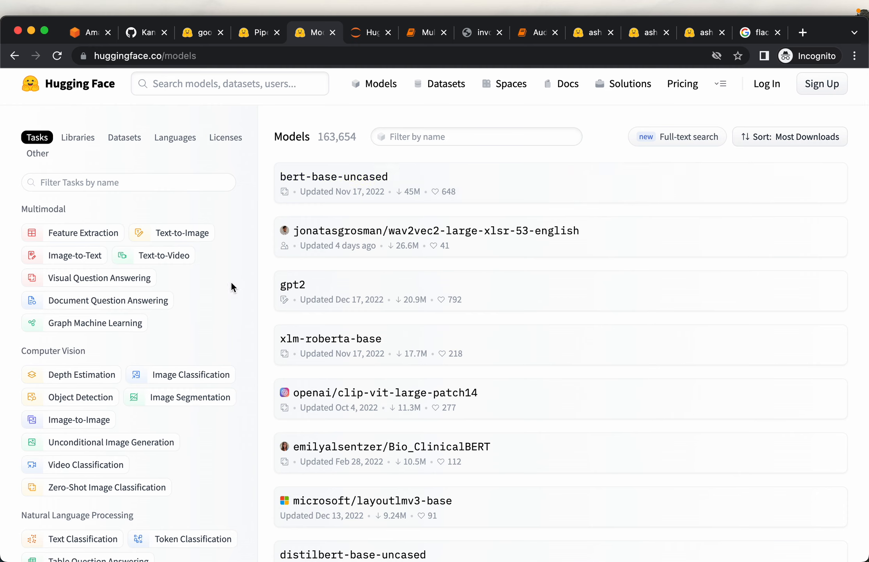